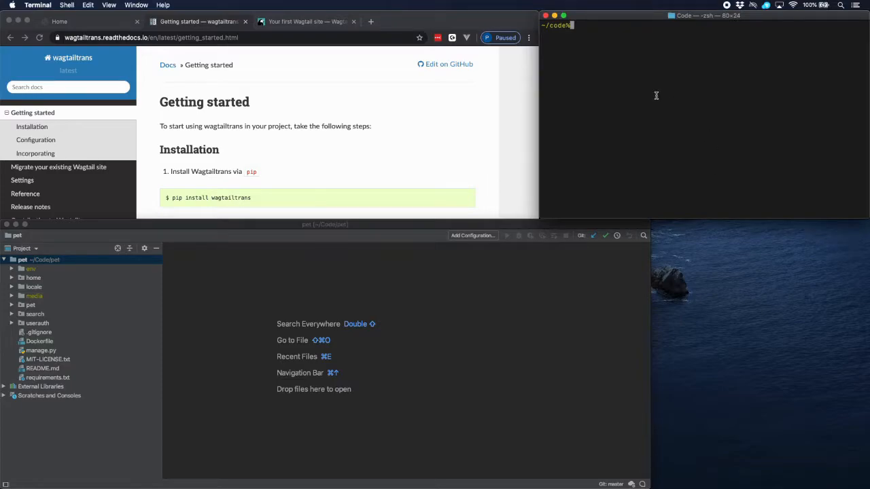
# Enter the pet folder, activate the env virtualenv and pip3-install wagtailtrans
pyautogui.write('cd pet')
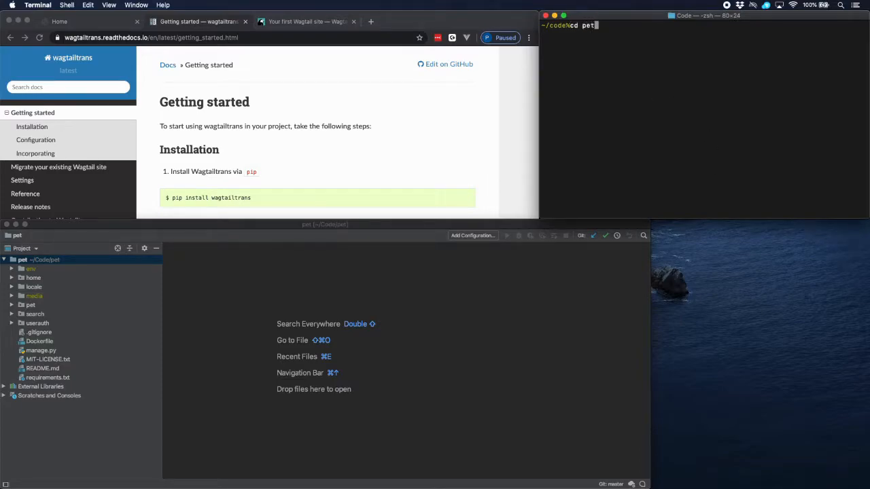
pyautogui.press('Return')
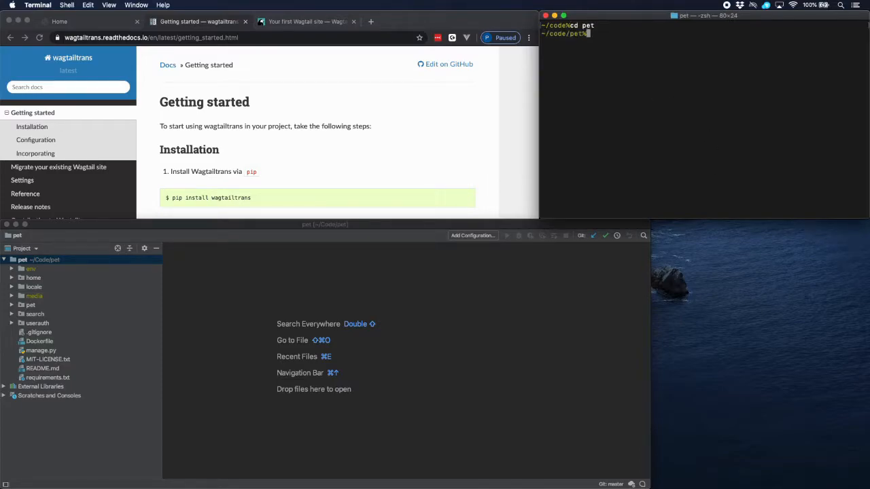
pyautogui.write('source env/bin/act')
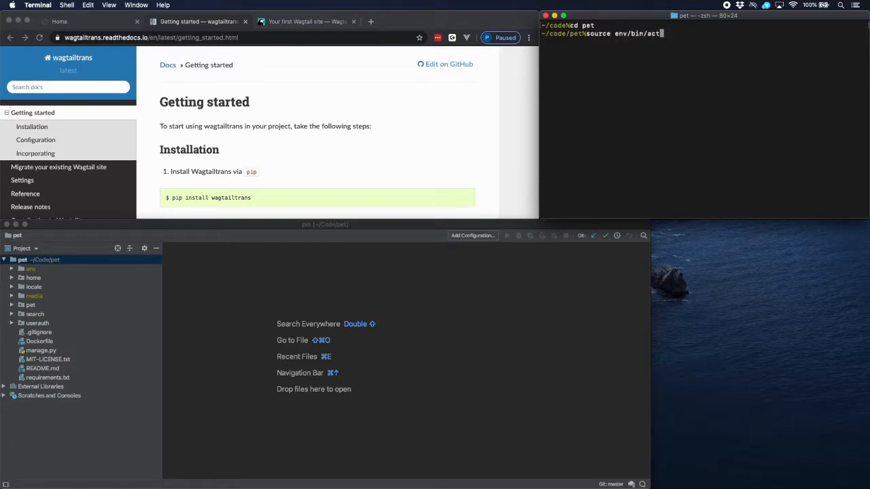
pyautogui.write('pip3')
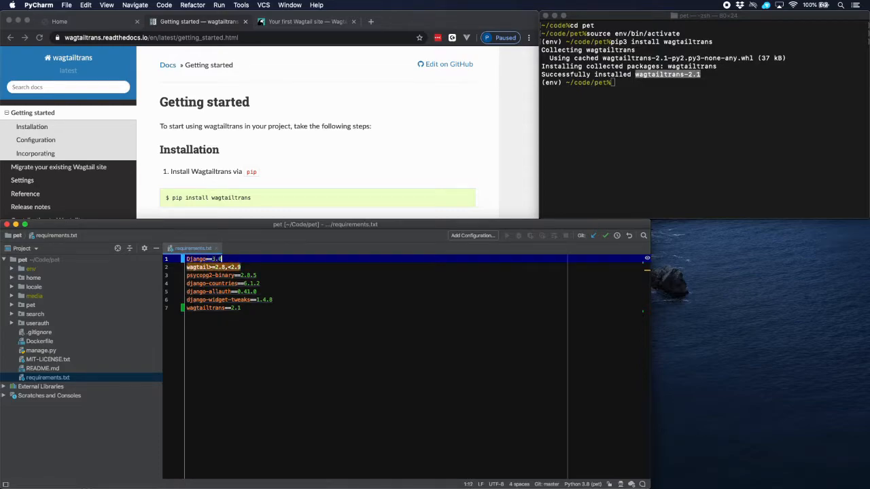
# Add wagtailtrans to requirements.txt and expand the pet and settings folders
pyautogui.click(251, 267)
pyautogui.write('=')
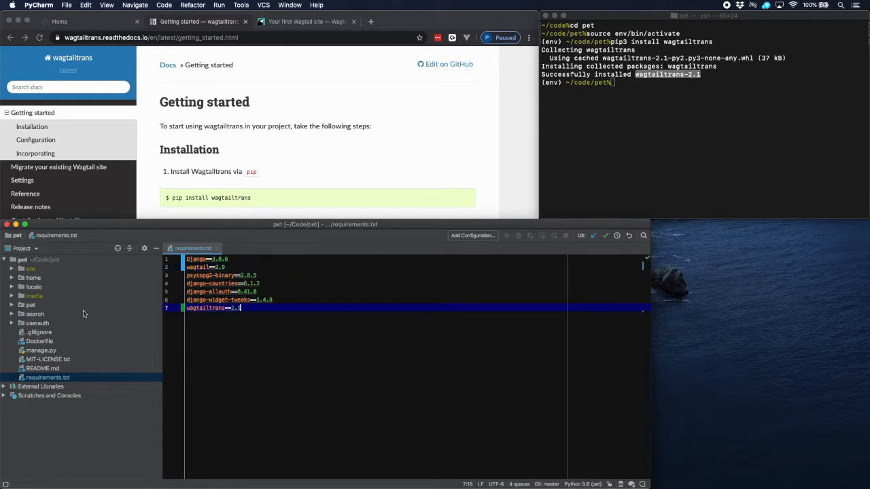
pyautogui.click(13, 305)
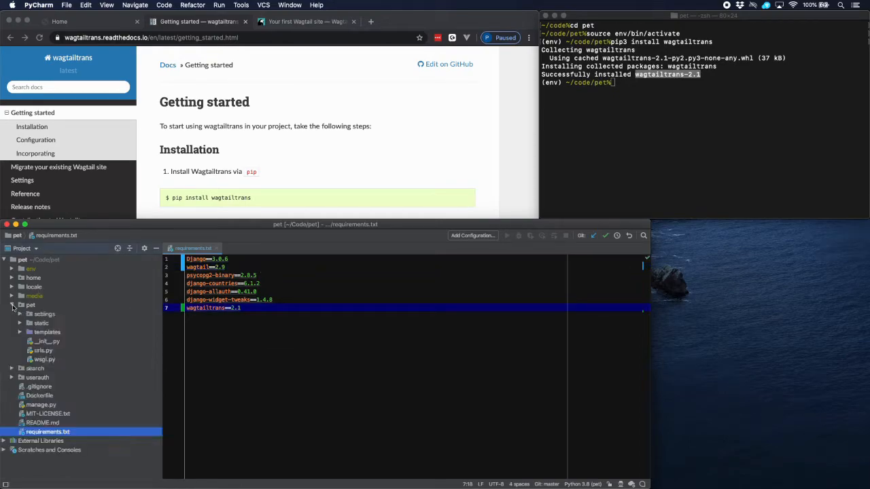
pyautogui.click(21, 314)
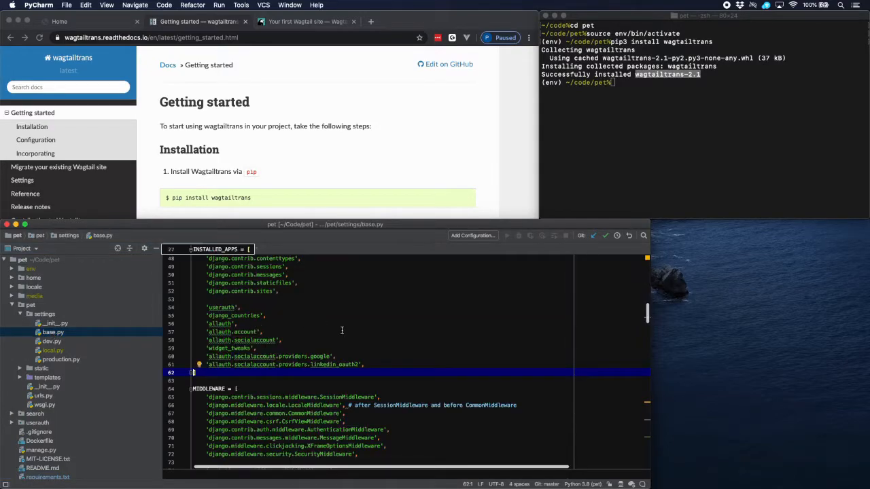
pyautogui.moveTo(313, 164)
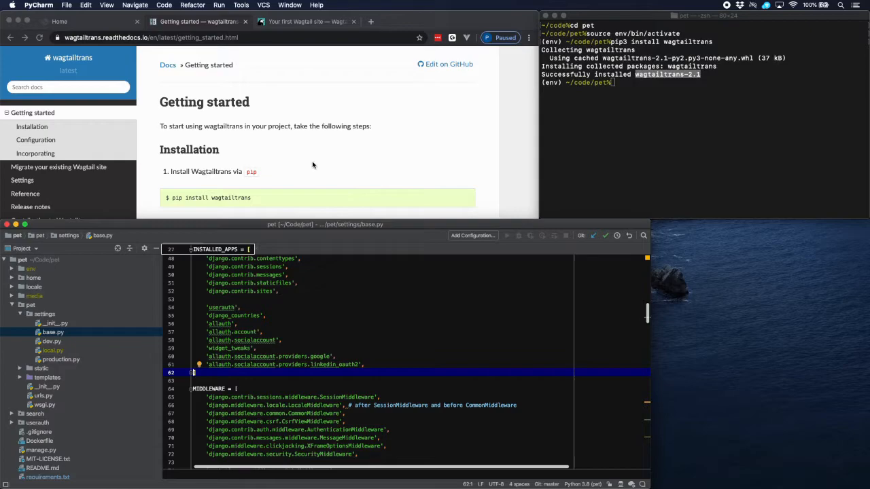
# Append wagtail.contrib.modeladmin, wagtail.contrib.settings and wagtailtrans to INSTALLED_APPS in base.py
pyautogui.scroll(-3)
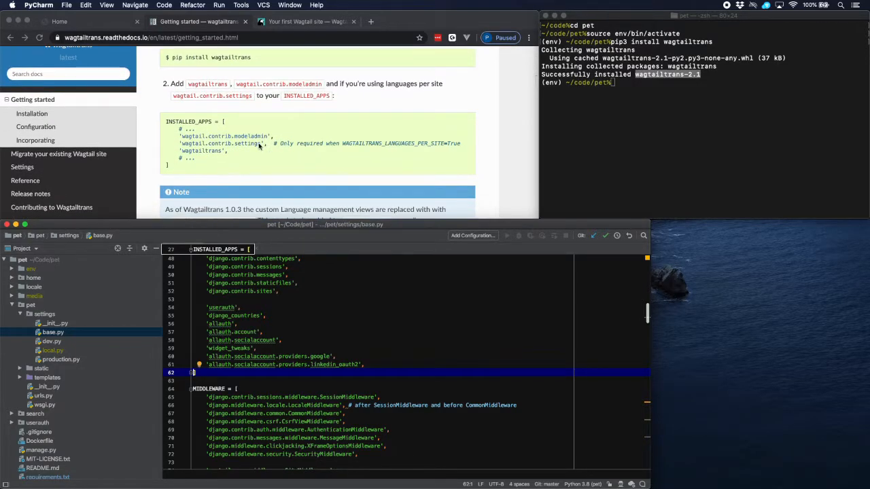
pyautogui.moveTo(207, 138)
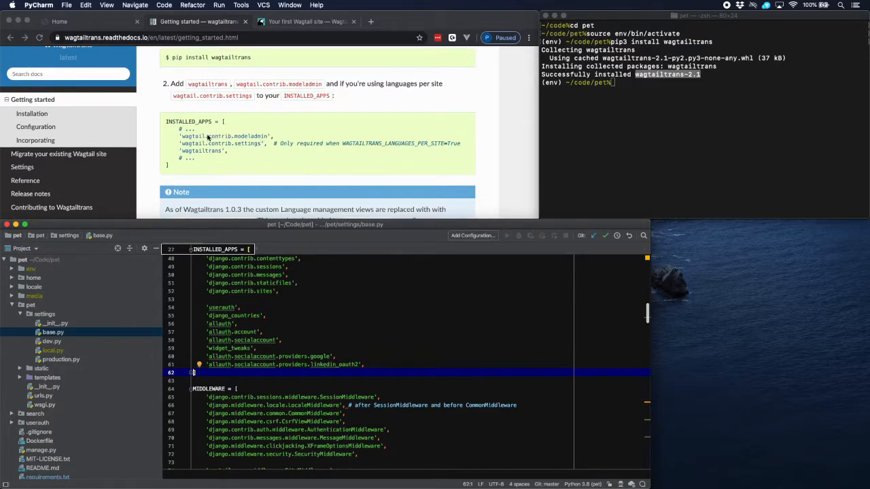
pyautogui.moveTo(210, 159)
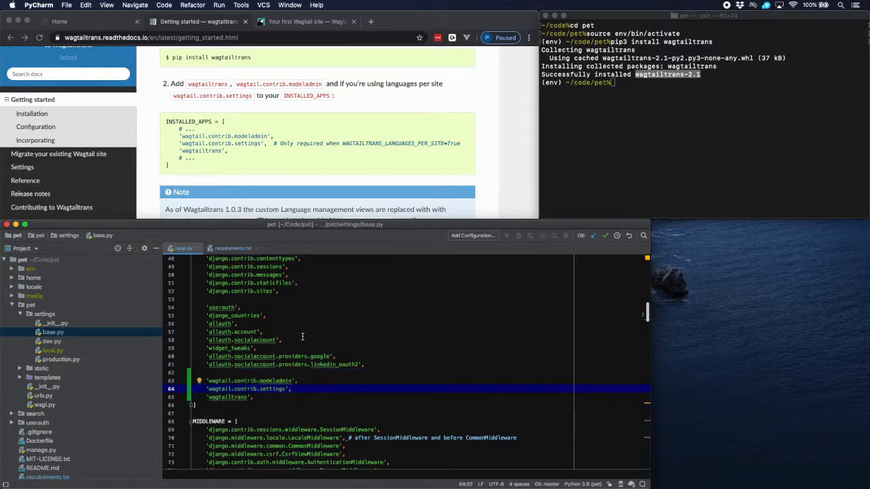
pyautogui.scroll(-3)
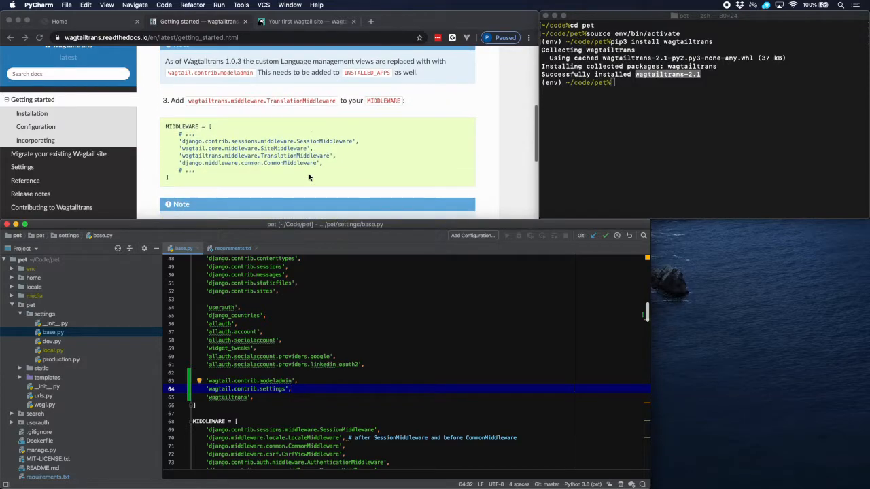
pyautogui.scroll(3)
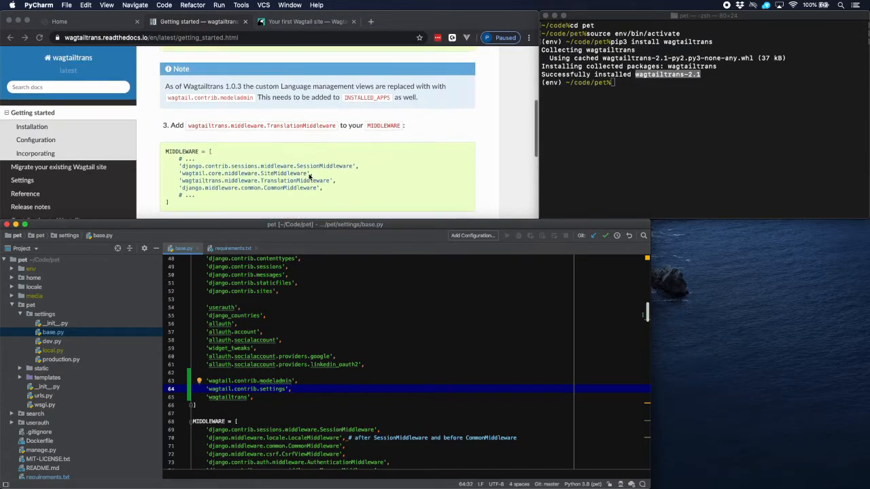
pyautogui.moveTo(286, 131)
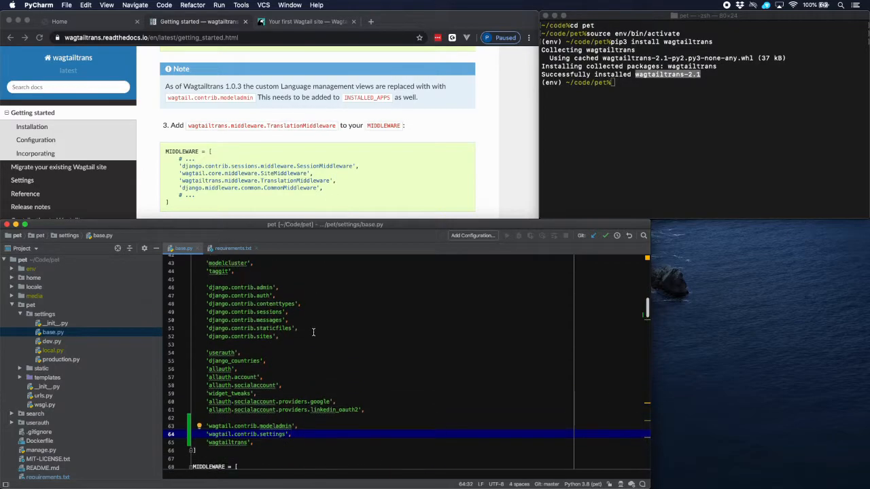
# Add wagtailtrans TranslationMiddleware after SiteMiddleware in MIDDLEWARE and comment out LocaleMiddleware
pyautogui.scroll(-3)
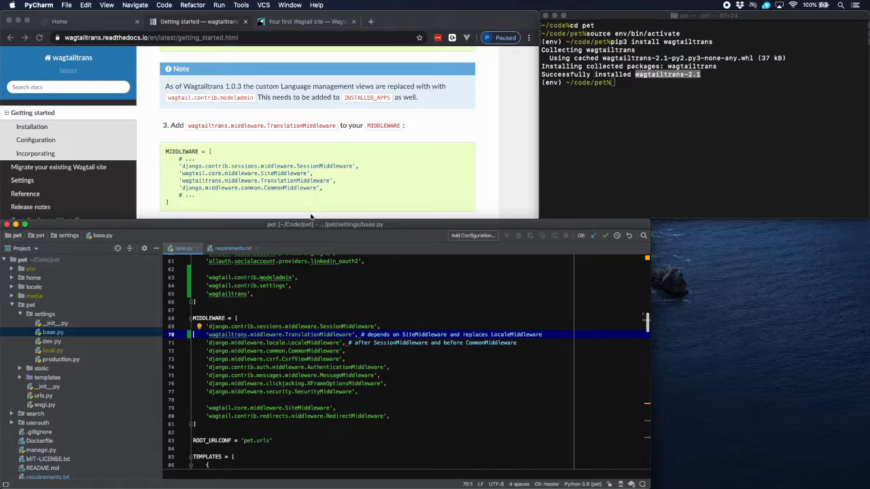
pyautogui.click(272, 408)
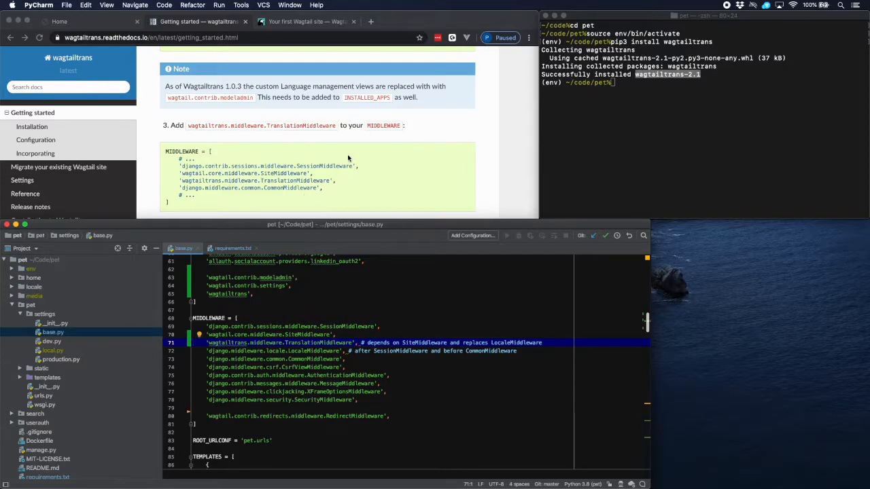
pyautogui.moveTo(294, 176)
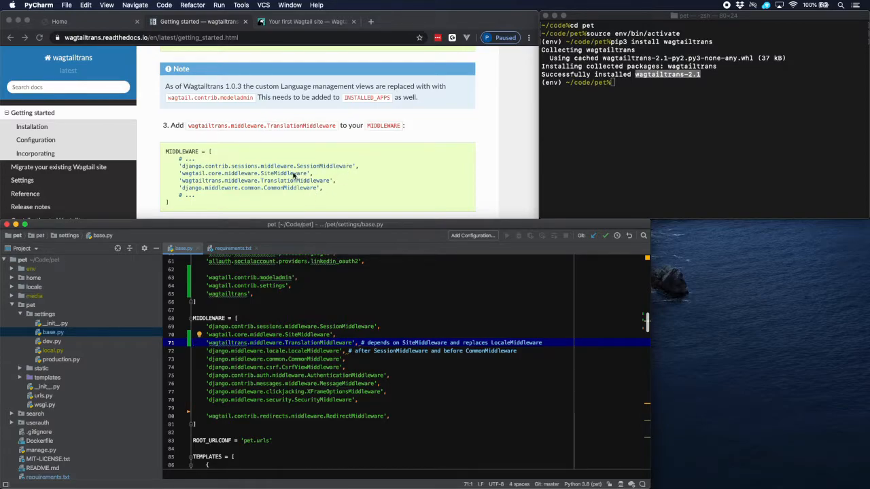
pyautogui.moveTo(313, 313)
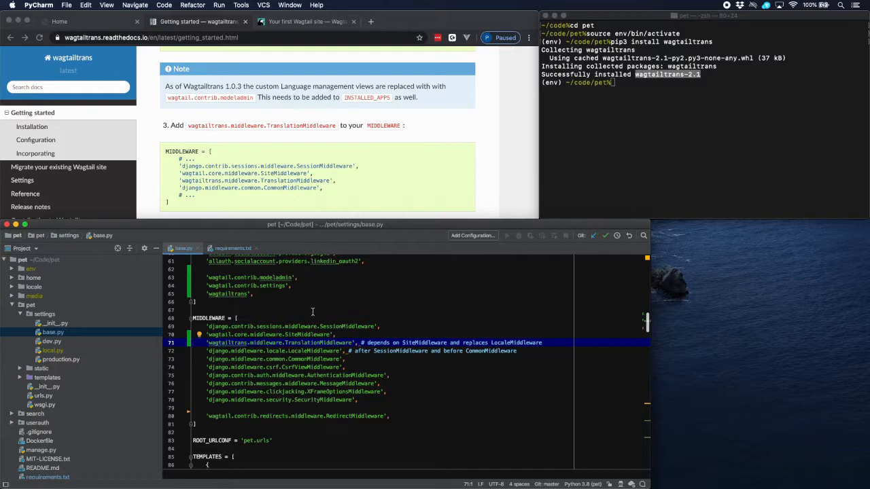
pyautogui.scroll(-3)
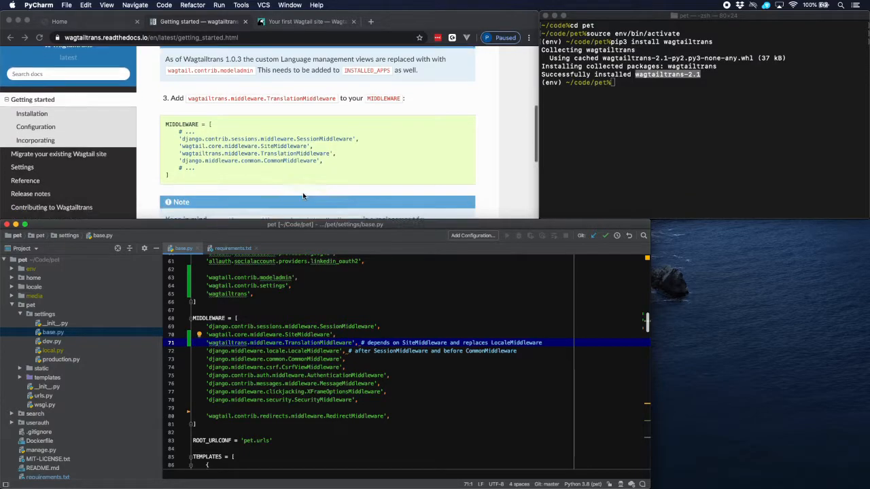
pyautogui.scroll(-3)
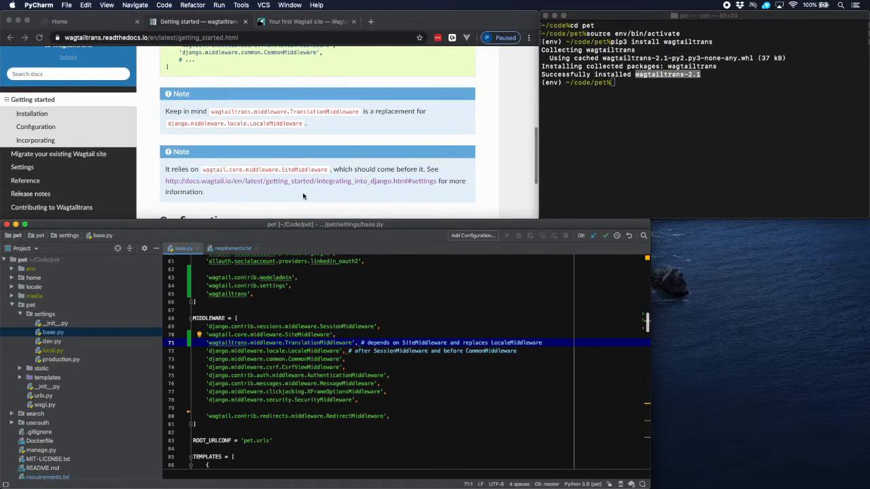
pyautogui.moveTo(255, 161)
pyautogui.write('# ')
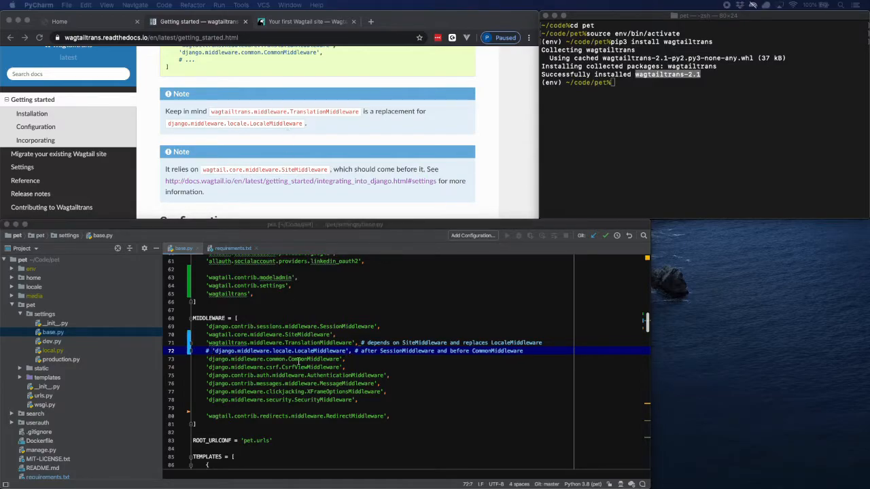
# Add WAGTAILTRANS_HIDE_TRANSLATION_TREES = True below LOCALE_PATHS, checking the wagtailtrans settings docs
pyautogui.scroll(-3)
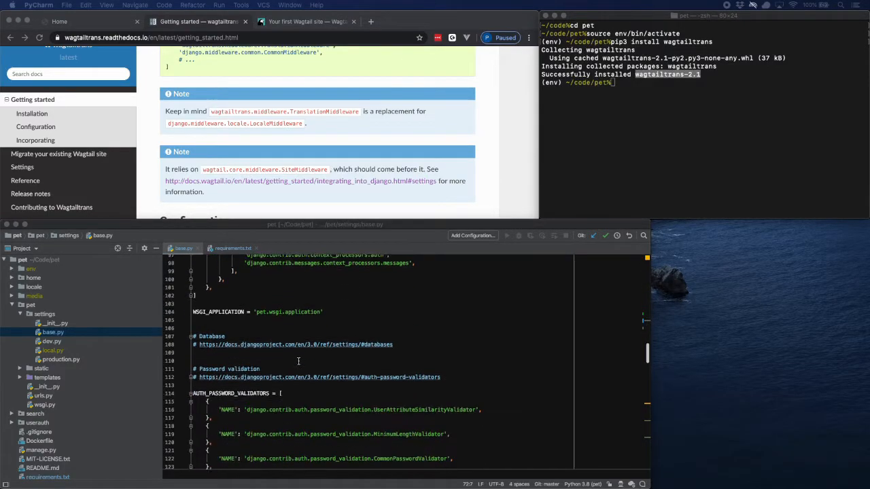
pyautogui.scroll(-3)
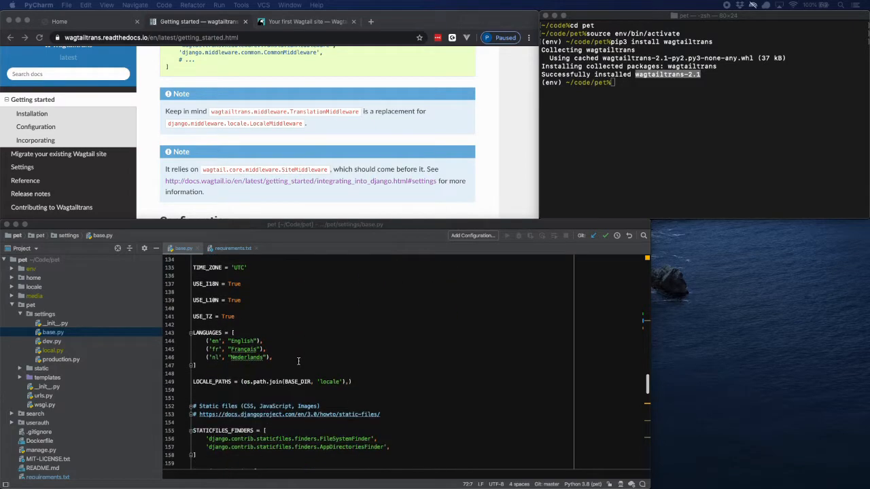
pyautogui.scroll(-3)
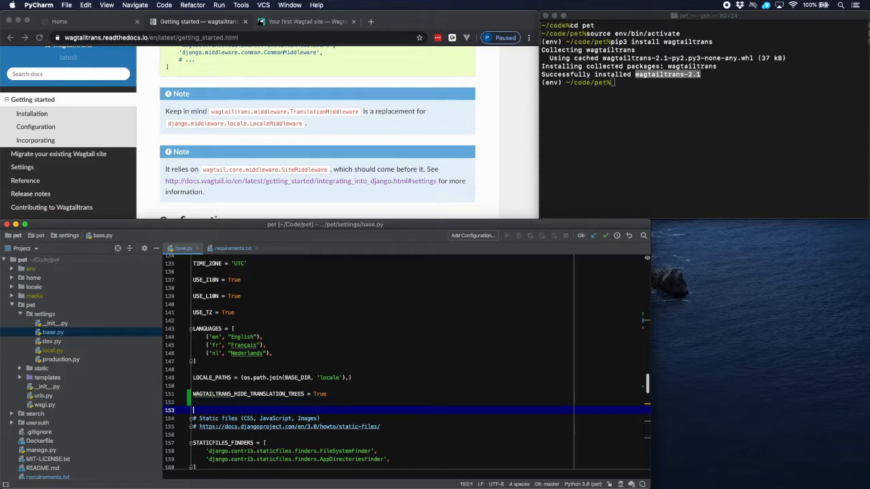
pyautogui.moveTo(99, 136)
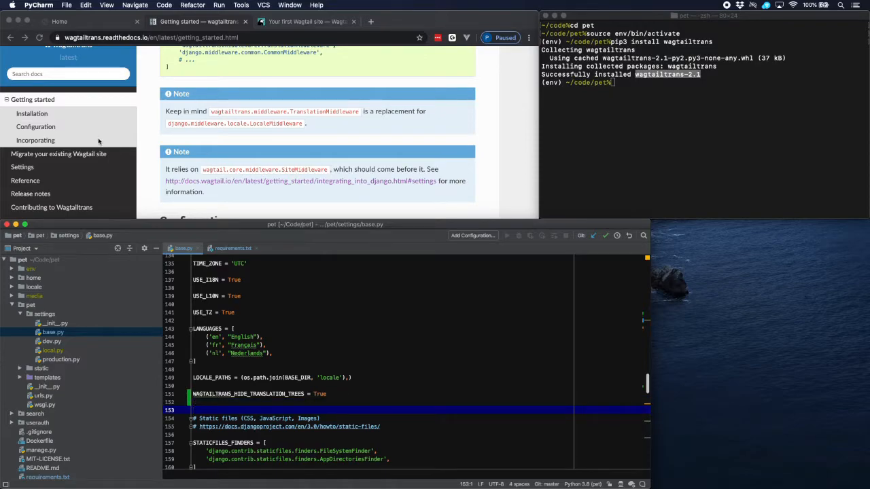
pyautogui.click(22, 167)
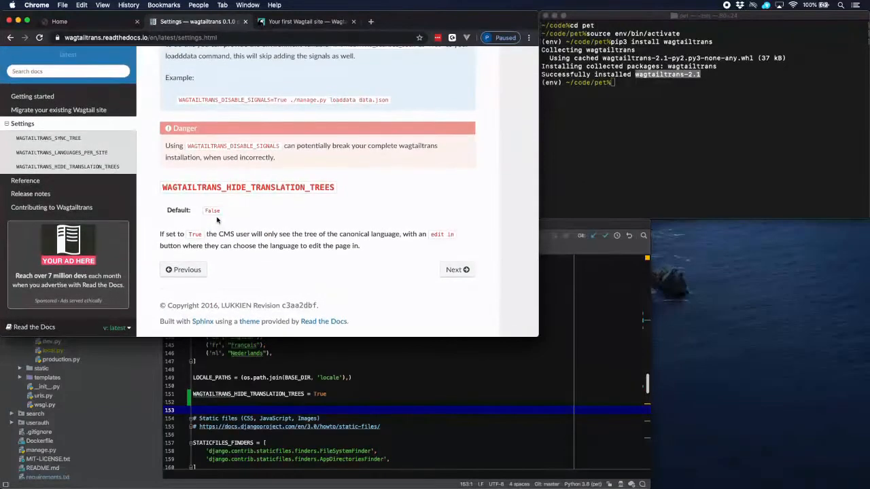
pyautogui.scroll(3)
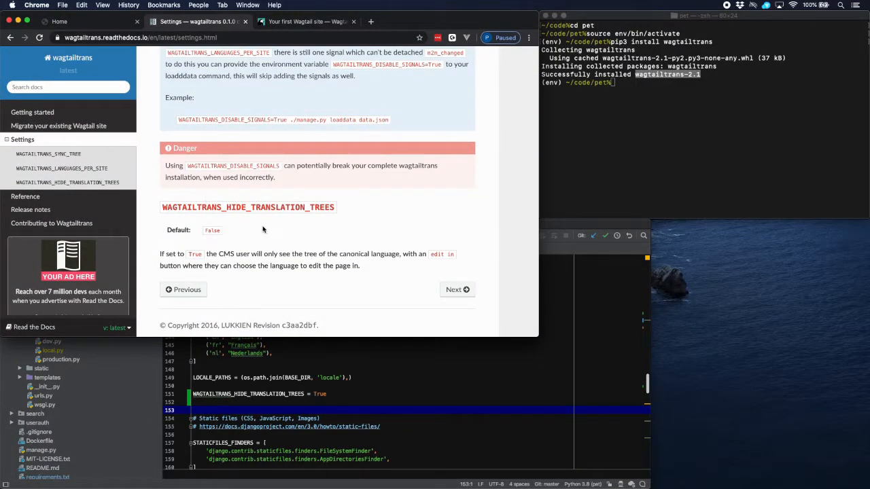
pyautogui.moveTo(322, 234)
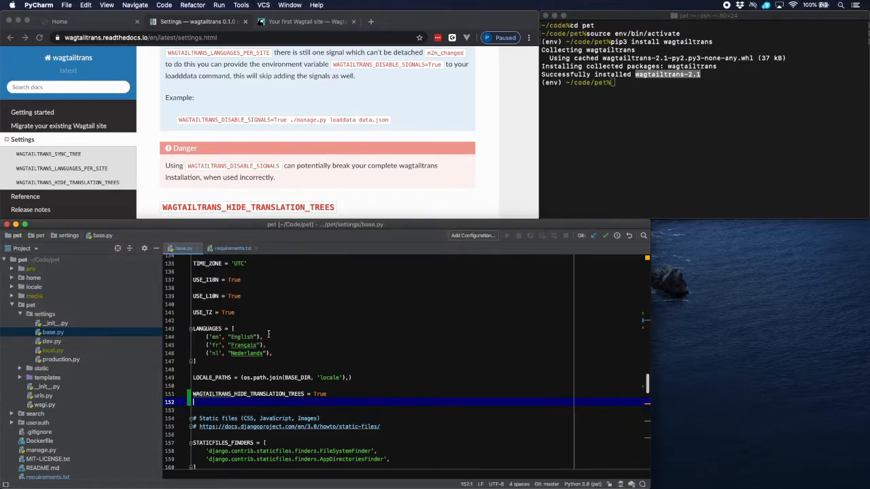
# Reduce HomePage in home/models.py to an empty Page subclass and return to Terminal
pyautogui.click(20, 304)
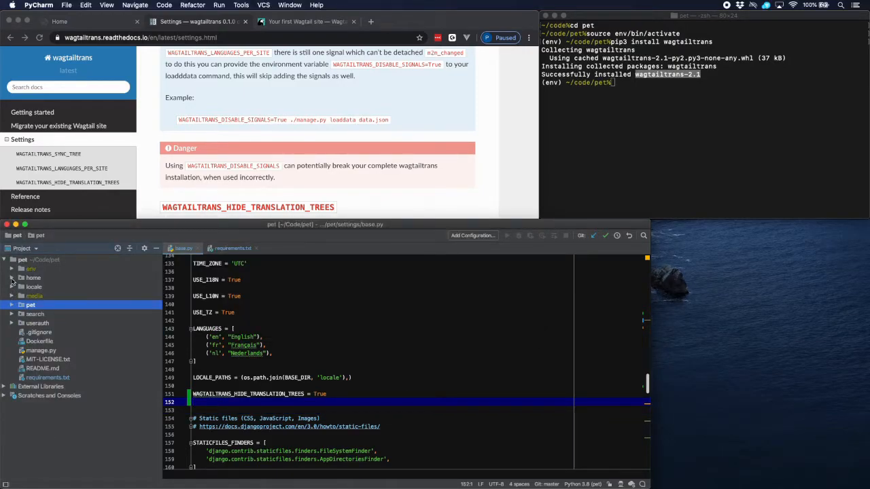
pyautogui.click(11, 278)
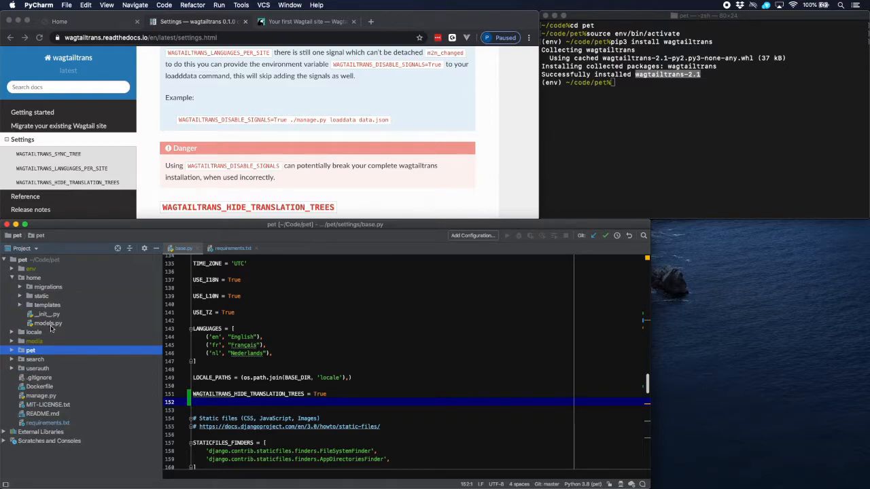
pyautogui.click(46, 324)
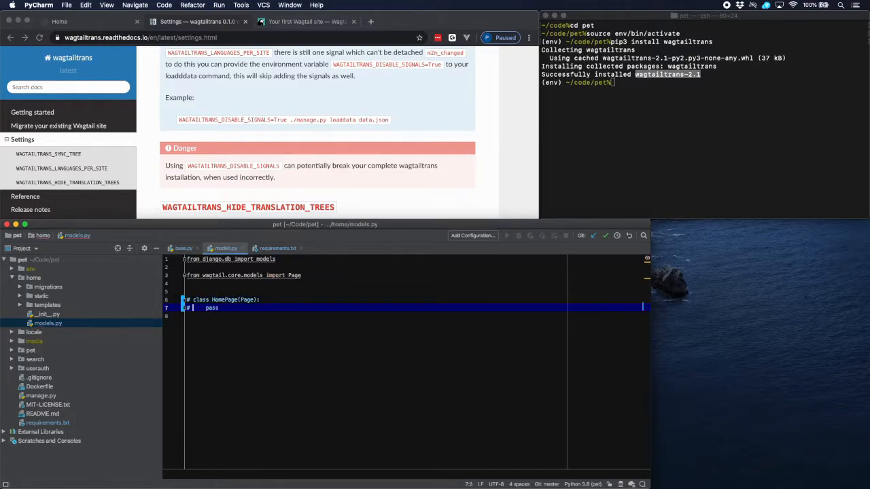
pyautogui.click(645, 96)
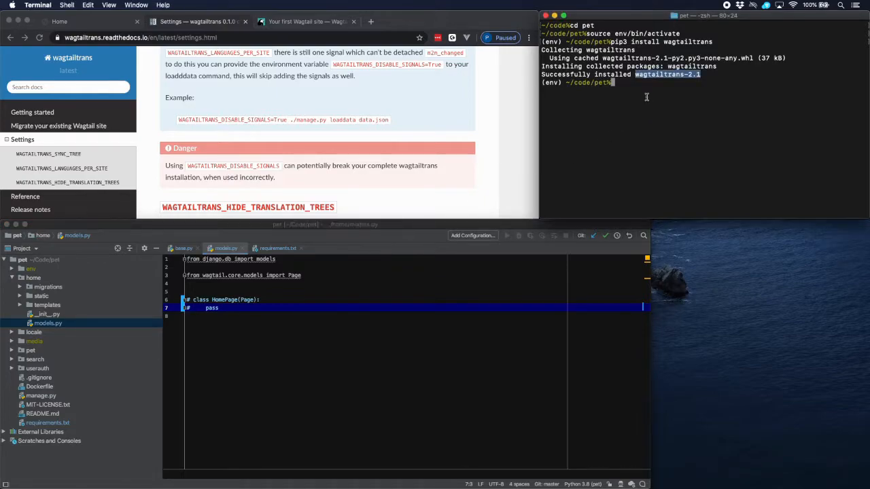
# Run manage.py makemigrations, migrate and runserver to apply wagtailtrans migrations and start the dev server
pyautogui.write('py')
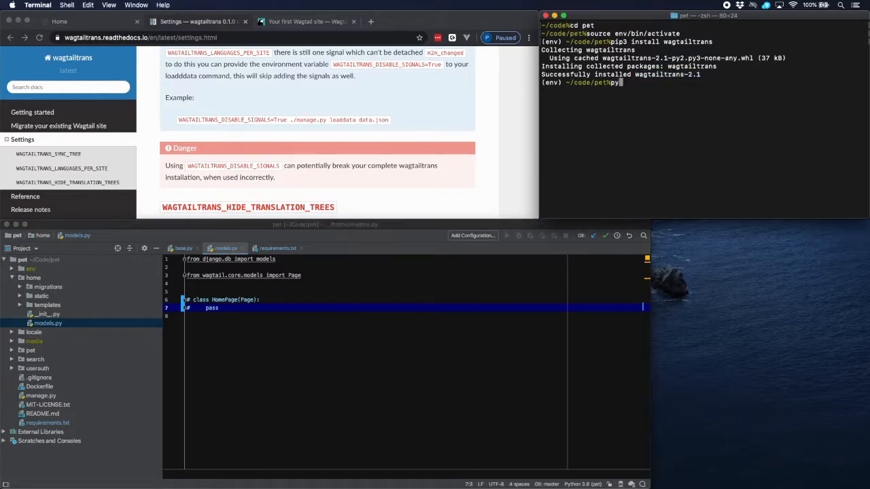
pyautogui.write('python3 manage.py makemigra')
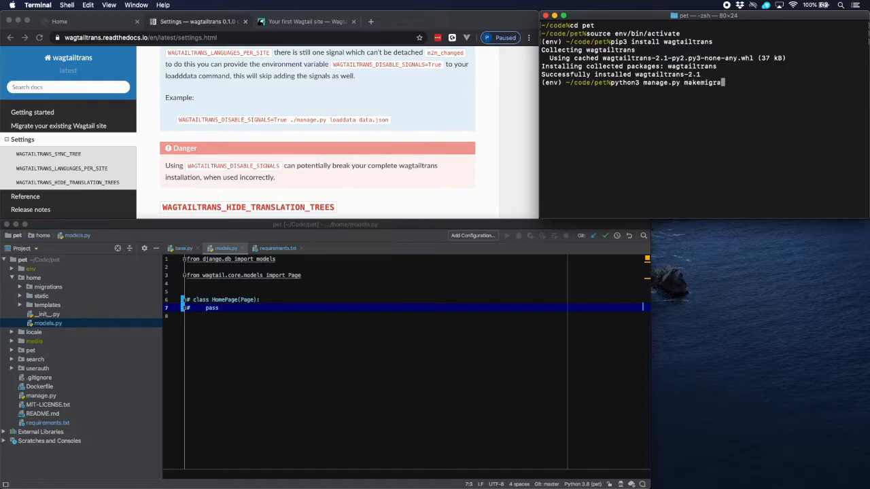
pyautogui.press('Return')
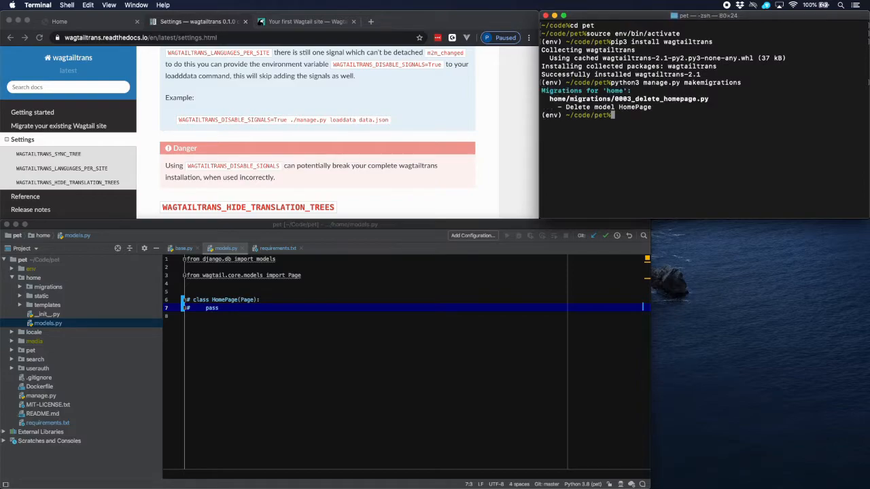
pyautogui.write('python3 manage.py runserver')
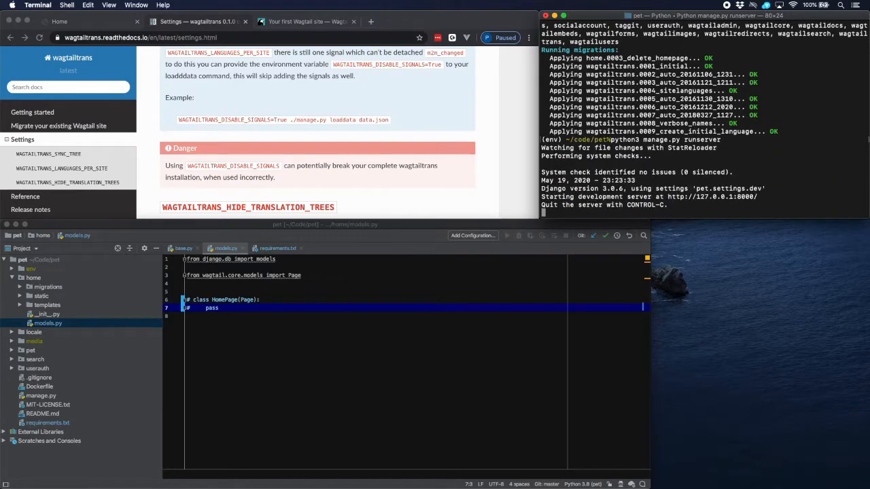
# Load 127.0.0.1:8000 in Chrome and go to the site's Admin Interface login page
pyautogui.click(60, 21)
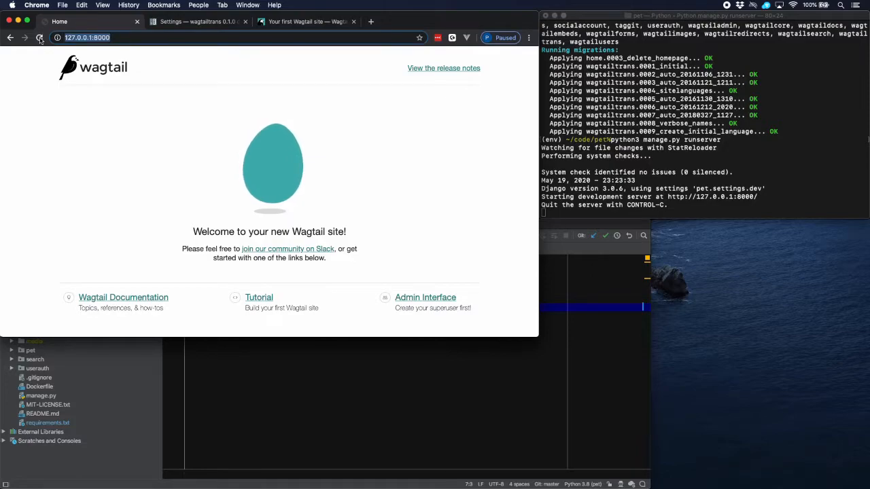
pyautogui.click(38, 38)
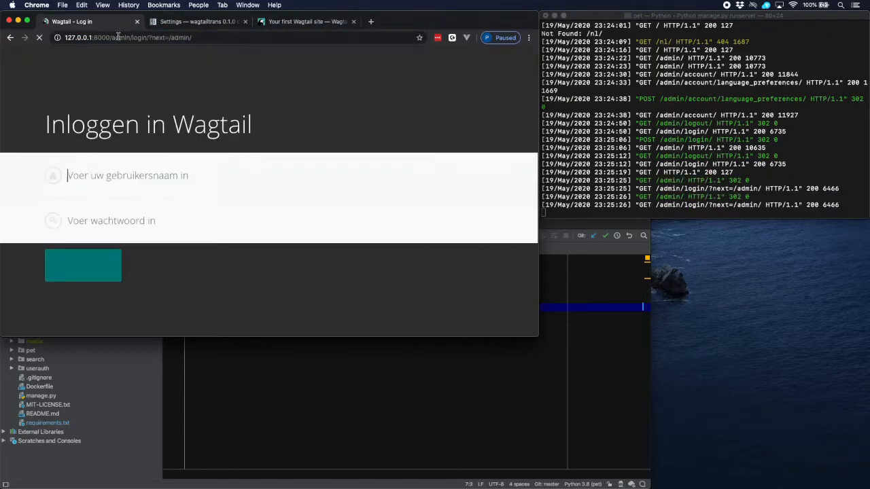
# Log in to Wagtail admin as the superuser and reach the pet CMS dashboard
pyautogui.write('pet')
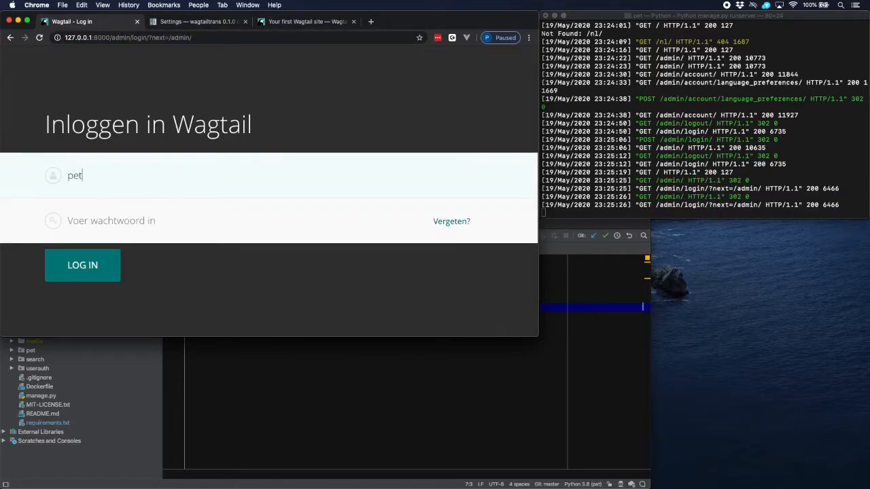
pyautogui.write('superuser')
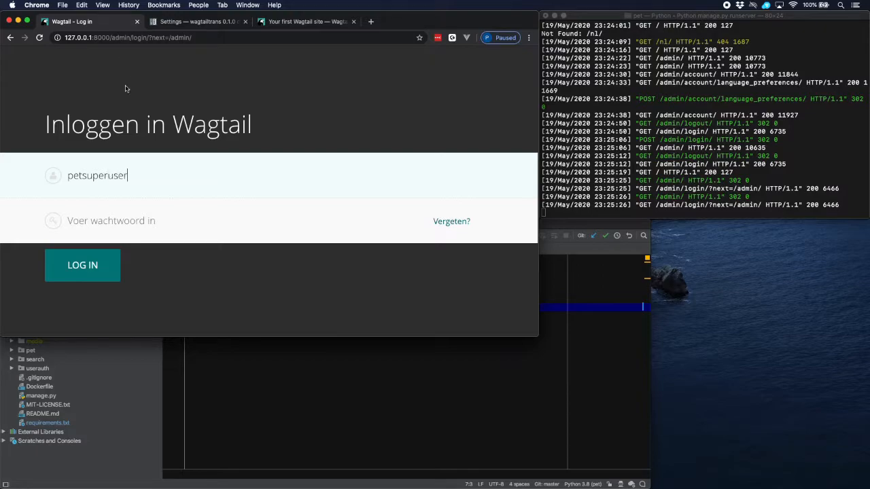
pyautogui.write('•••••')
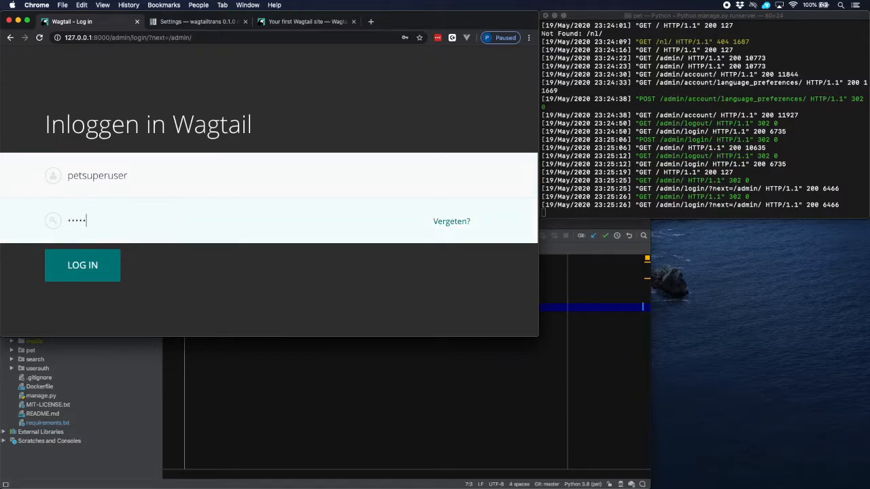
pyautogui.click(81, 265)
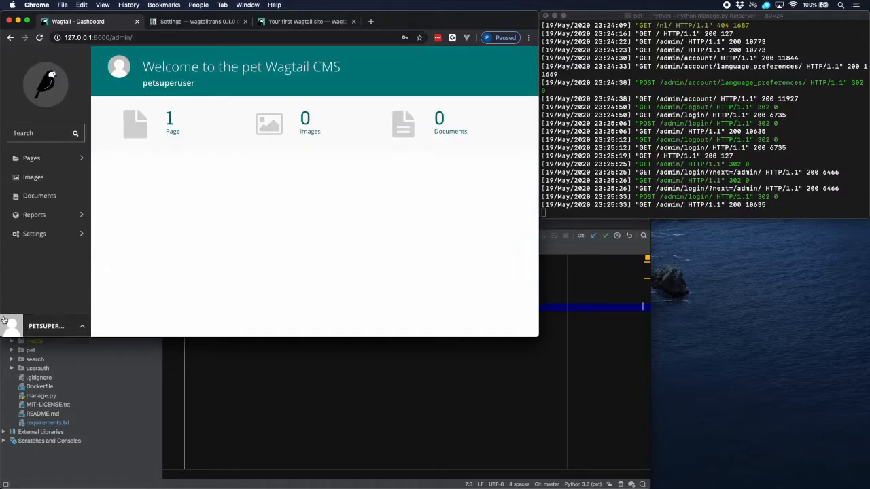
# Open the Pages explorer at Root, listing the single live Home page
pyautogui.click(32, 157)
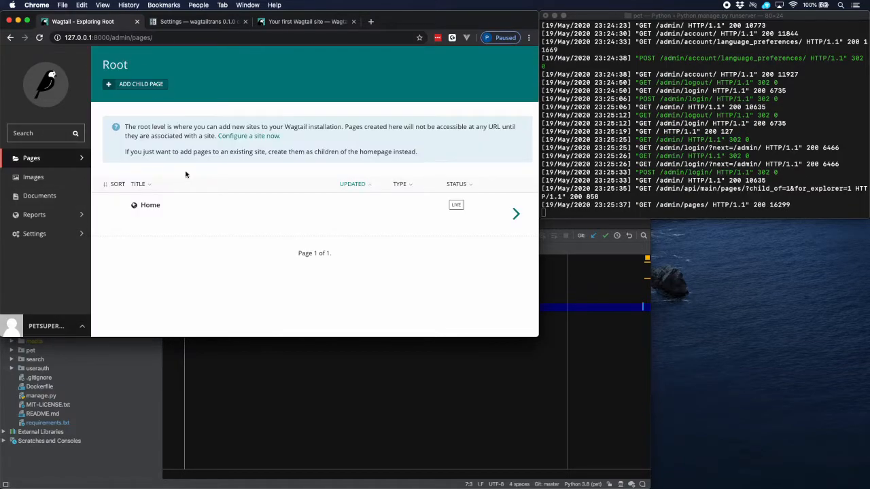
pyautogui.moveTo(166, 109)
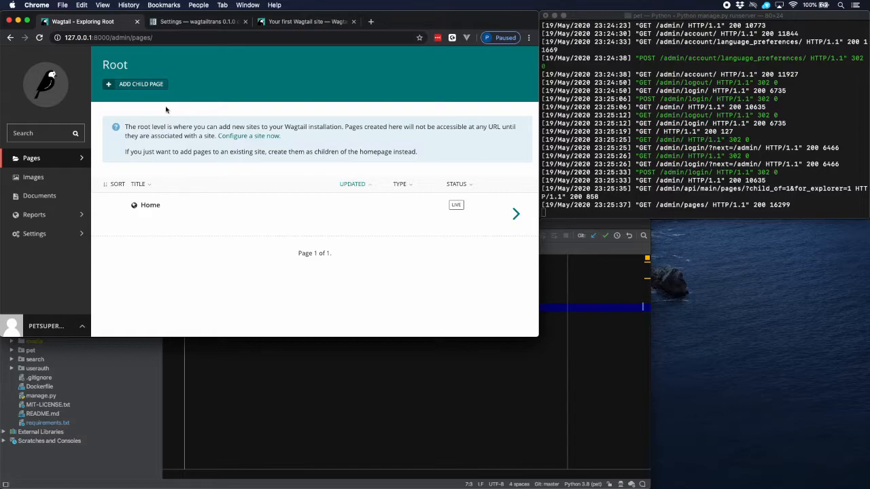
pyautogui.moveTo(196, 195)
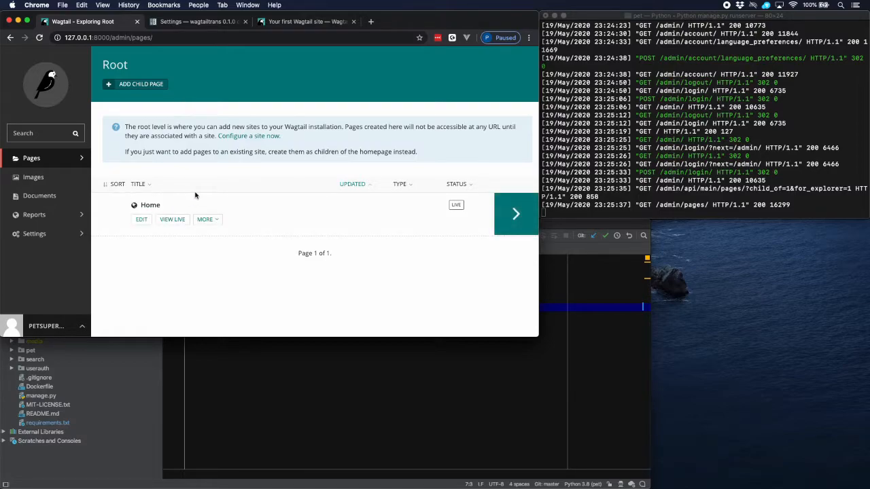
pyautogui.moveTo(198, 143)
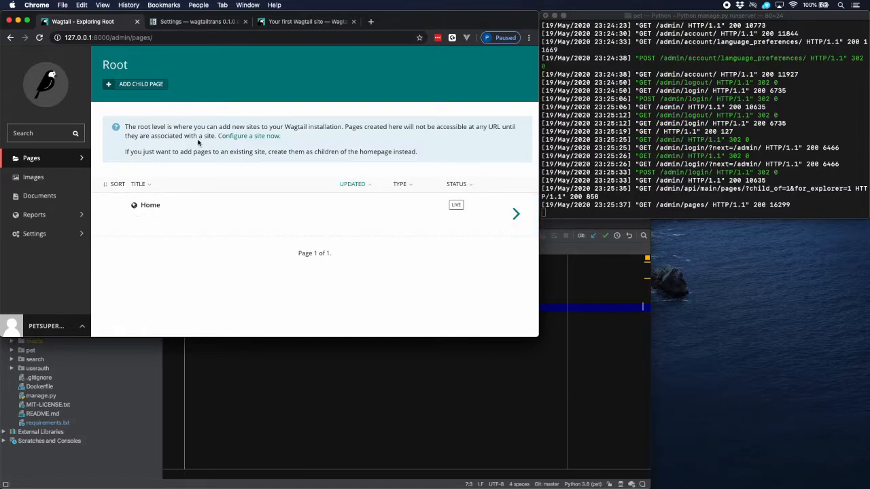
pyautogui.moveTo(150, 204)
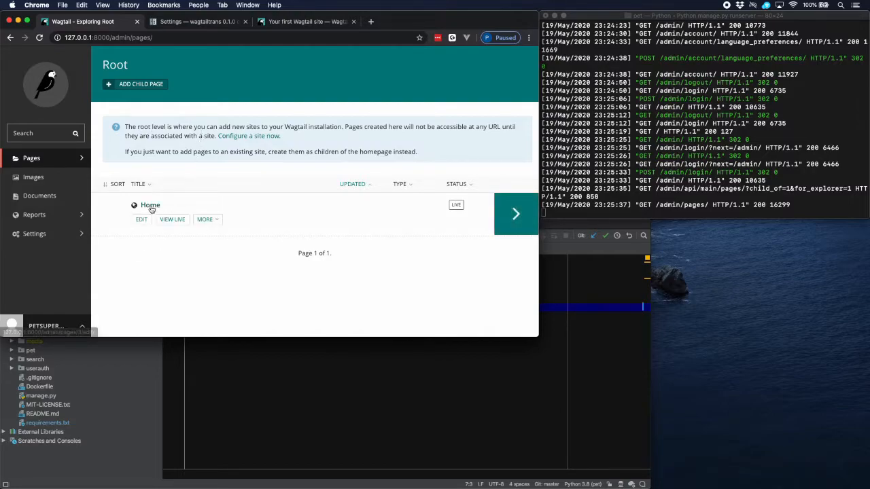
pyautogui.moveTo(160, 242)
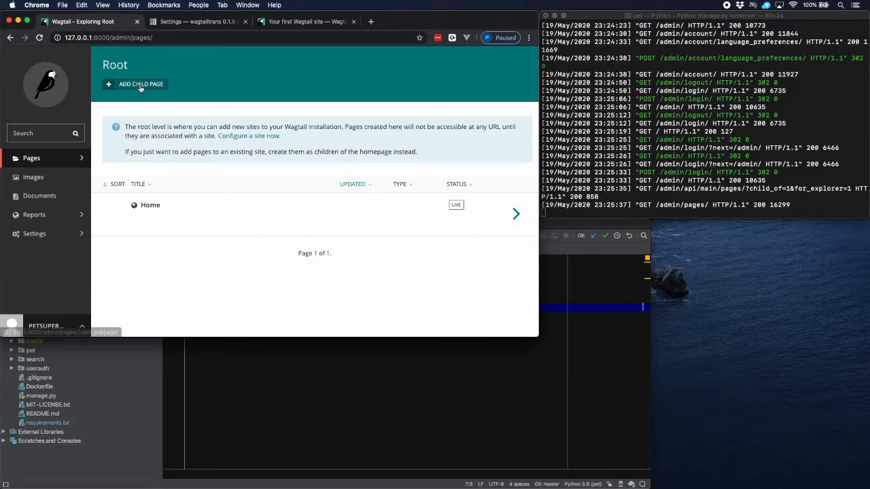
# Add a child page of type Translatable site root page titled 'Translatable root' and publish it
pyautogui.click(142, 84)
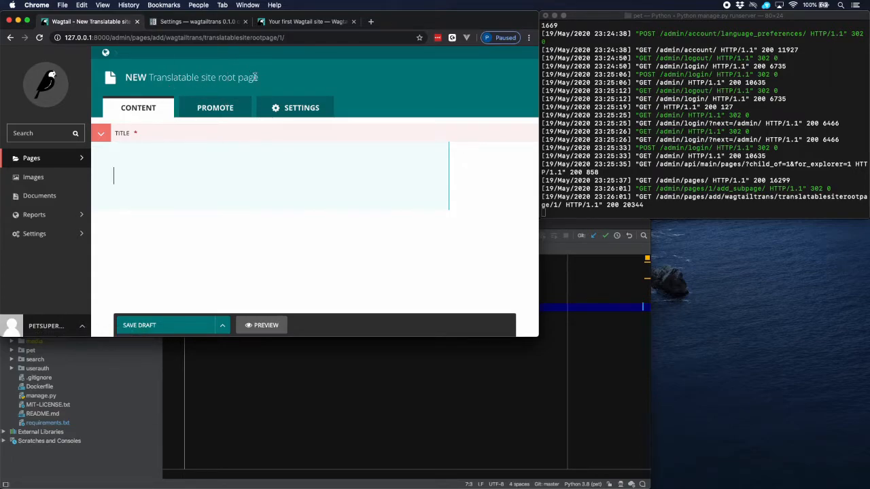
pyautogui.moveTo(261, 78)
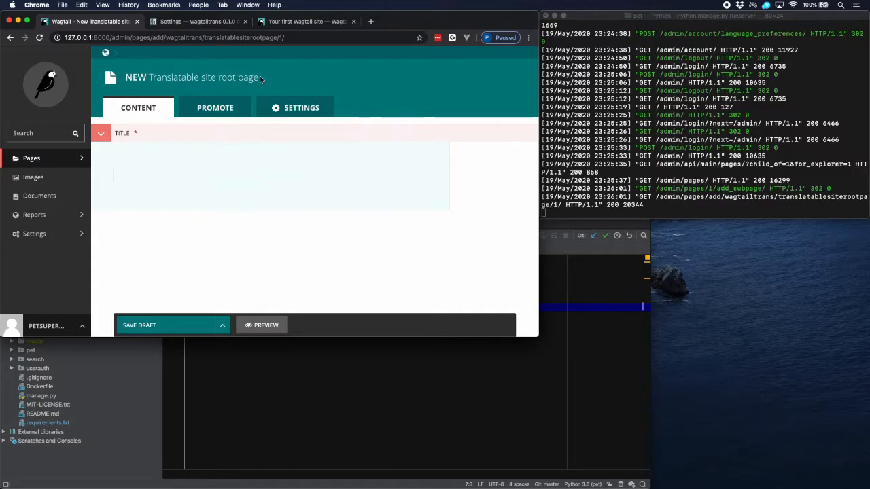
pyautogui.write('Tran')
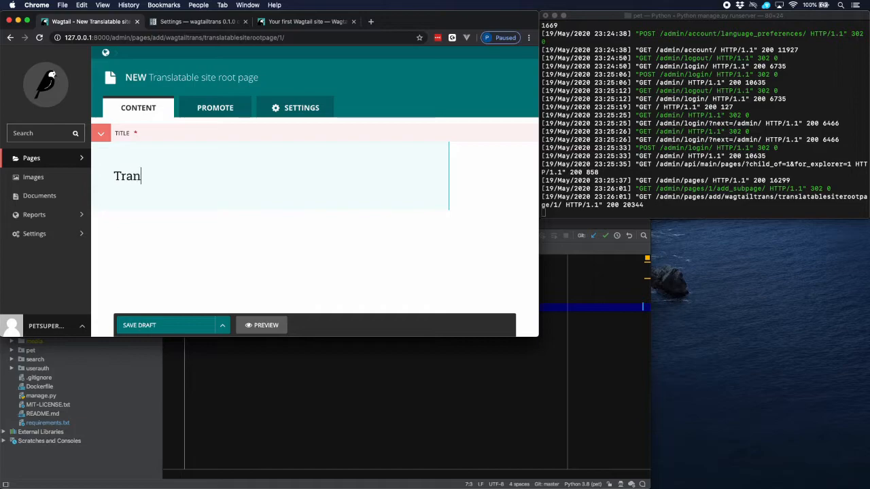
pyautogui.write('slata')
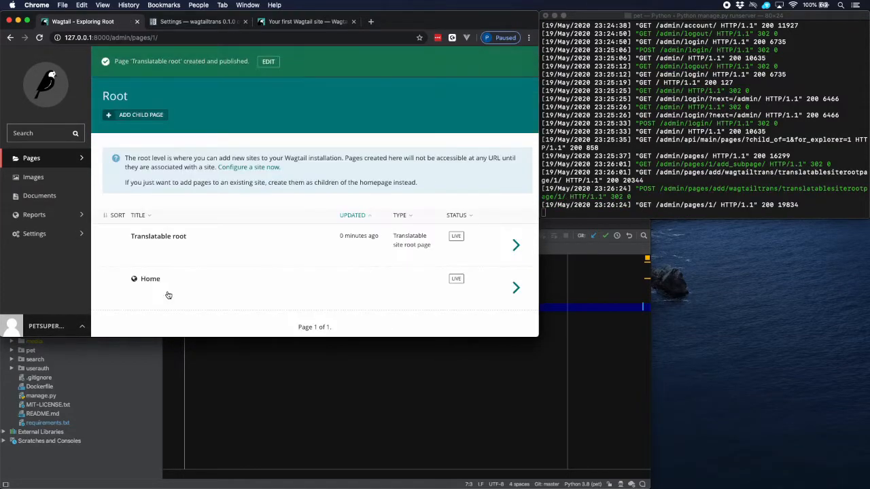
pyautogui.moveTo(157, 237)
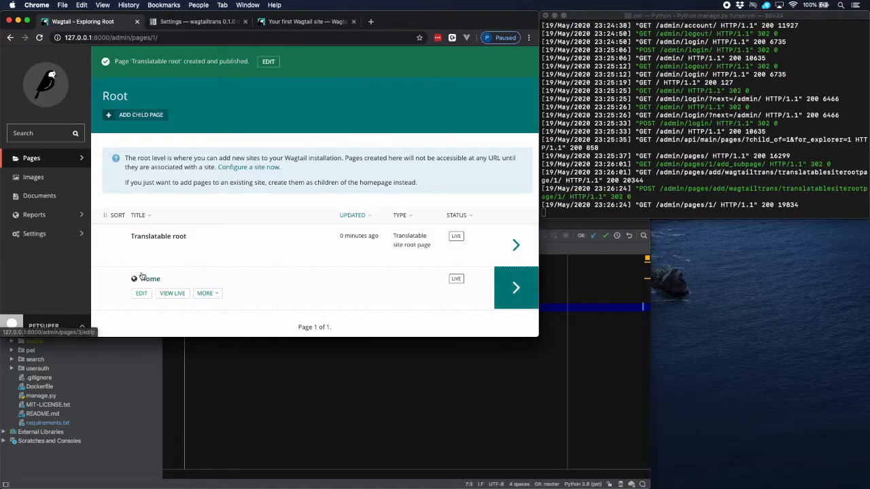
pyautogui.moveTo(121, 274)
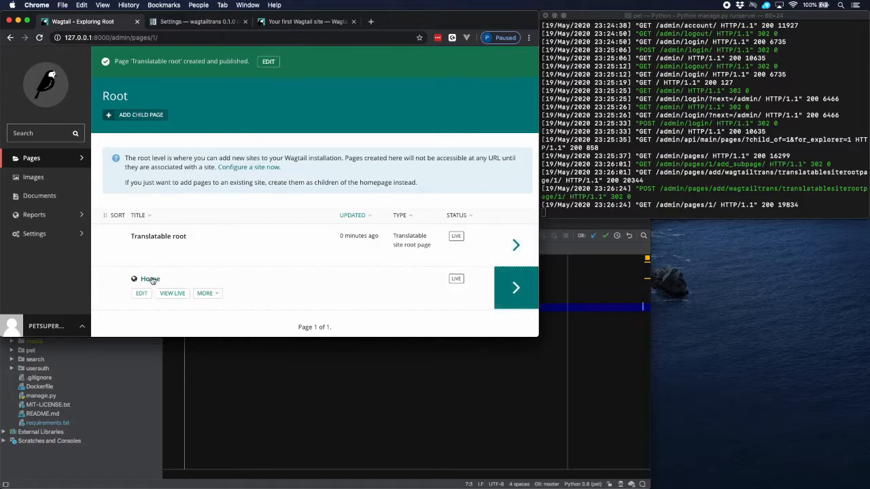
# In Settings > Sites, set the localhost site's root page to Translatable root and save
pyautogui.click(34, 234)
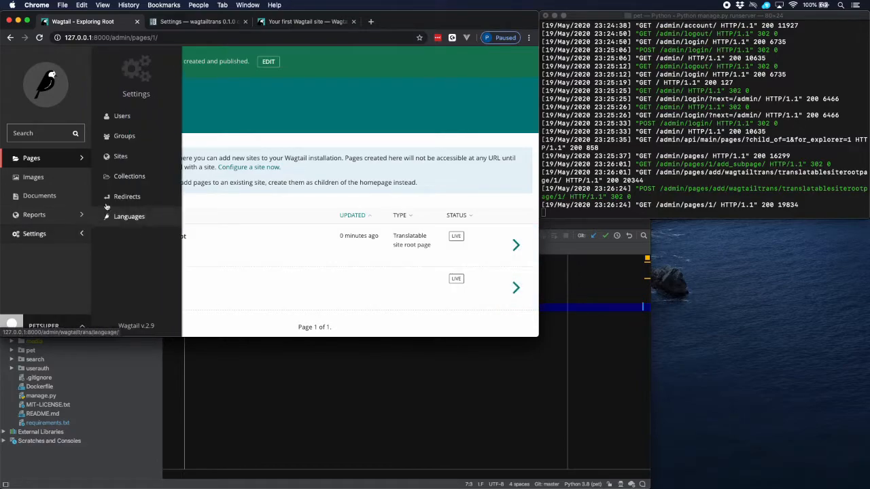
pyautogui.click(120, 156)
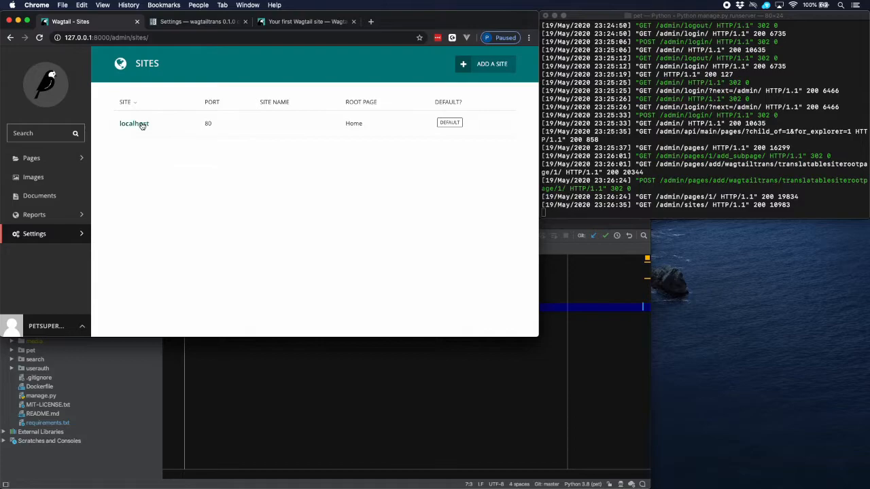
pyautogui.click(133, 122)
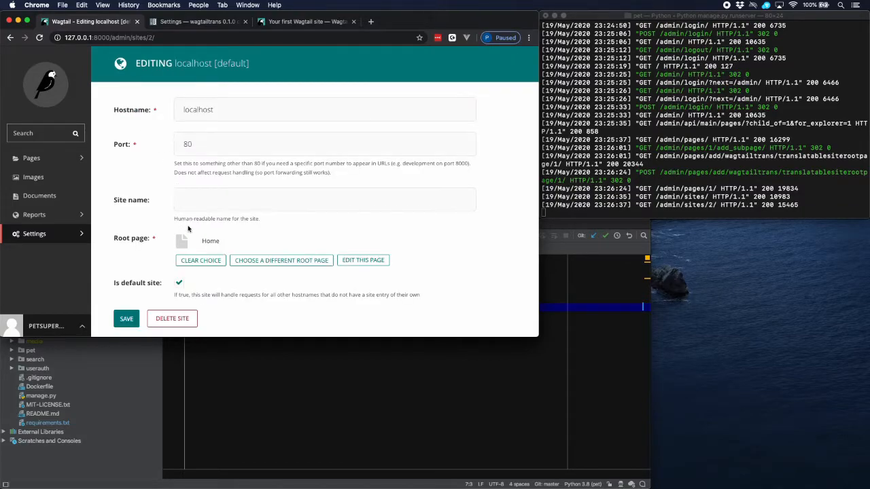
pyautogui.moveTo(231, 236)
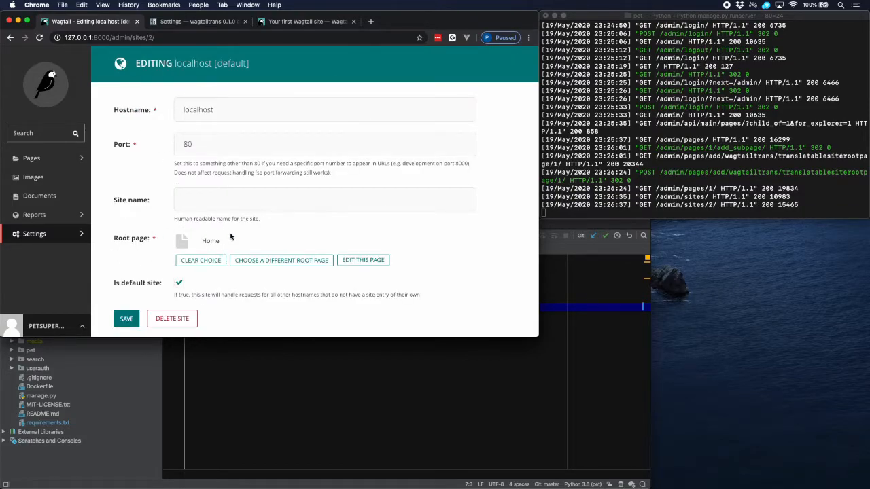
pyautogui.moveTo(197, 228)
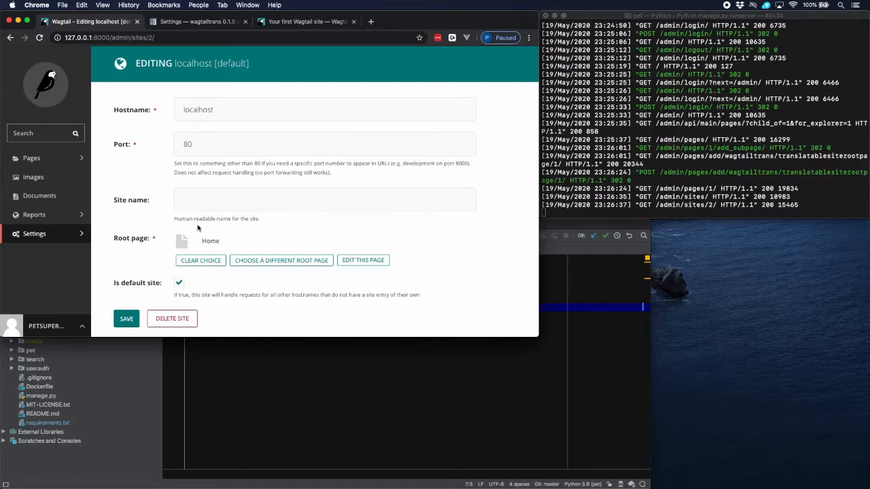
pyautogui.click(280, 259)
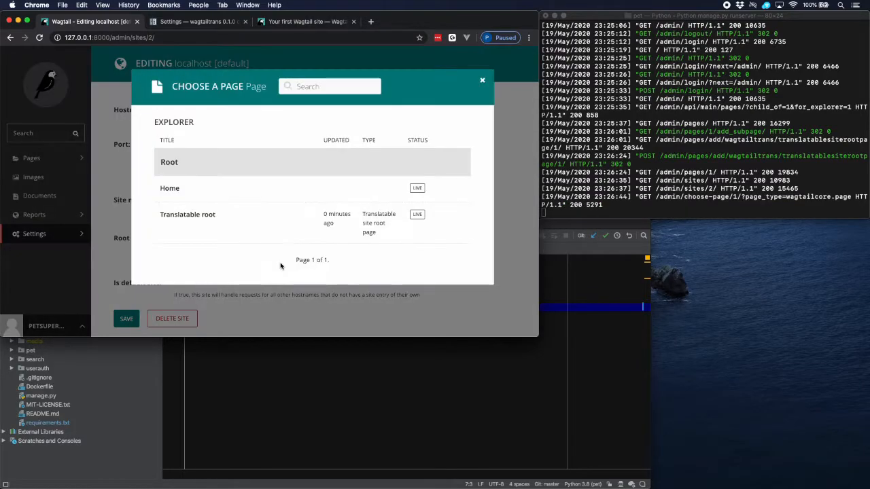
pyautogui.click(187, 214)
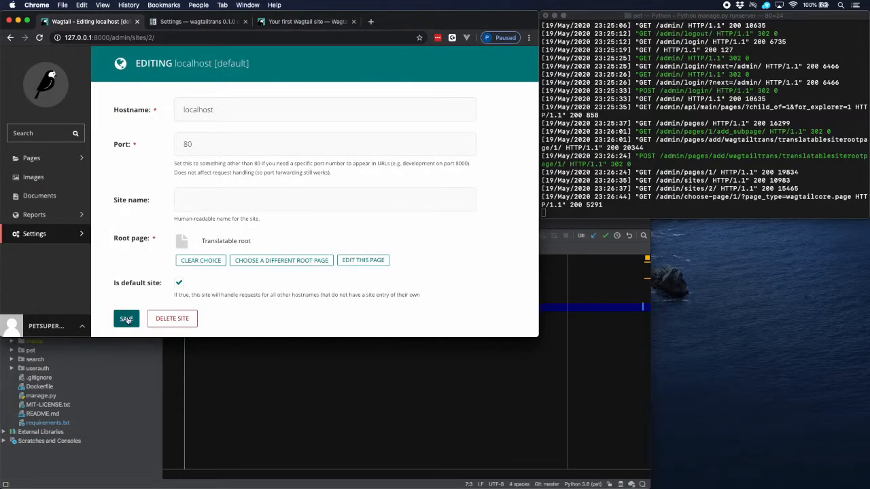
pyautogui.click(127, 319)
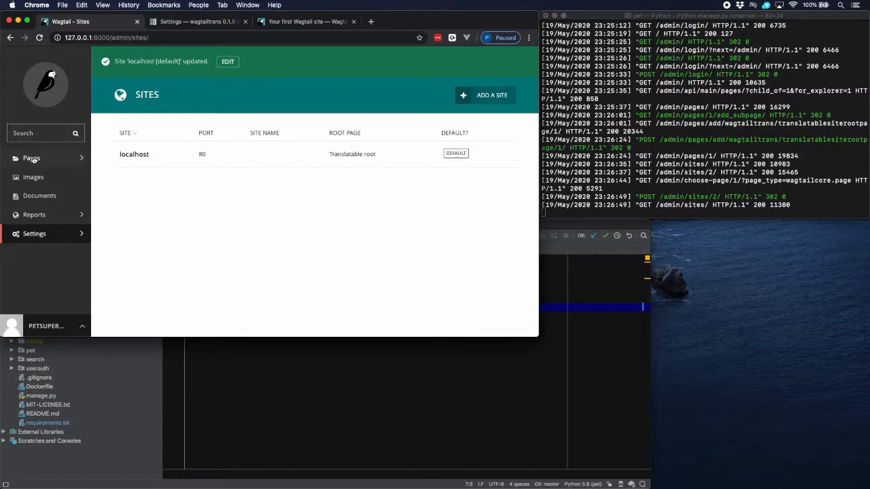
# Delete the old Home page from the root level via More > Delete and confirm
pyautogui.click(32, 158)
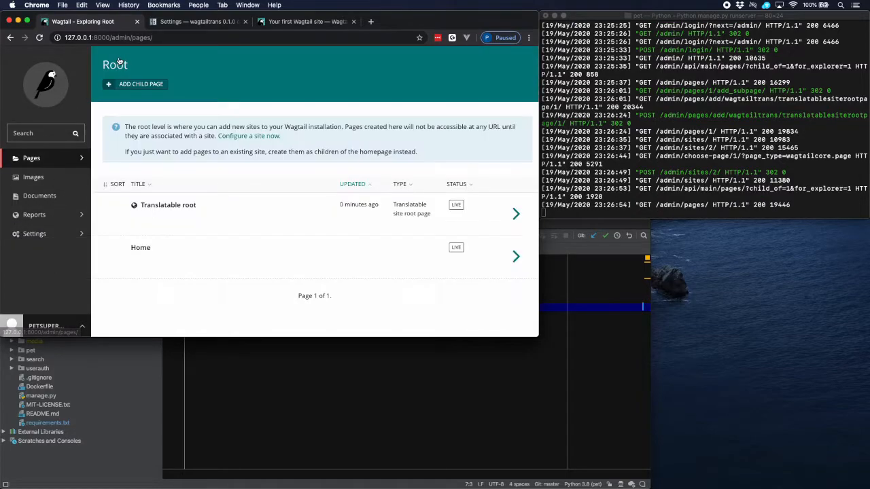
pyautogui.moveTo(169, 204)
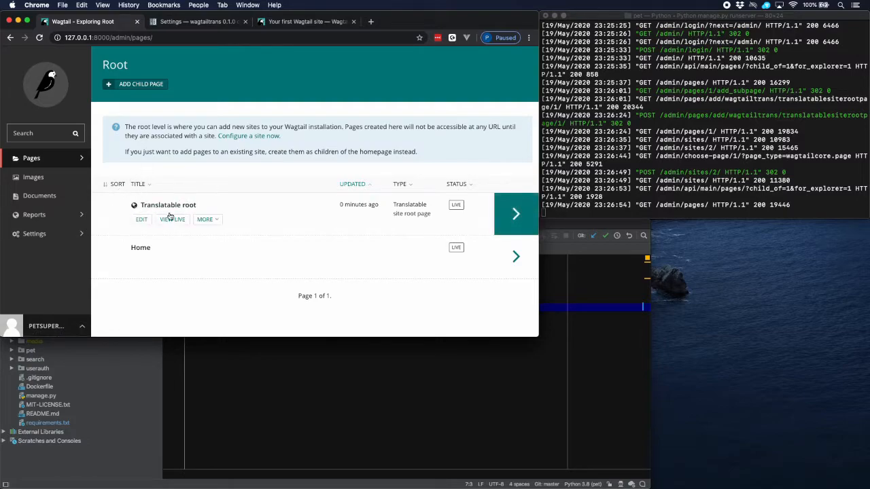
pyautogui.moveTo(142, 248)
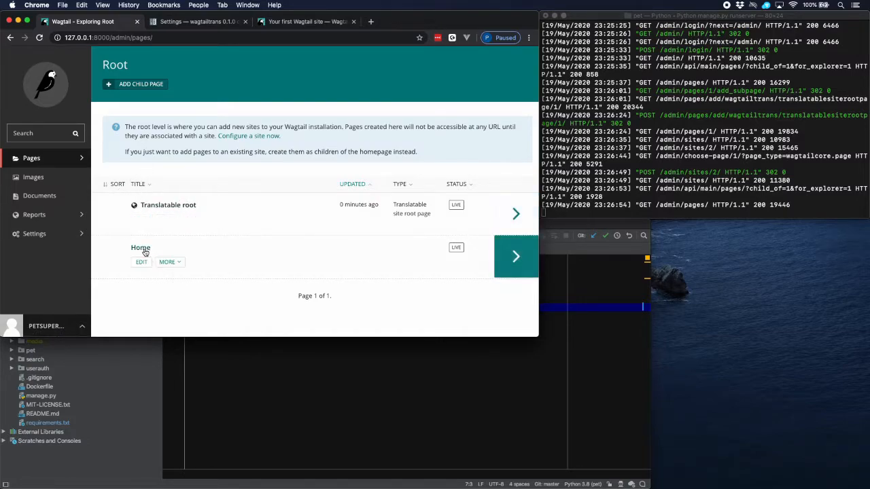
pyautogui.moveTo(141, 261)
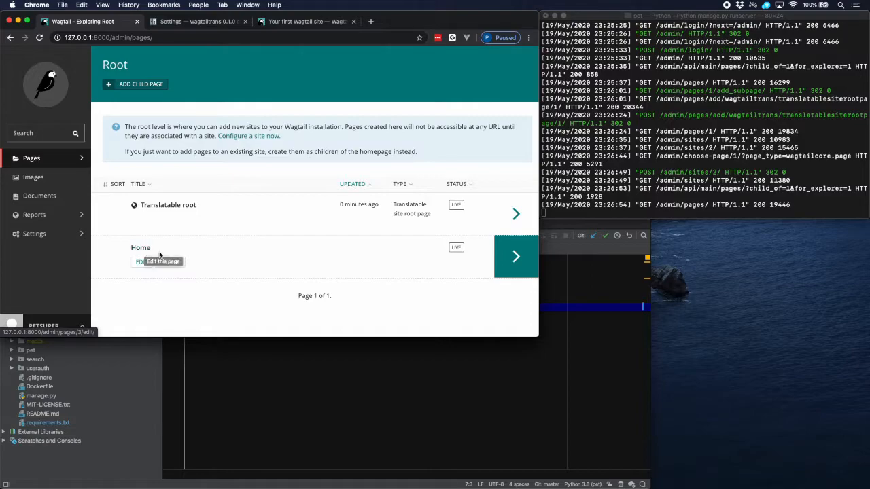
pyautogui.click(167, 262)
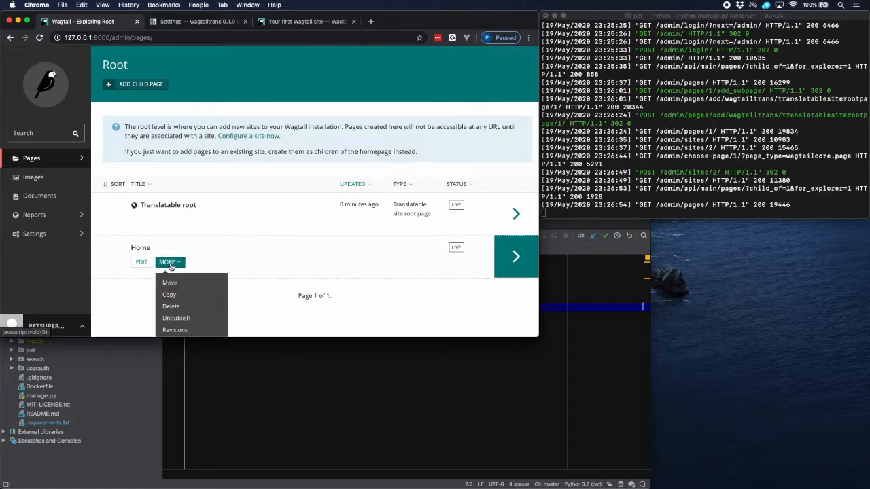
pyautogui.click(171, 306)
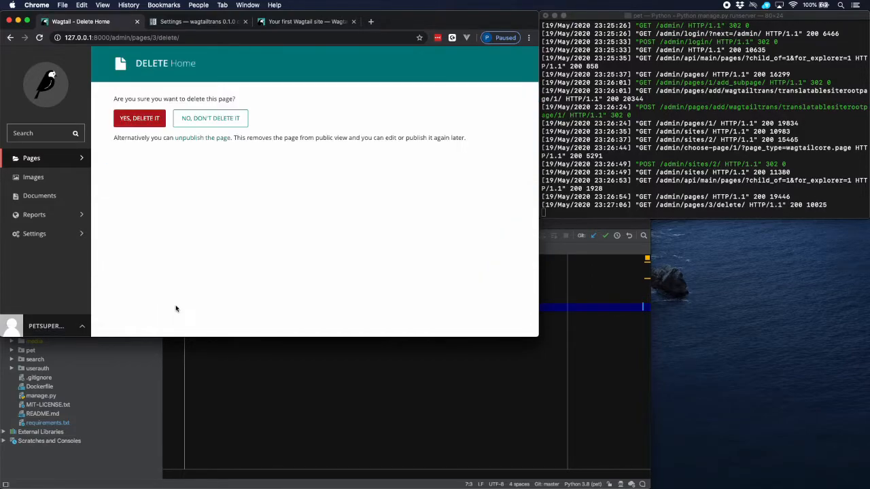
pyautogui.click(138, 117)
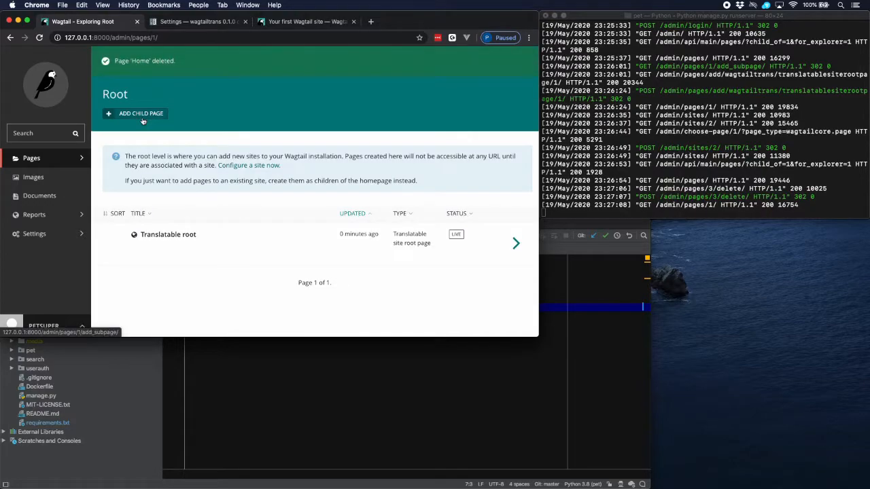
pyautogui.moveTo(592, 203)
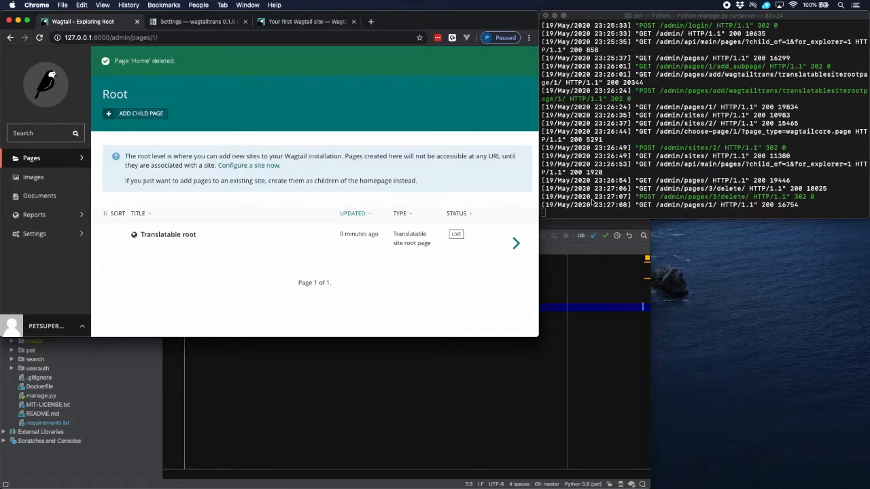
pyautogui.moveTo(413, 386)
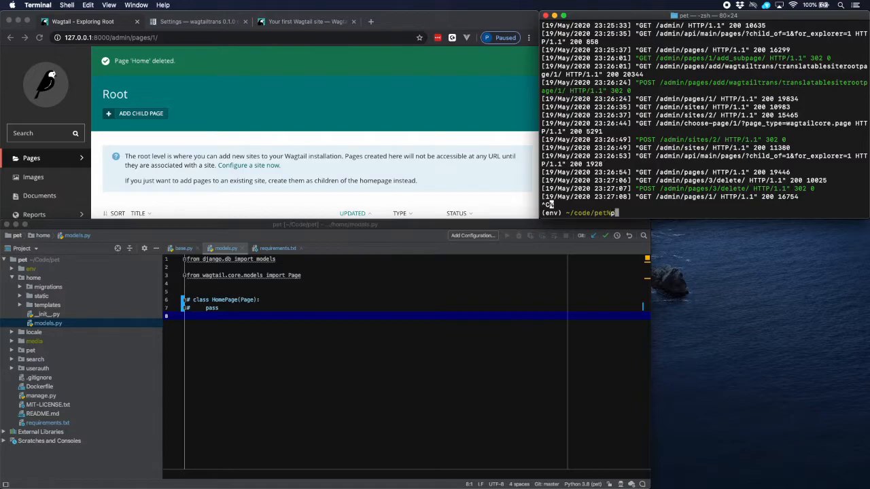
# Run python3 manage.py startapp cms to create the cms app
pyautogui.write('python3 manage.py startapp cms')
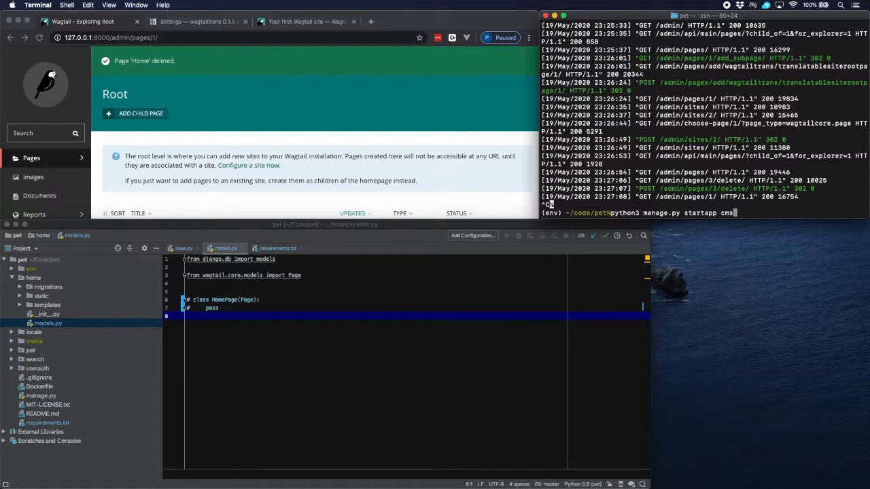
pyautogui.press('Return')
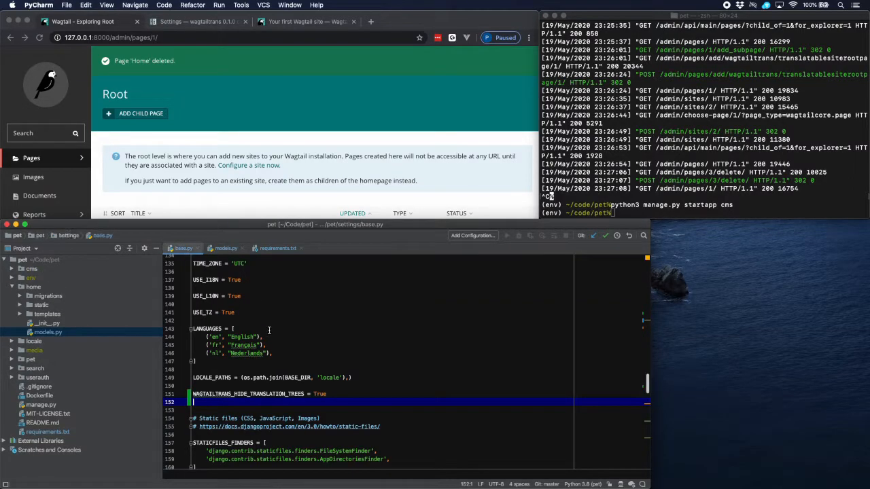
# Add 'cms', to INSTALLED_APPS in settings/base.py
pyautogui.scroll(3)
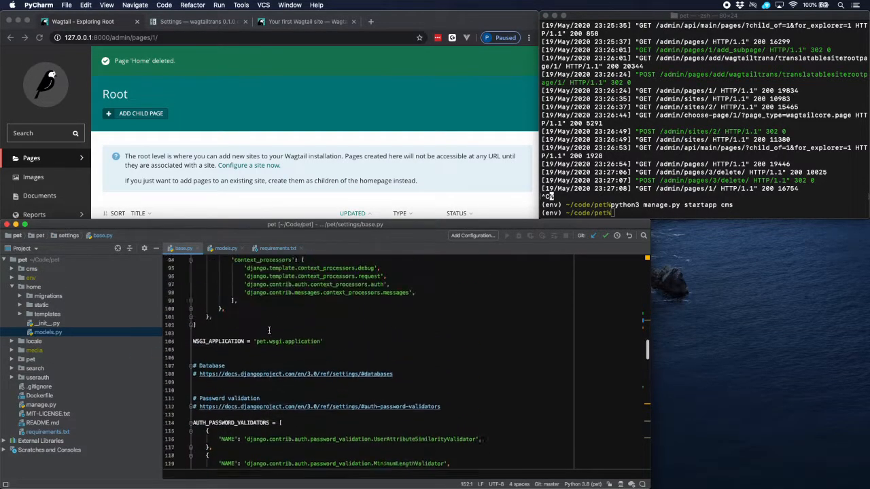
pyautogui.scroll(3)
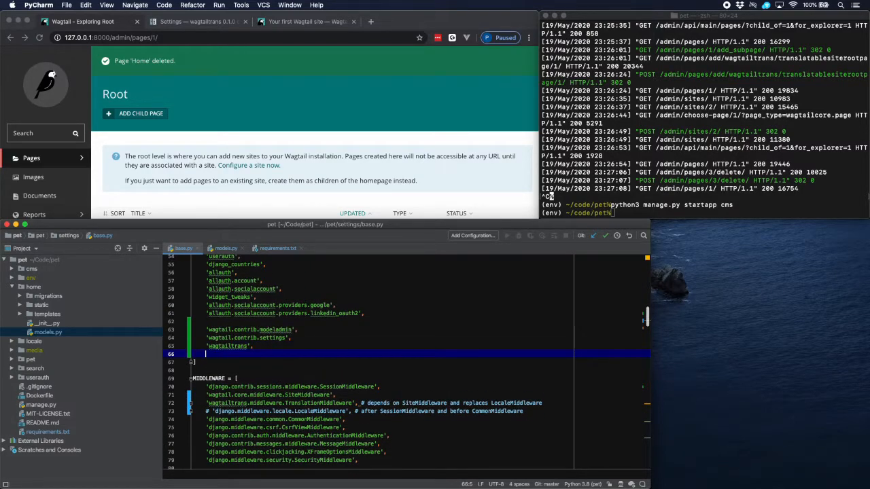
pyautogui.write("'cms',")
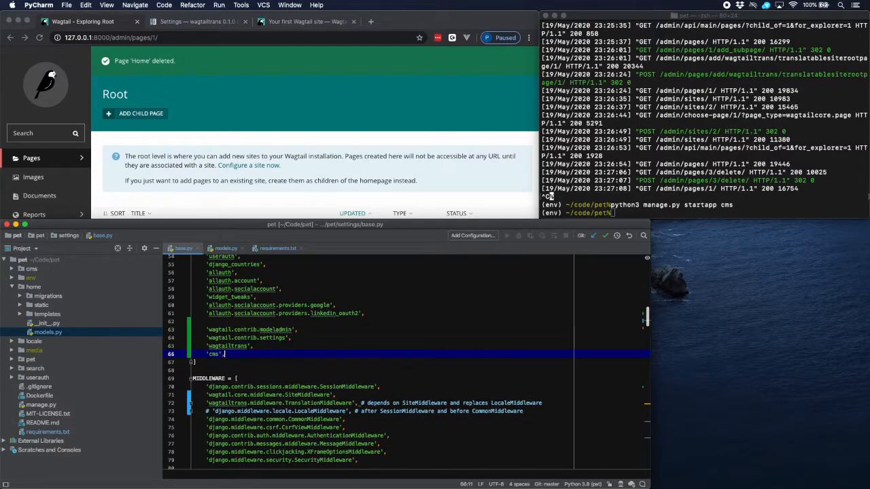
# Replace cms/models.py with the HomePage(TranslatablePage) model having a rich-text intro field
pyautogui.click(11, 285)
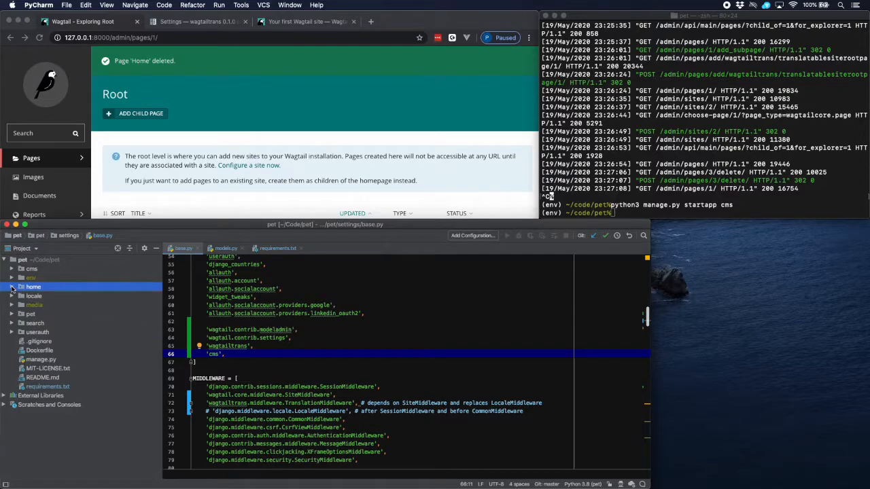
pyautogui.click(12, 269)
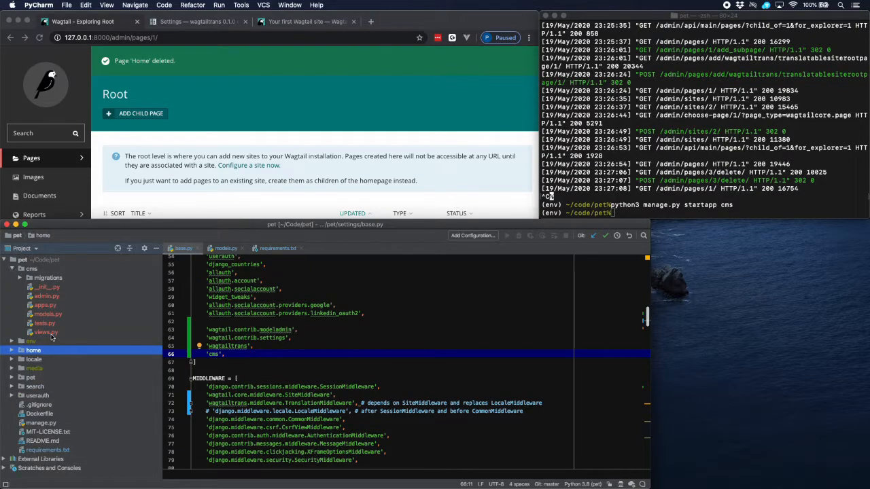
pyautogui.click(48, 314)
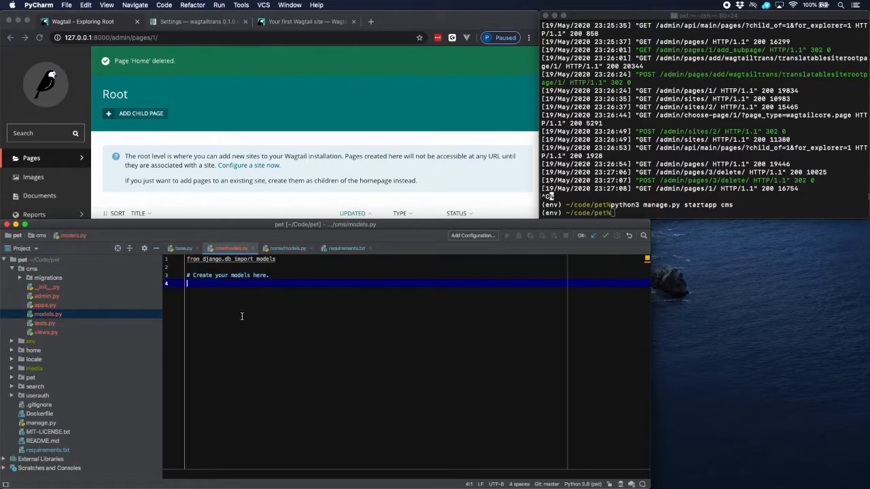
pyautogui.press('ctrl+a')
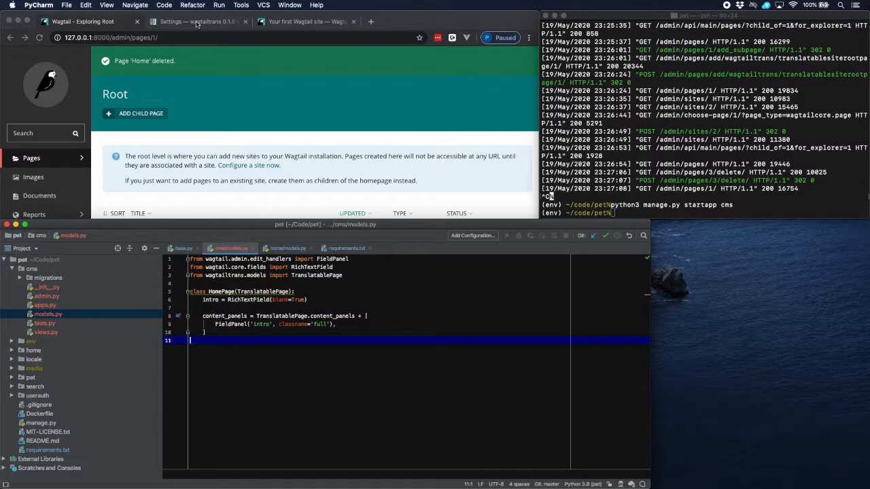
# Bring up the Blog Index and Posts section of the 'Your first Wagtail site' tutorial
pyautogui.click(307, 22)
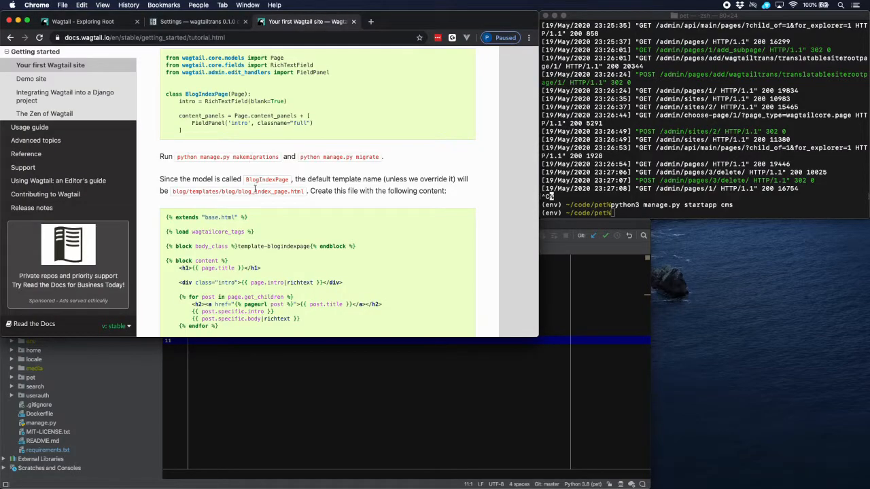
pyautogui.scroll(3)
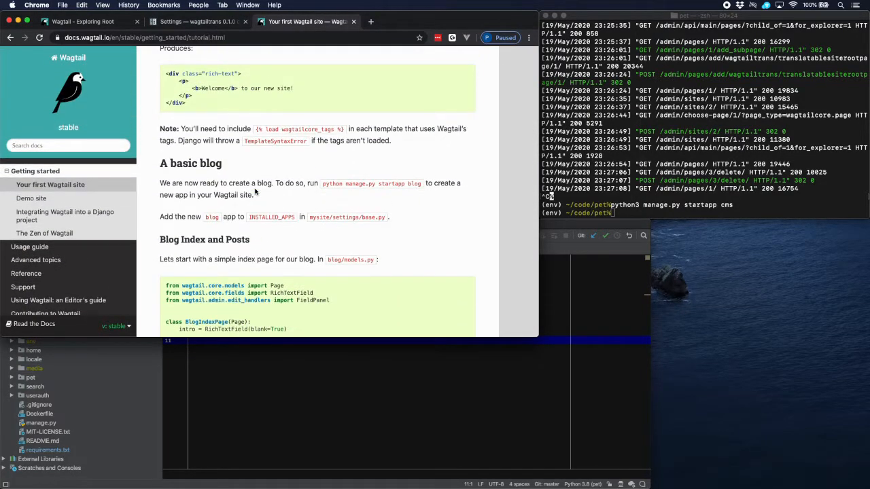
pyautogui.scroll(-3)
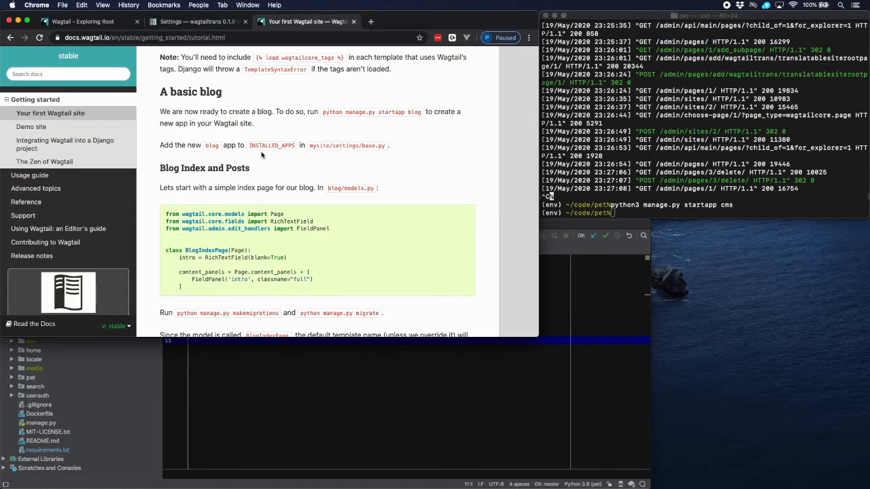
pyautogui.scroll(-3)
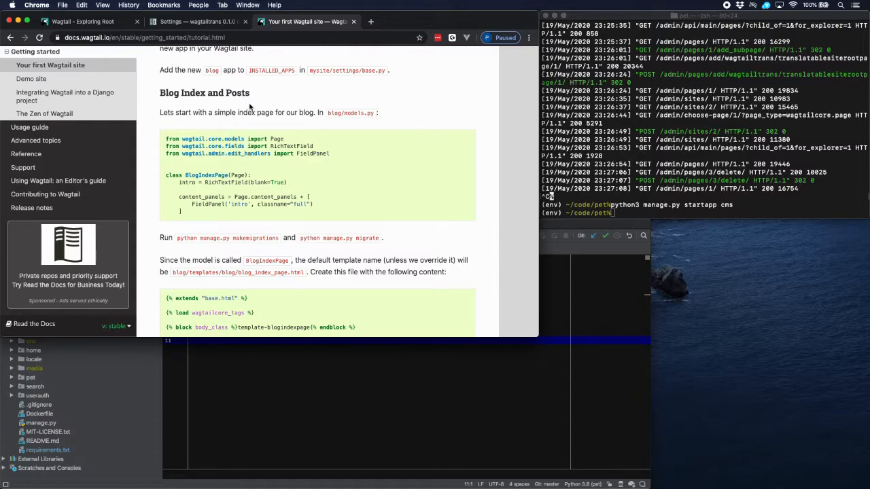
pyautogui.moveTo(254, 182)
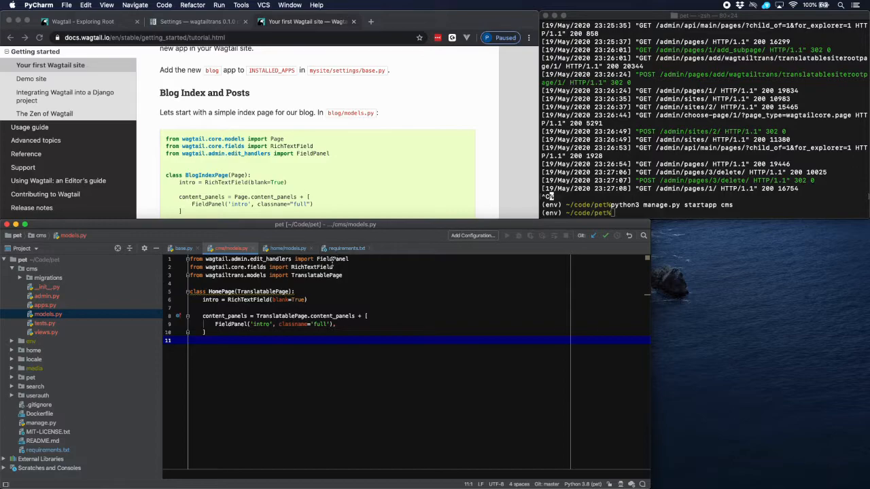
pyautogui.moveTo(332, 281)
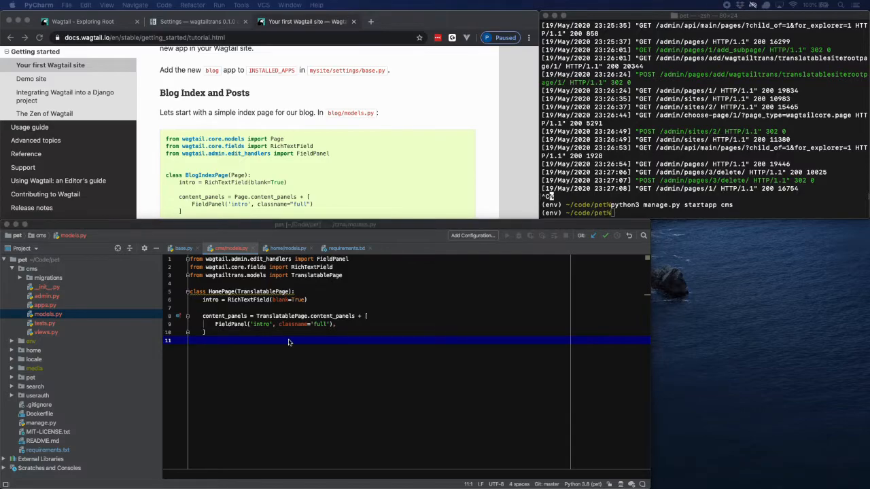
# Create a new HTML file templates/cms/home_page.html inside the cms app
pyautogui.click(31, 268)
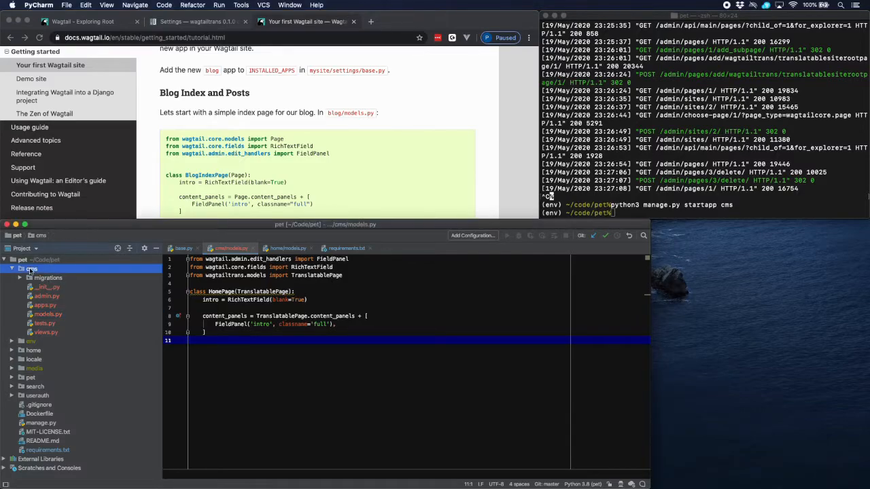
pyautogui.rightClick(30, 267)
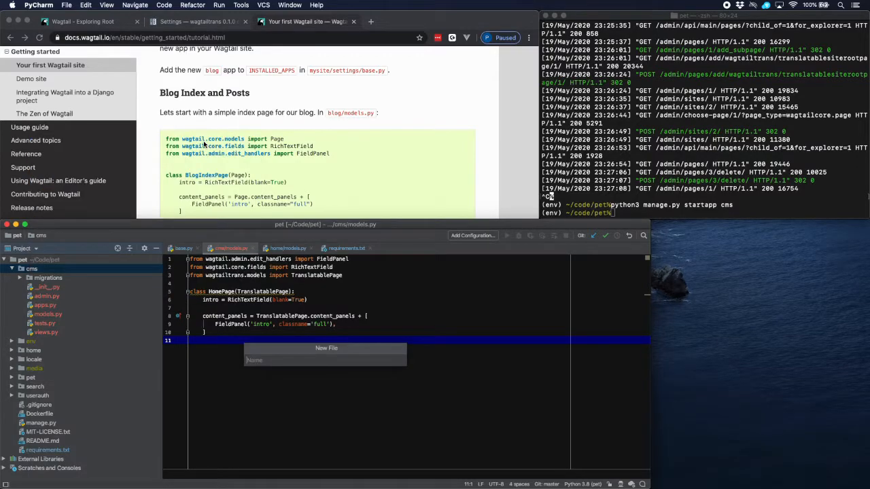
pyautogui.write('templates/cms/')
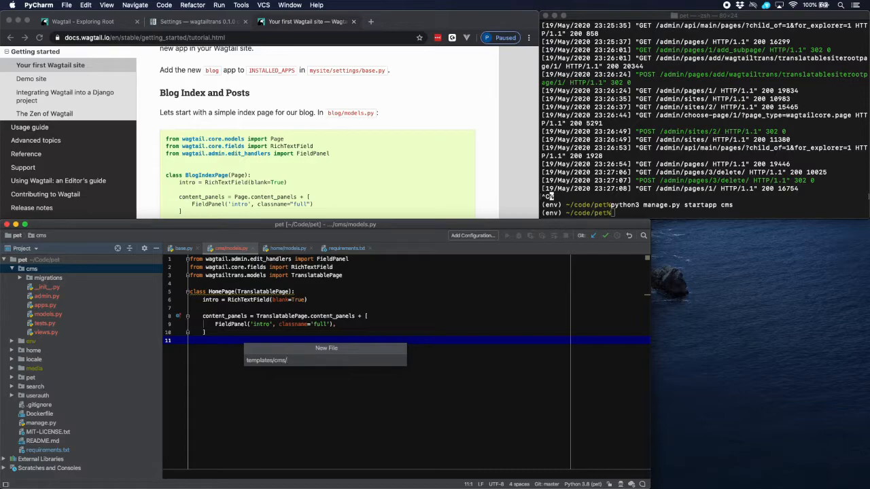
pyautogui.write('home_page.html')
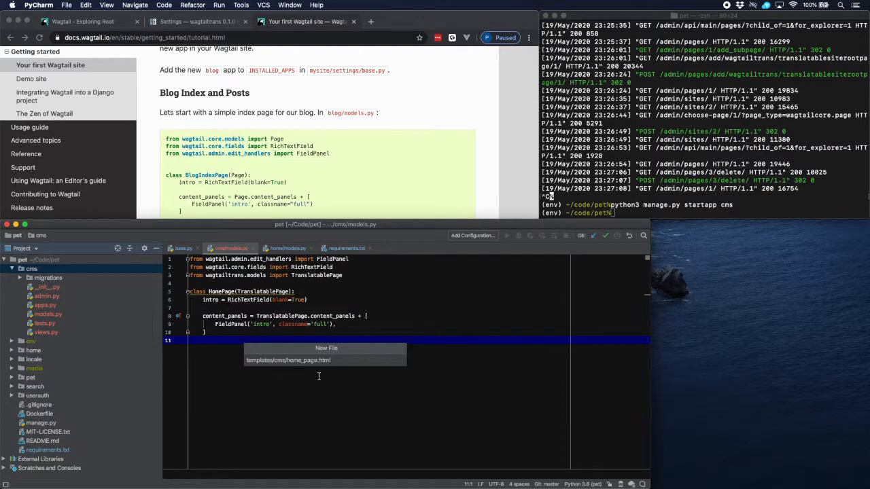
pyautogui.moveTo(319, 367)
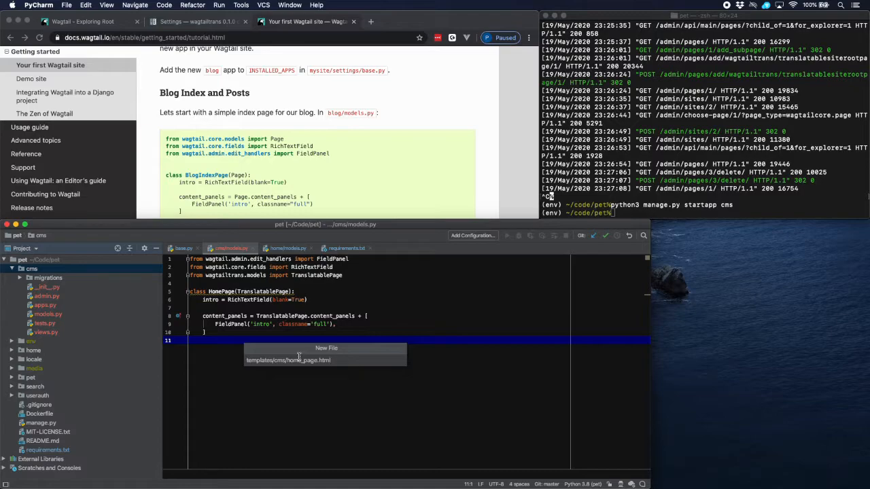
pyautogui.moveTo(292, 387)
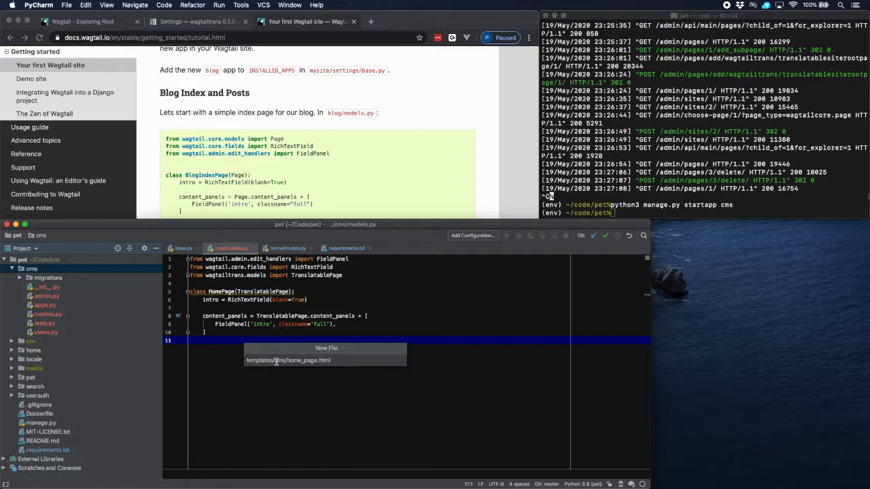
pyautogui.moveTo(285, 396)
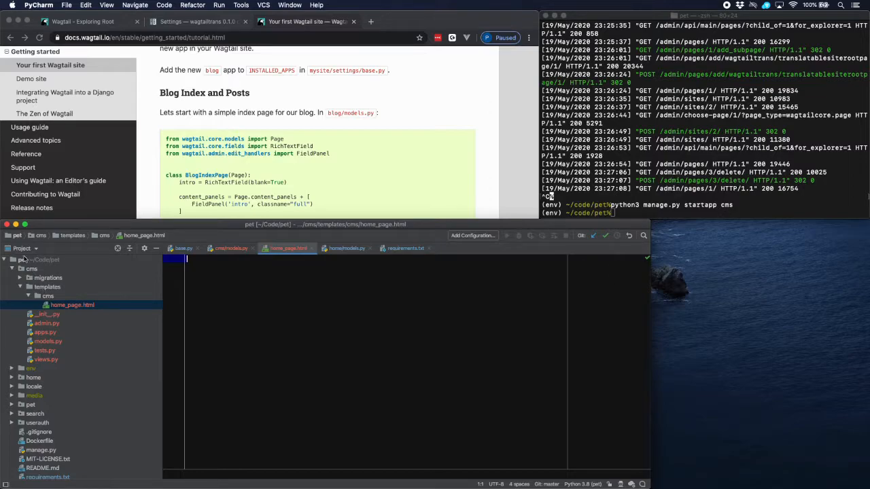
pyautogui.moveTo(83, 320)
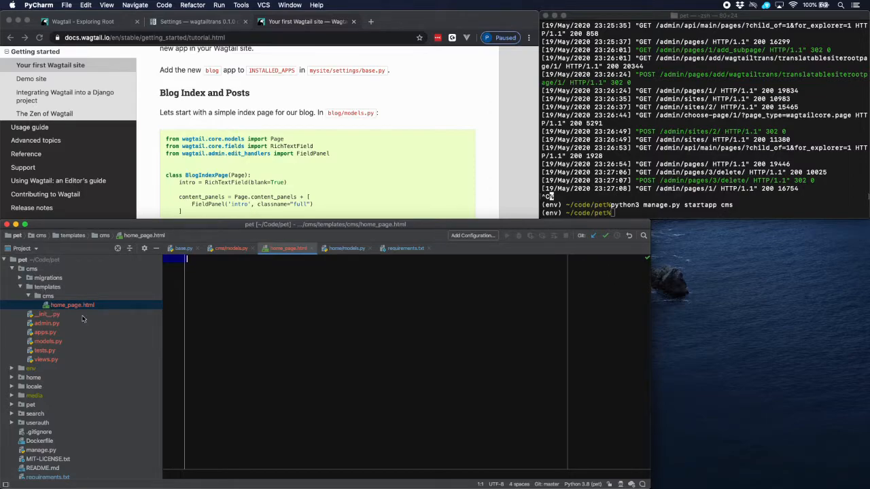
# Add 'cms/templates/cms/' to the TEMPLATES DIRS in settings/base.py by duplicating the userauth line
pyautogui.click(183, 247)
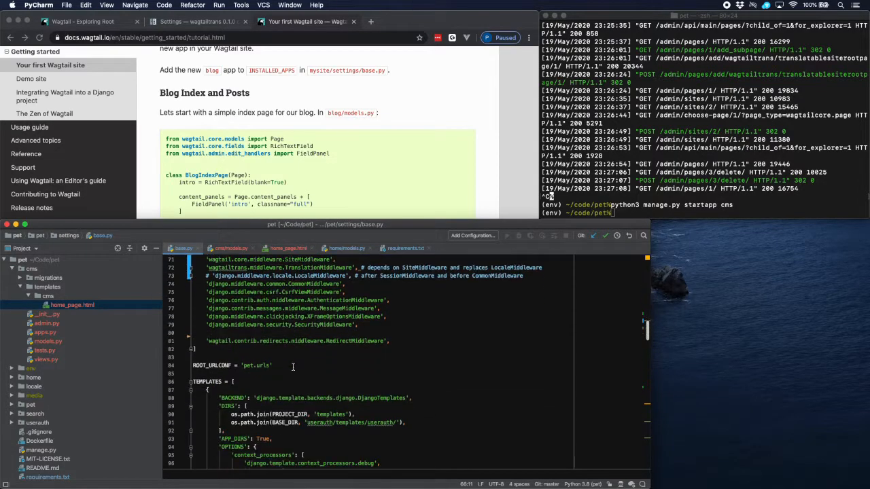
pyautogui.scroll(-3)
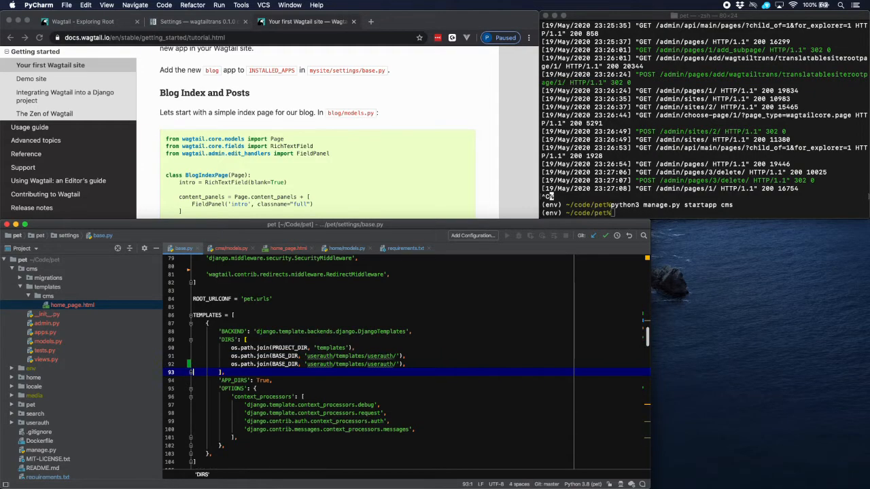
pyautogui.doubleClick(318, 364)
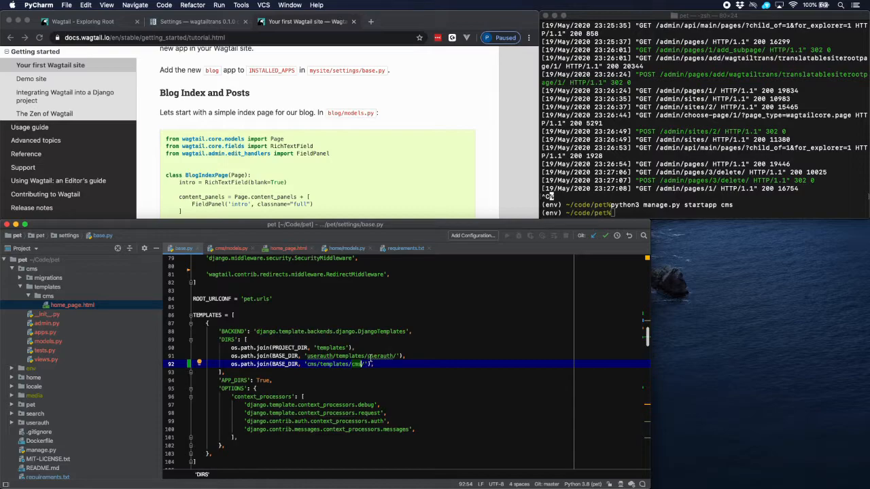
pyautogui.click(288, 247)
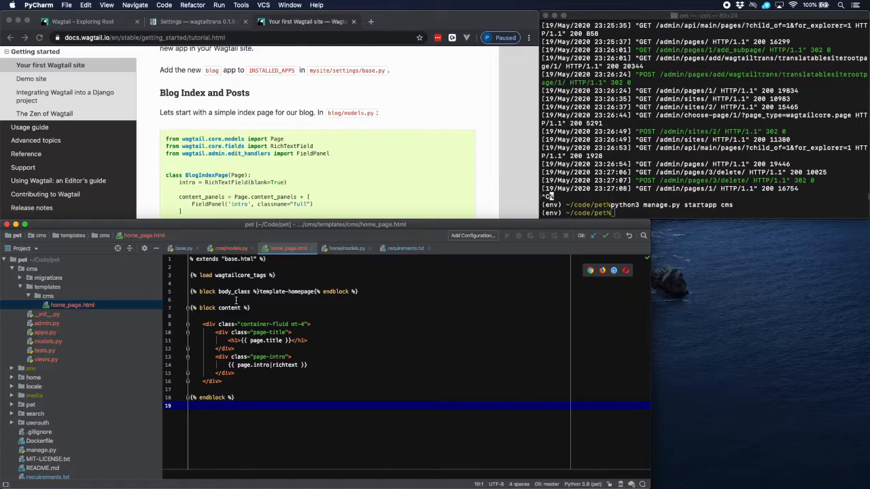
pyautogui.moveTo(285, 280)
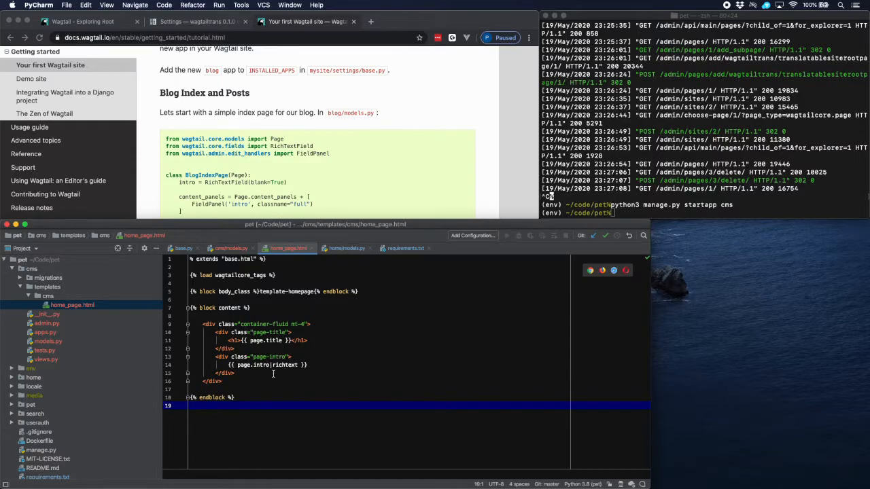
pyautogui.moveTo(274, 372)
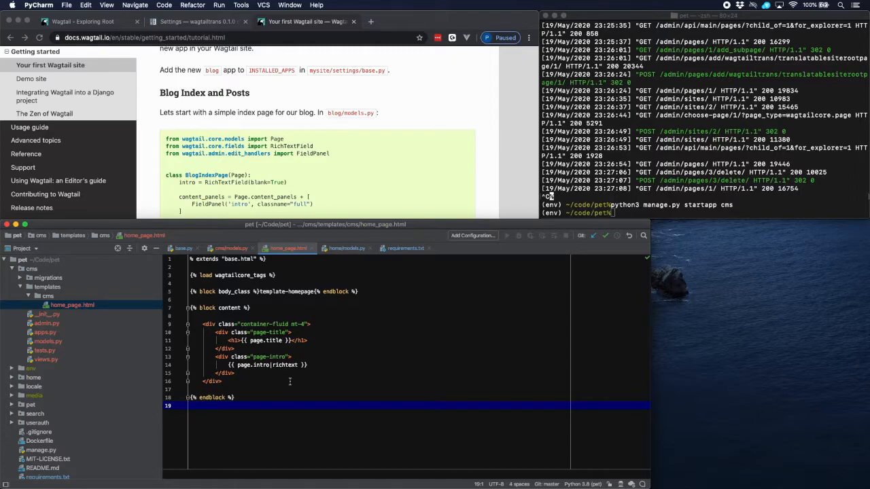
pyautogui.moveTo(625, 216)
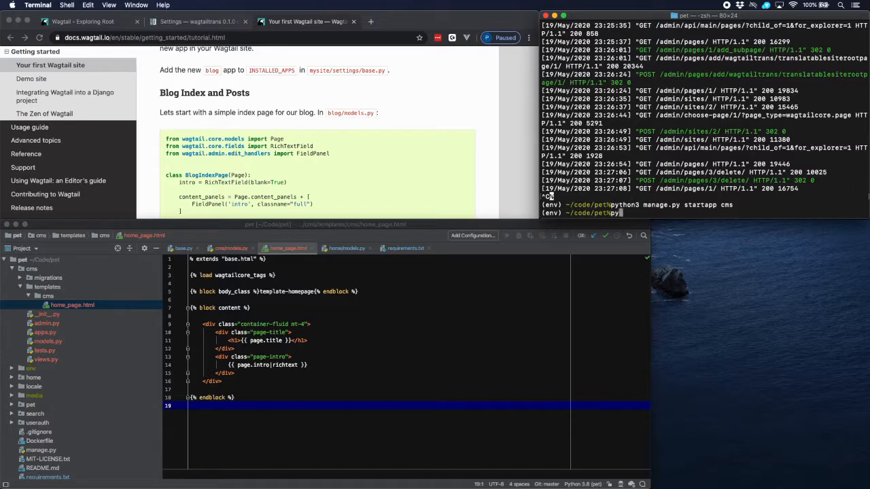
# Run python3 manage.py makemigrations to create the cms migration
pyautogui.write('python3 manage')
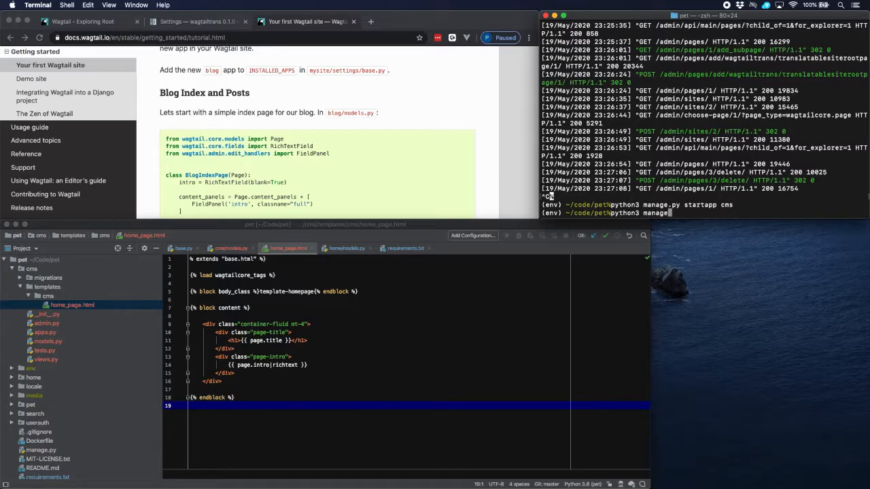
pyautogui.write('mak')
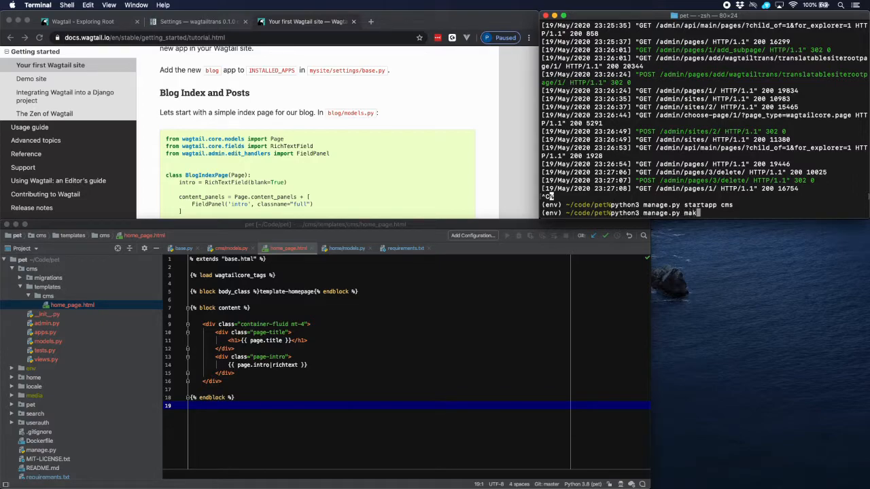
pyautogui.write('emigrations')
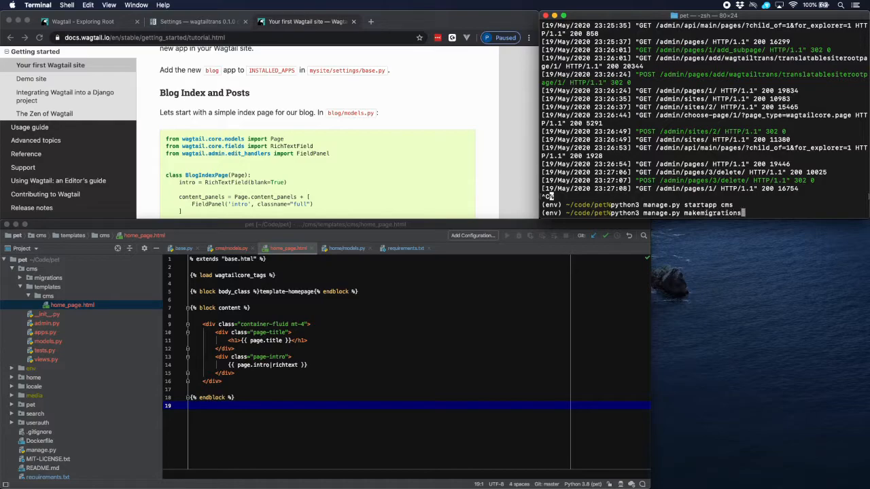
pyautogui.press('Return')
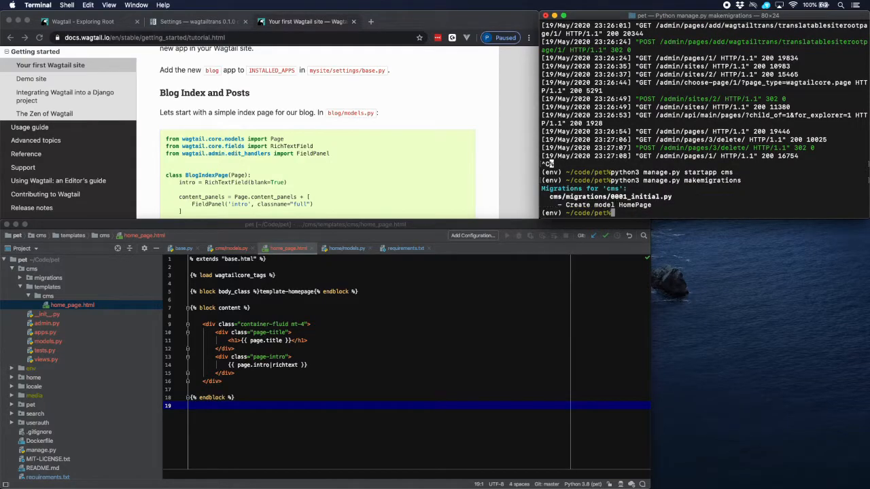
# Run python3 manage.py migrate, then start the development server with runserver
pyautogui.write('python')
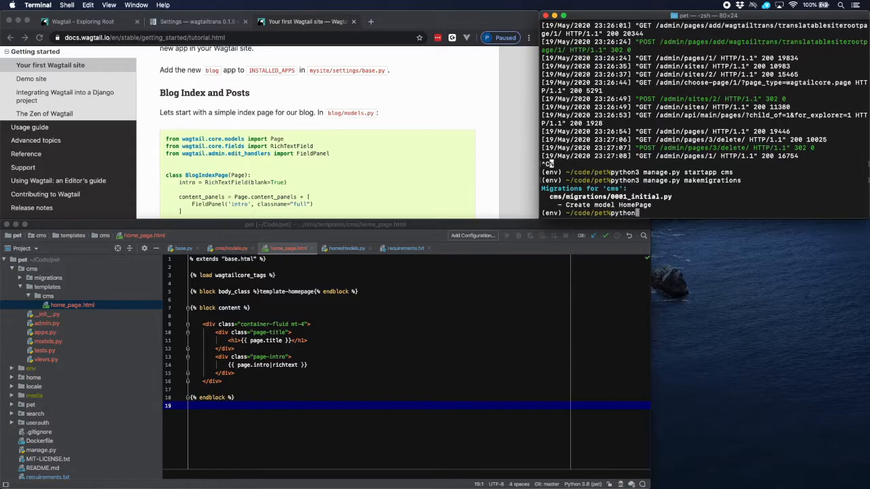
pyautogui.write('python3 manage.py migrate')
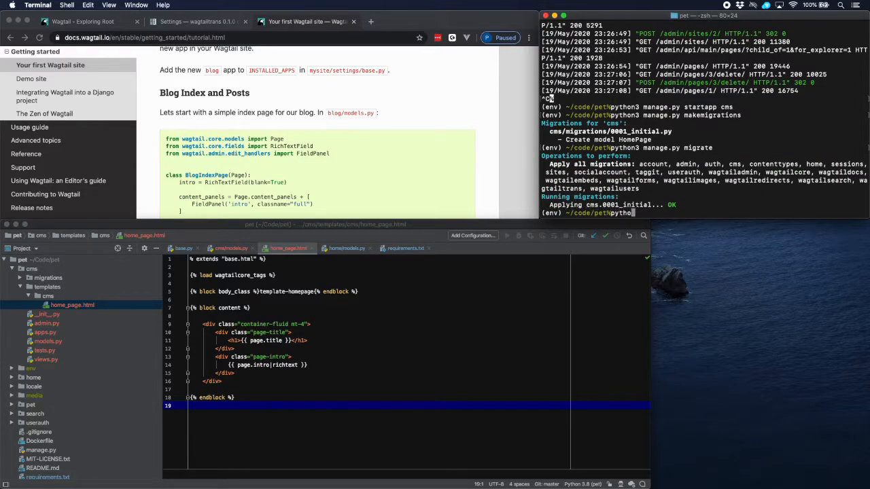
pyautogui.write('python3 manage.py runserver')
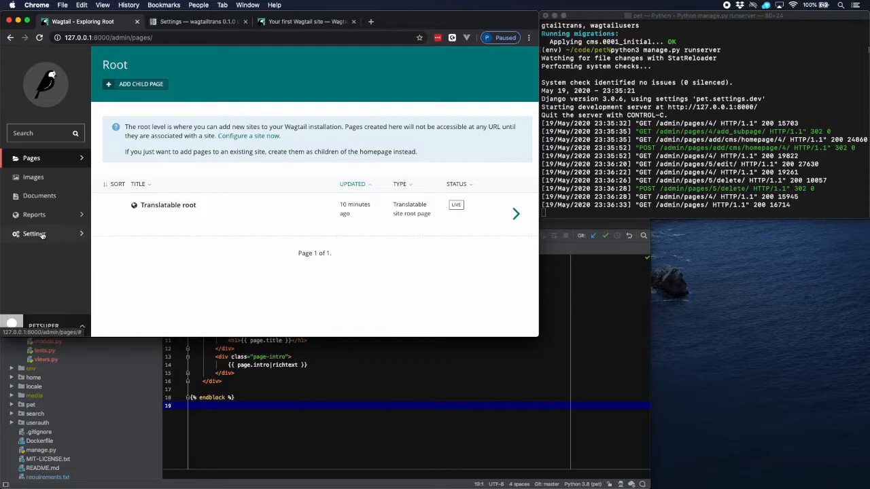
# In Settings > Languages, add Français at position 1 and save
pyautogui.click(34, 234)
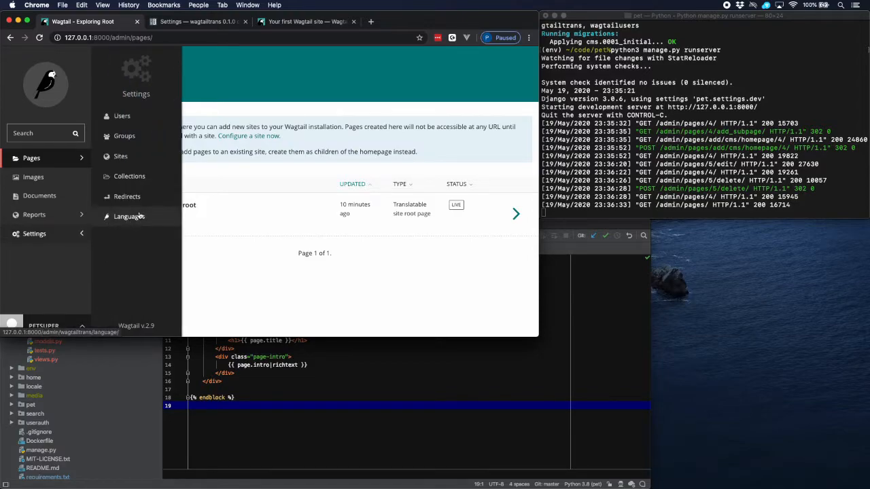
pyautogui.moveTo(122, 226)
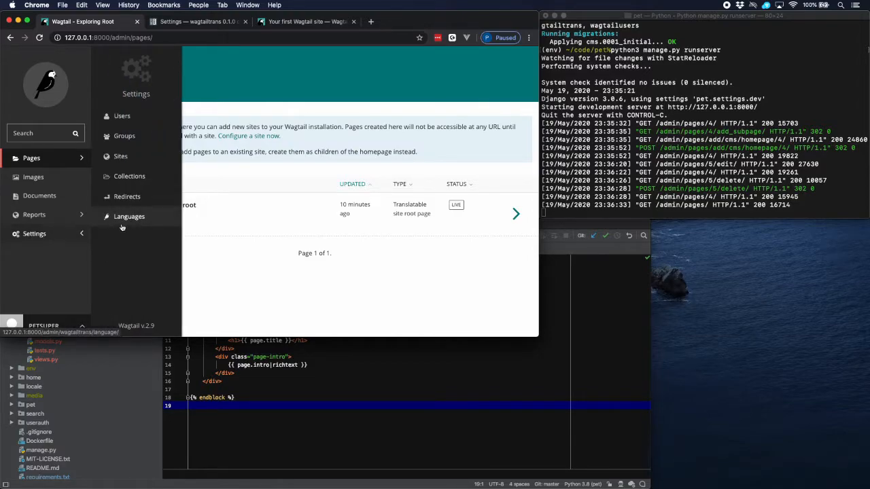
pyautogui.click(129, 216)
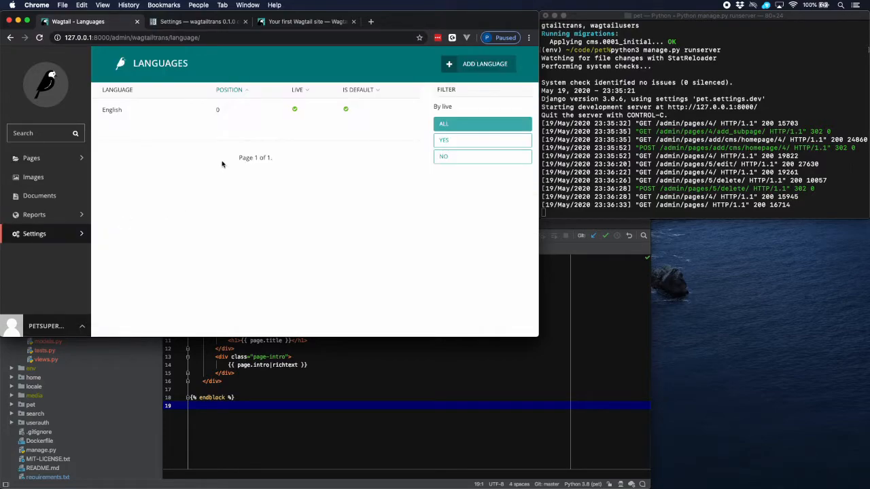
pyautogui.moveTo(315, 149)
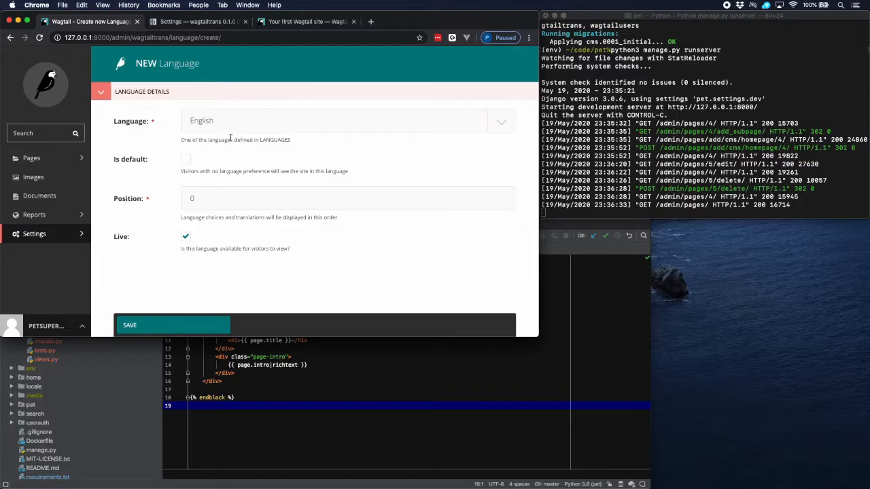
pyautogui.click(500, 121)
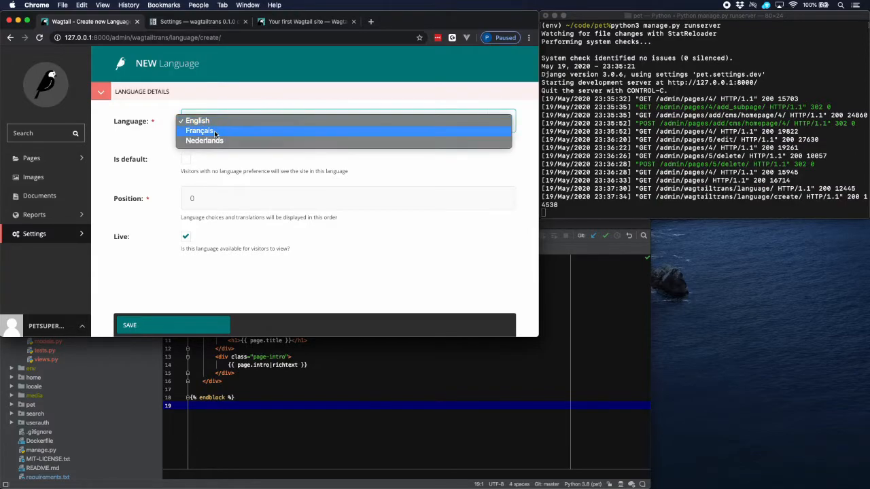
pyautogui.click(201, 130)
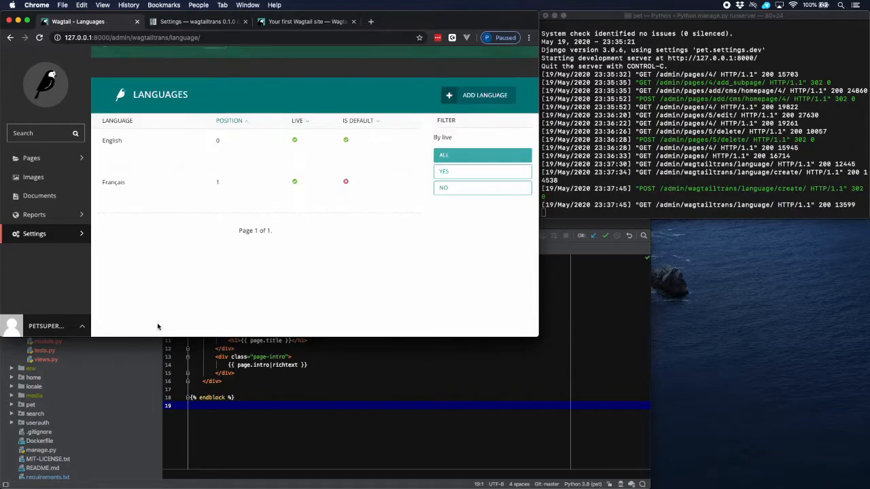
# Add Nederlands as a second language at position 2 and save
pyautogui.click(484, 95)
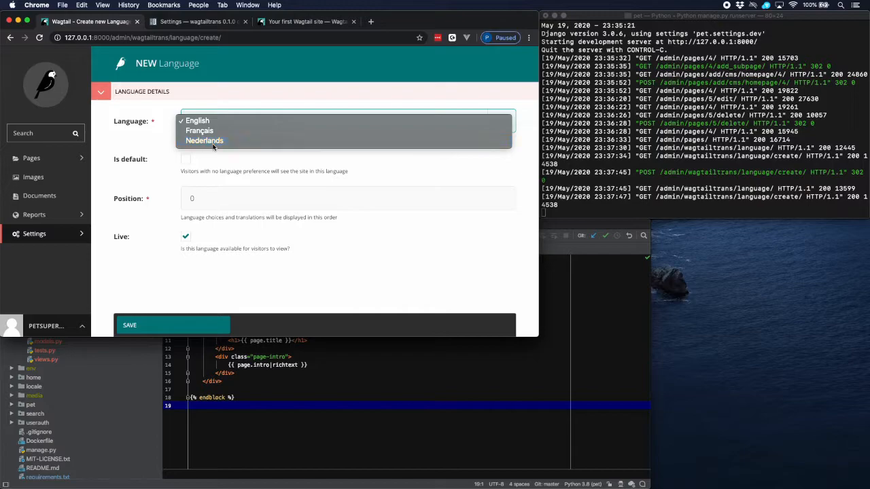
pyautogui.click(204, 140)
pyautogui.write('2')
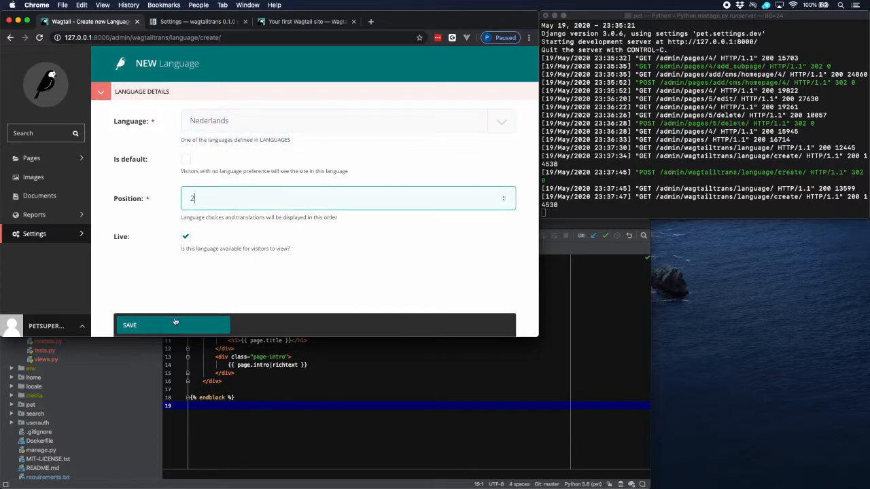
pyautogui.click(174, 325)
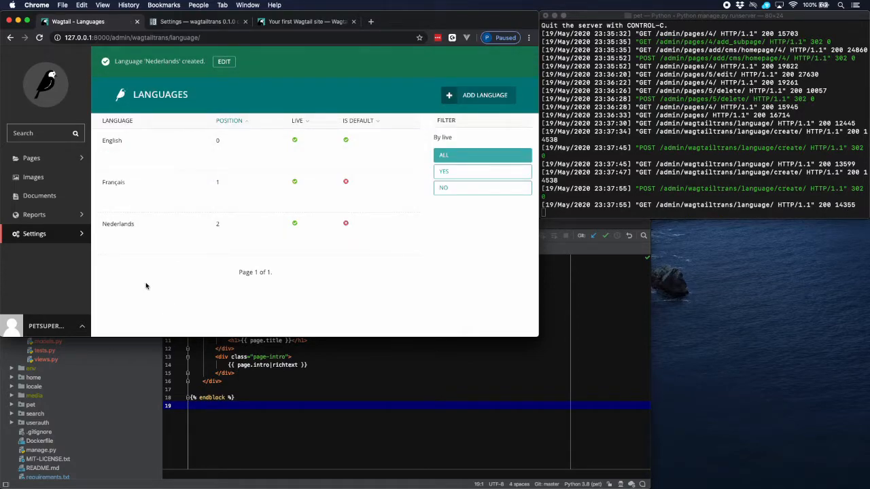
# Browse into the Translatable root page, which has no children yet
pyautogui.click(31, 158)
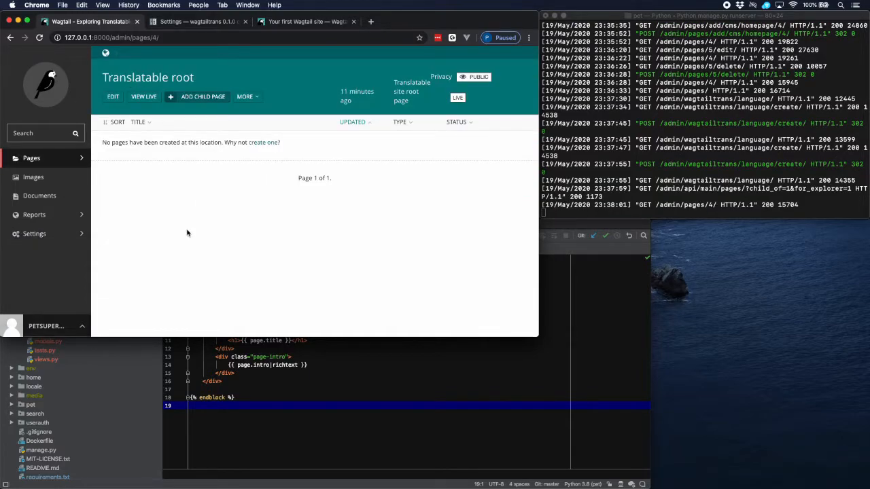
pyautogui.moveTo(201, 100)
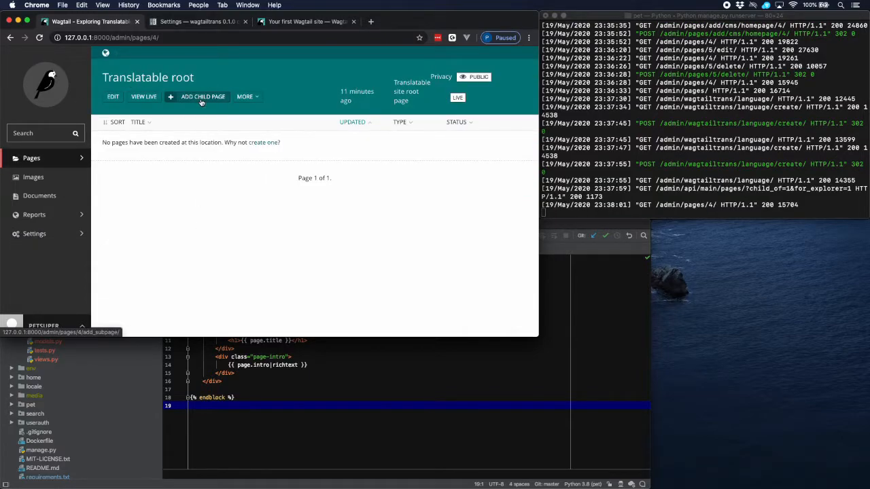
# Create a Home page under the root titled 'Python eats tail' with an English intro, ready to publish
pyautogui.click(203, 97)
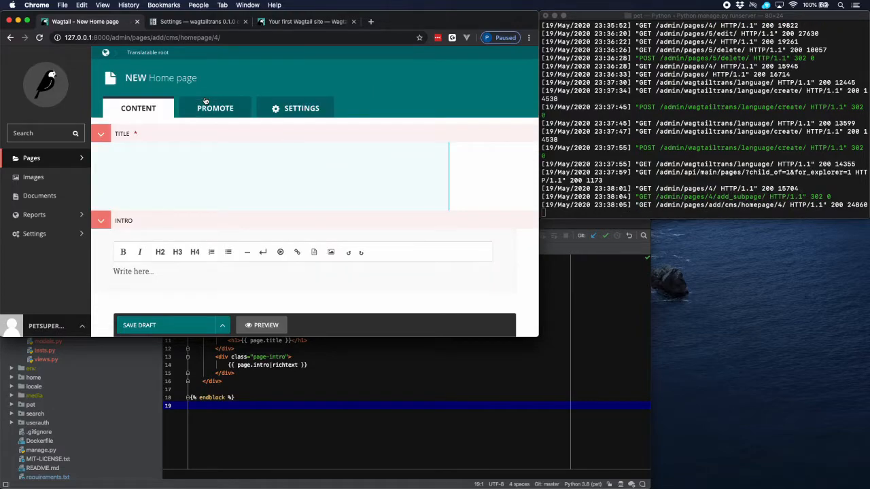
pyautogui.moveTo(206, 82)
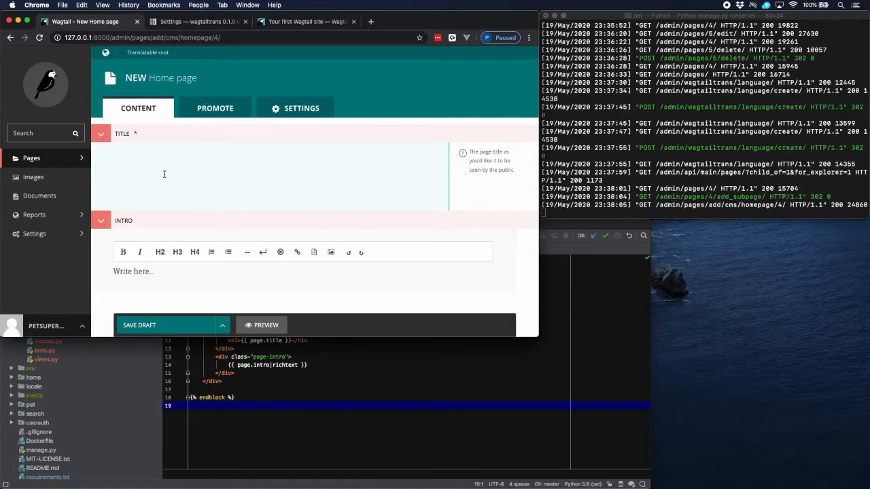
pyautogui.write('Python')
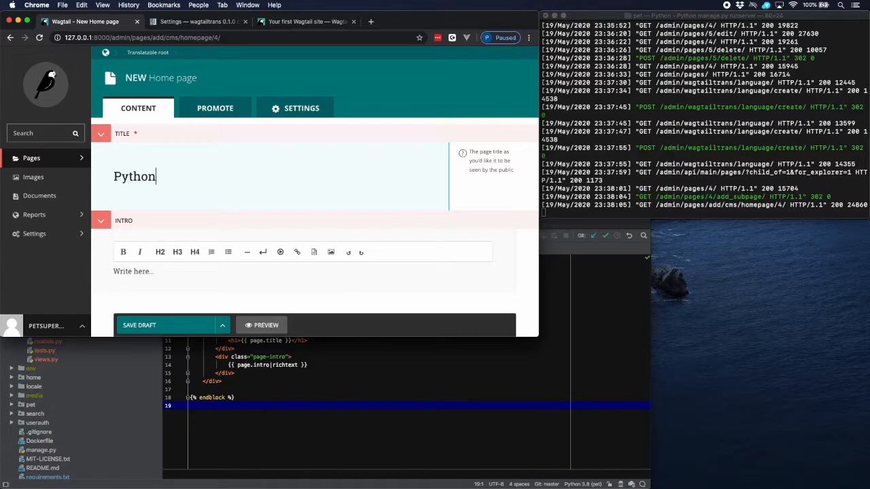
pyautogui.write('eats tai')
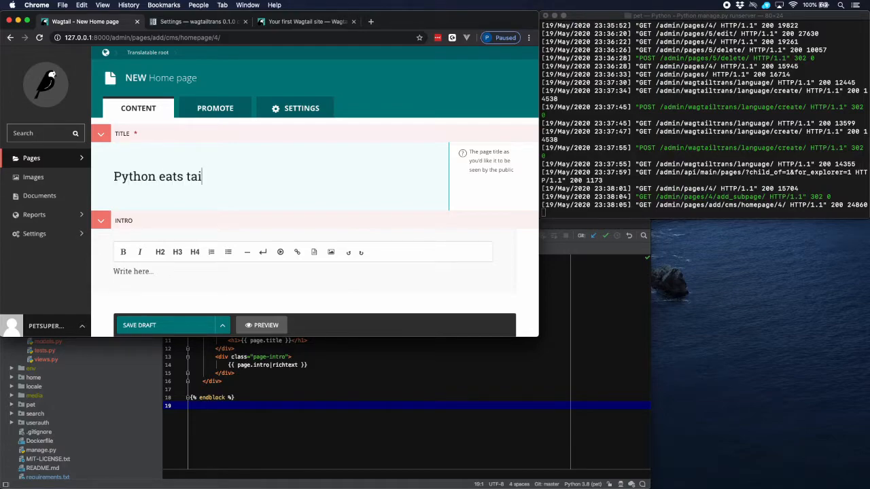
pyautogui.write('l')
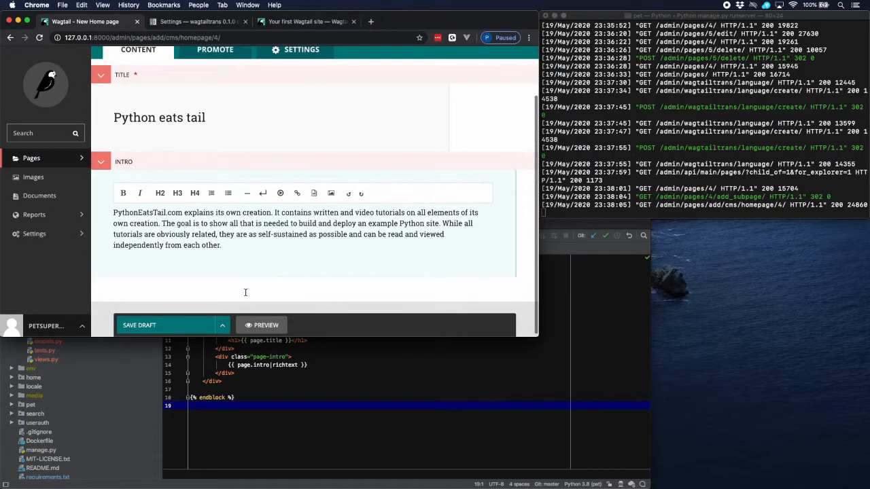
pyautogui.click(223, 325)
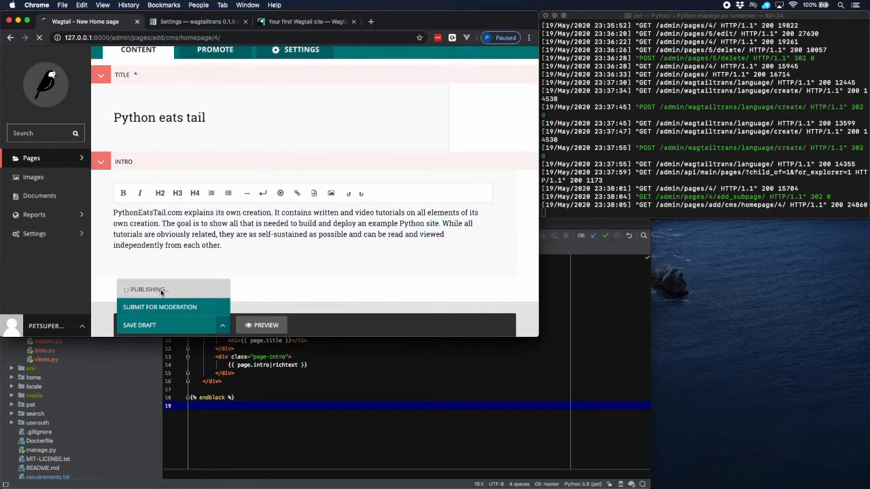
# Publish the English 'Python eats tail' page and edit its Français translation
pyautogui.click(147, 290)
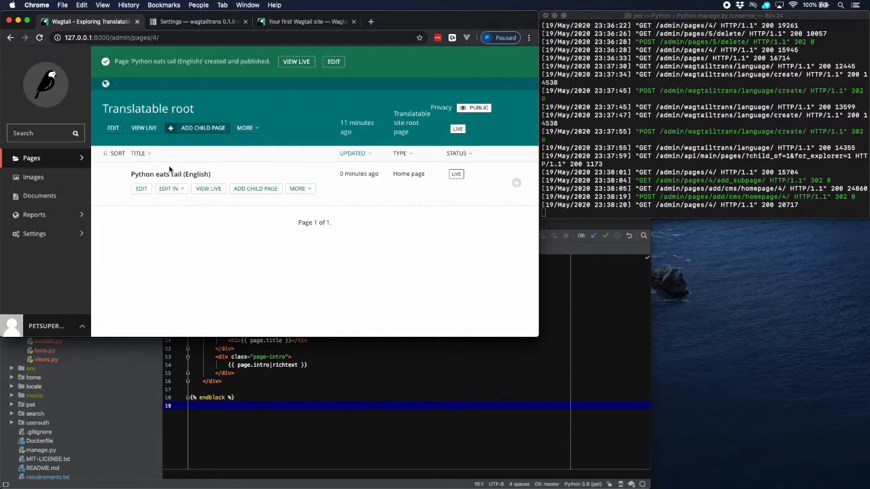
pyautogui.moveTo(170, 174)
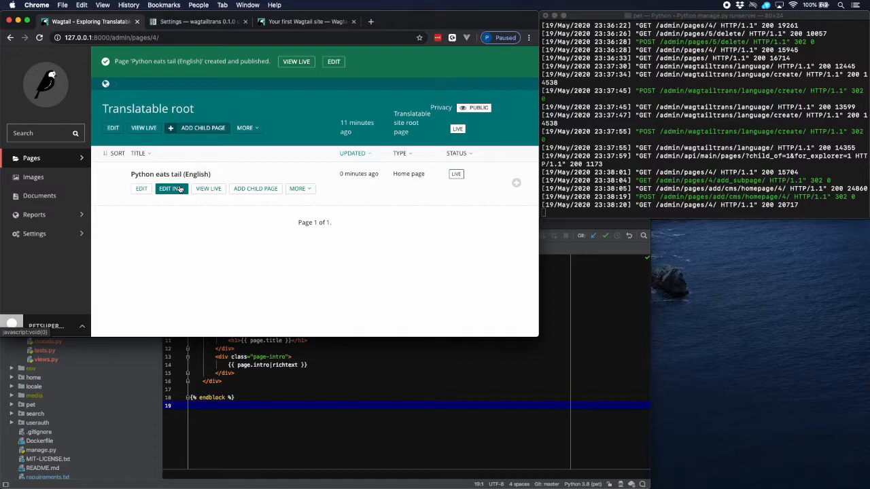
pyautogui.click(172, 187)
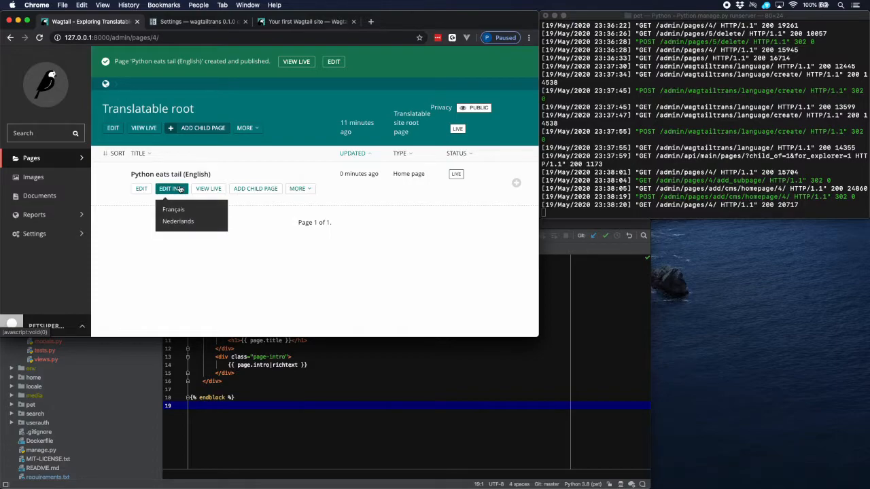
pyautogui.moveTo(174, 209)
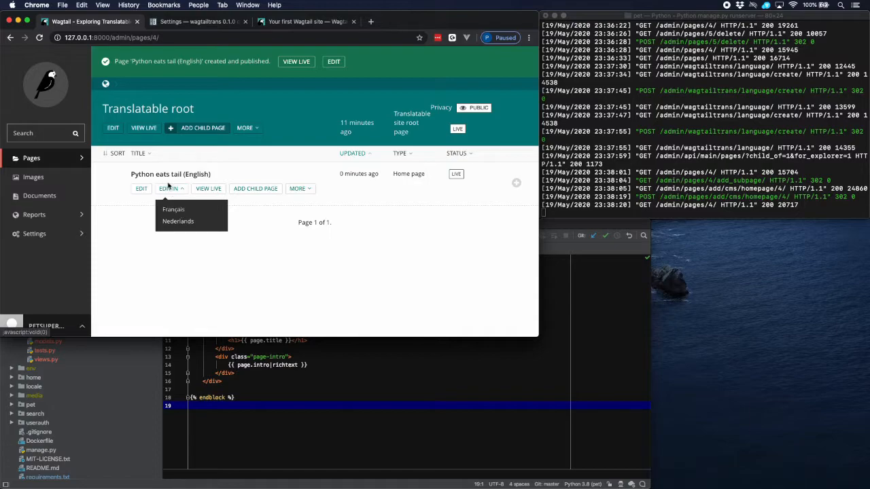
pyautogui.click(174, 210)
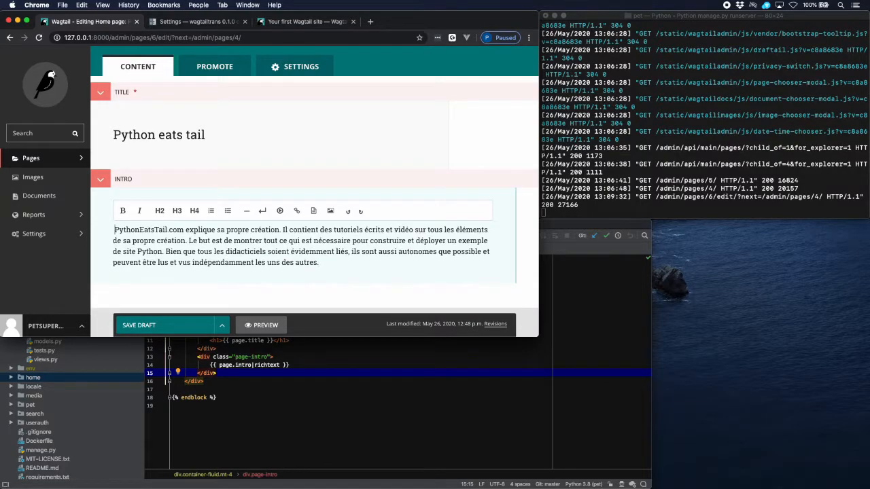
# Publish the French home page, then the Dutch home page with its Dutch intro
pyautogui.click(222, 325)
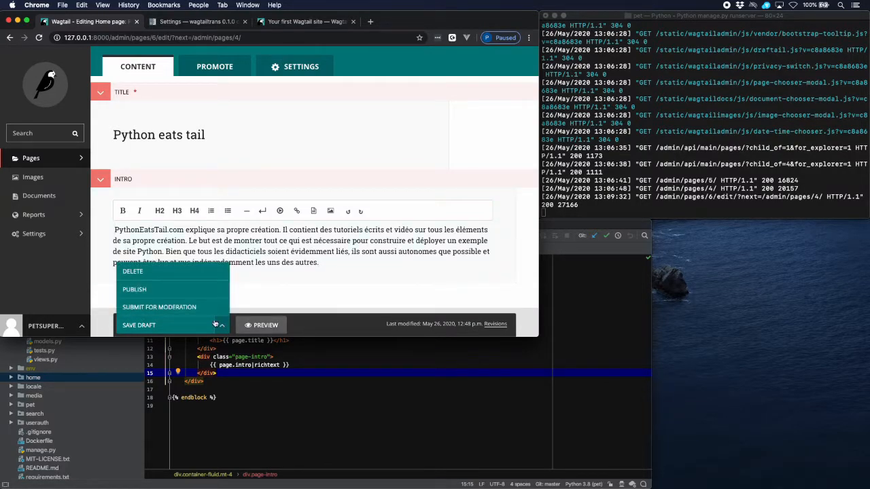
pyautogui.click(134, 288)
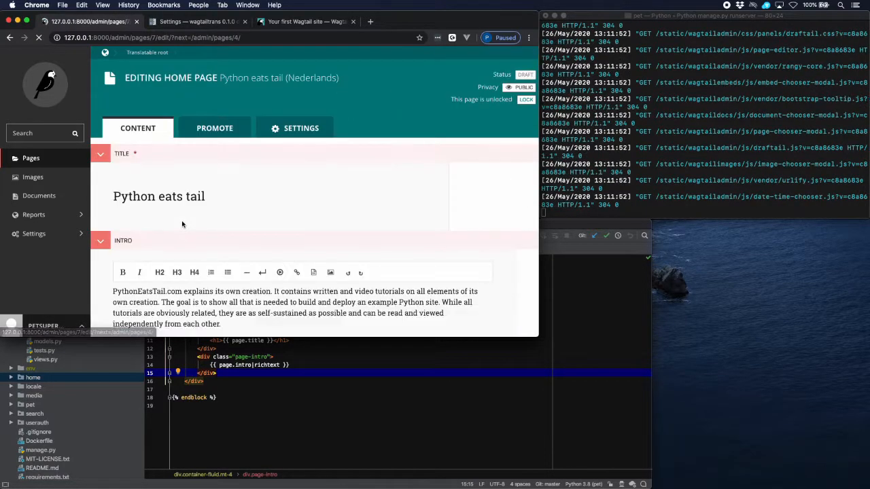
pyautogui.scroll(-3)
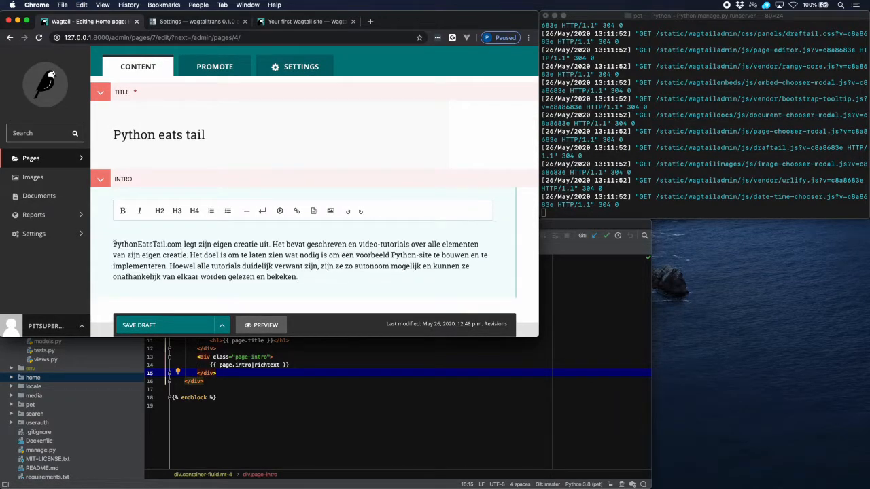
pyautogui.click(222, 325)
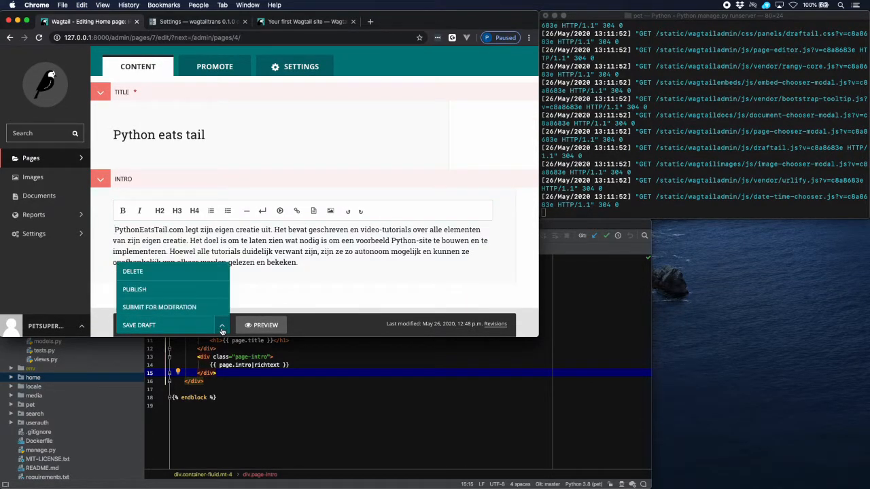
pyautogui.click(133, 290)
pyautogui.write('127.0.0.1:8000/')
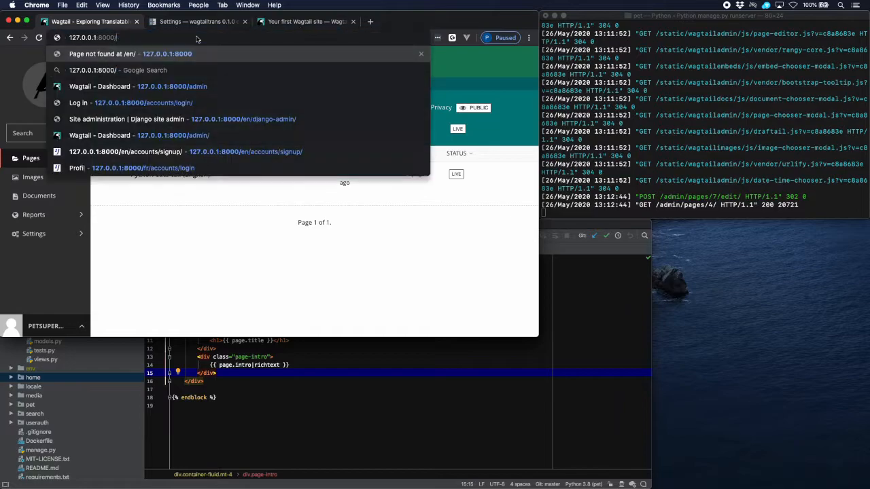
# Load the live site at 127.0.0.1:8000/ and return to the Wagtail dashboard
pyautogui.press('Return')
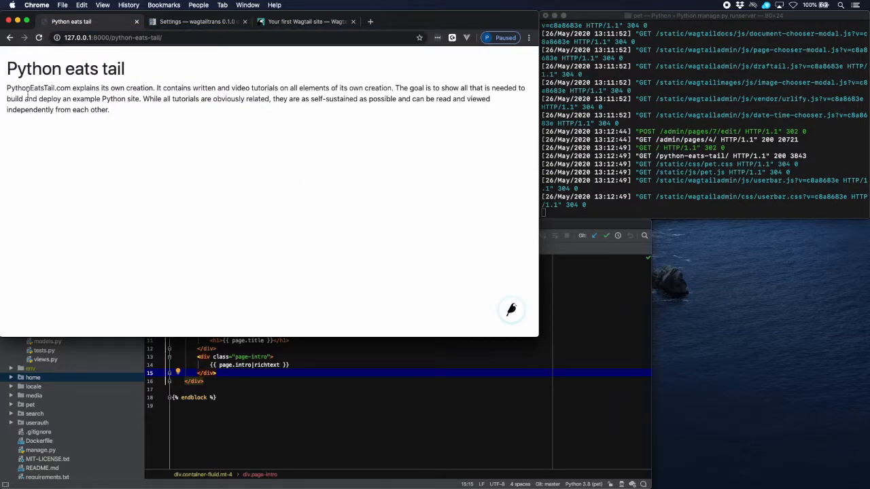
pyautogui.click(129, 38)
pyautogui.write('admi')
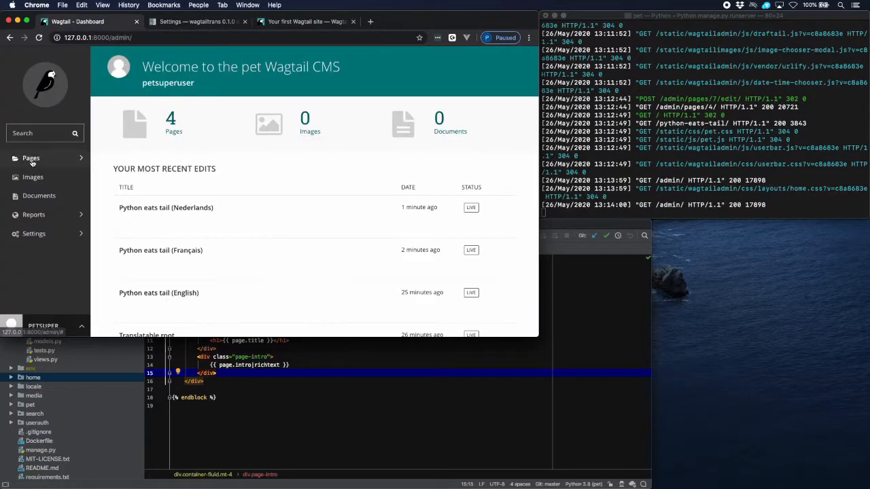
pyautogui.moveTo(166, 207)
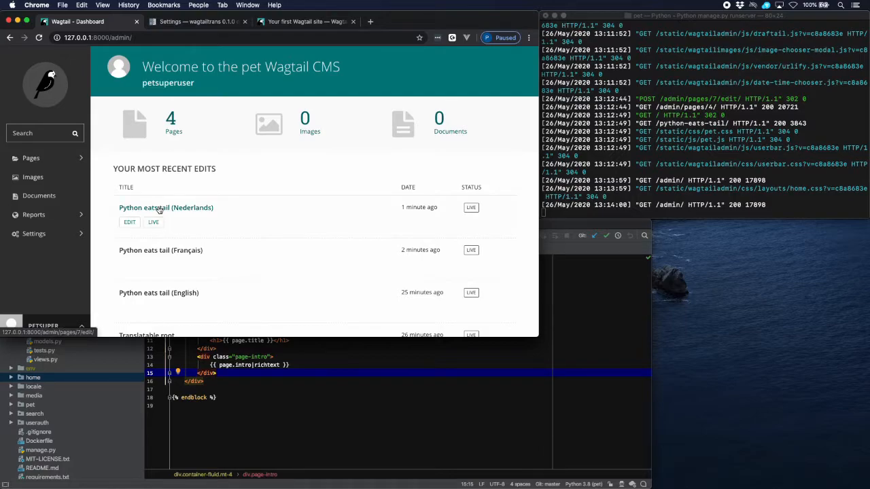
# Set the French home page's slug to fr on the Promote tab and publish it
pyautogui.click(161, 250)
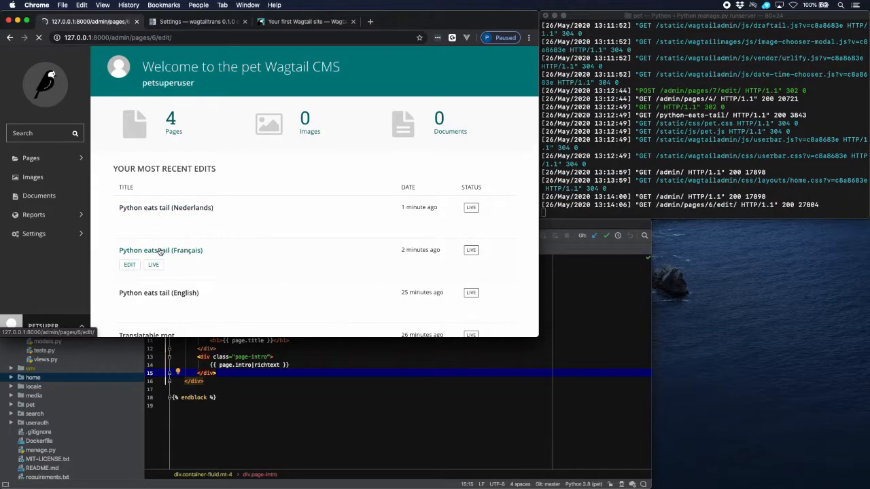
pyautogui.click(129, 264)
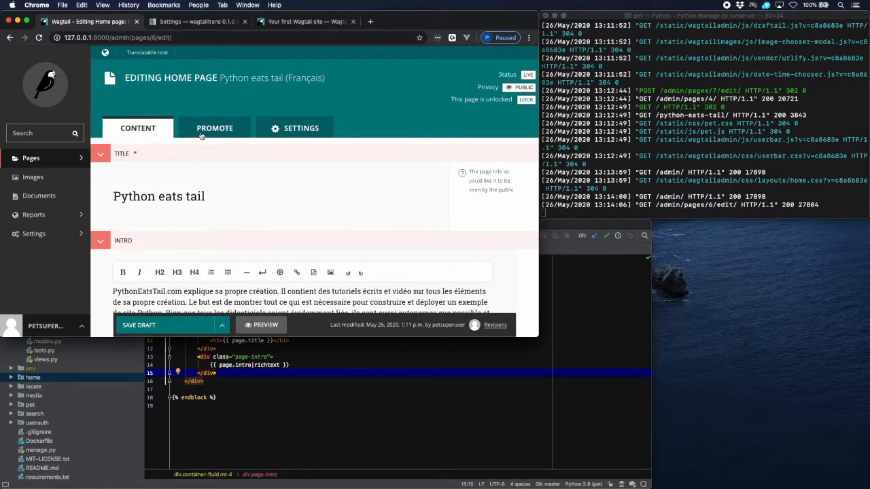
pyautogui.click(215, 128)
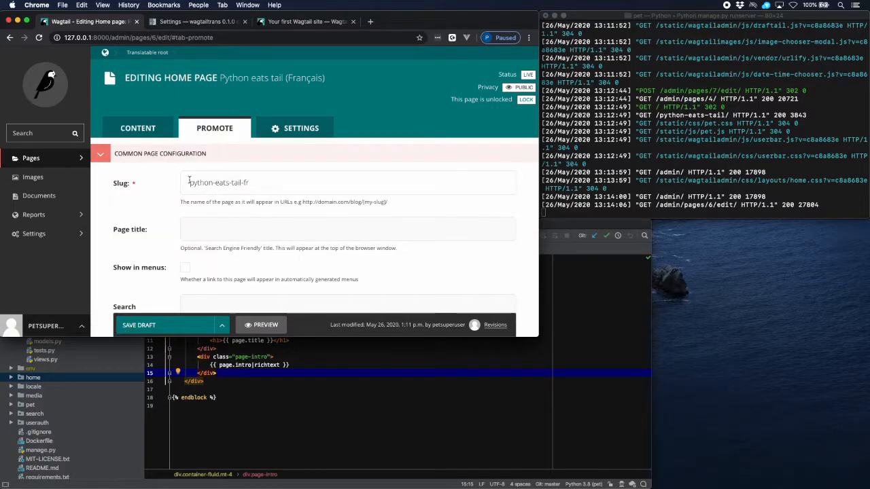
pyautogui.click(348, 182)
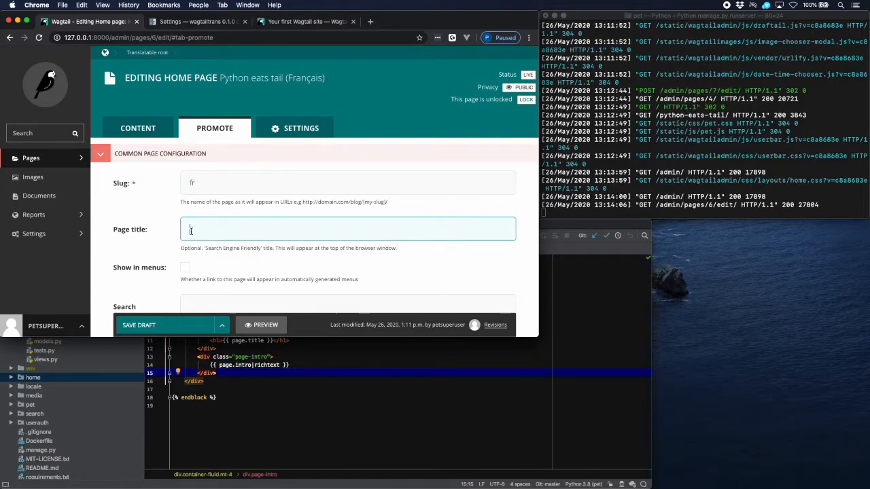
pyautogui.click(222, 325)
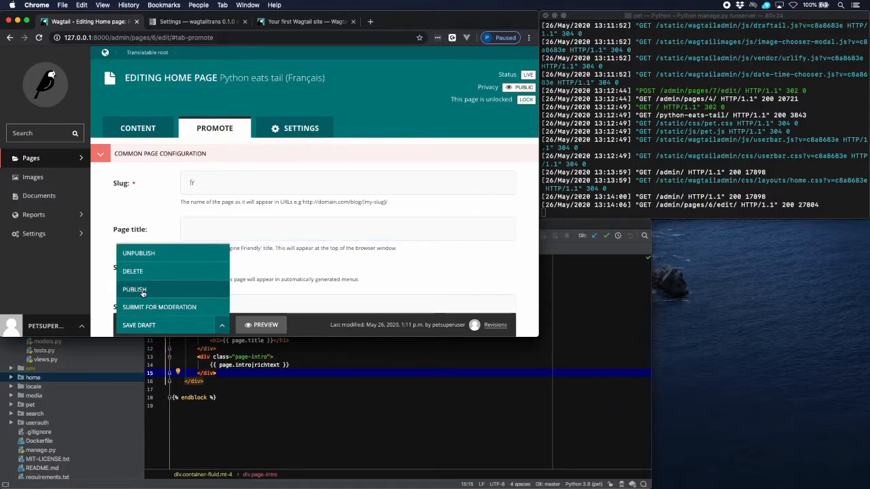
pyautogui.click(135, 290)
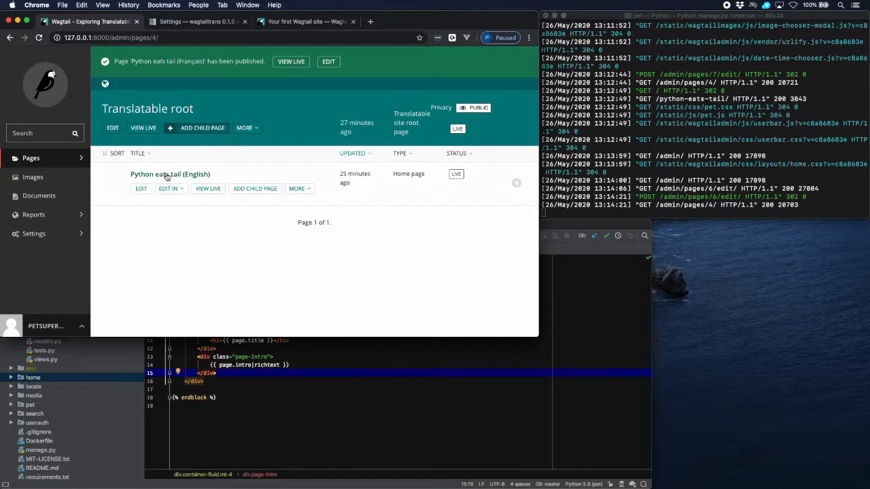
# Set the English home page's slug to en on the Promote tab and publish it
pyautogui.click(141, 187)
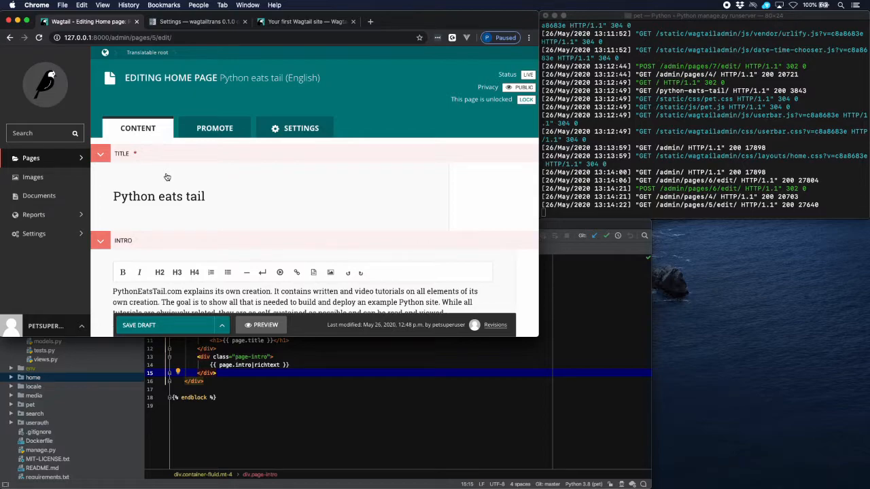
pyautogui.click(215, 128)
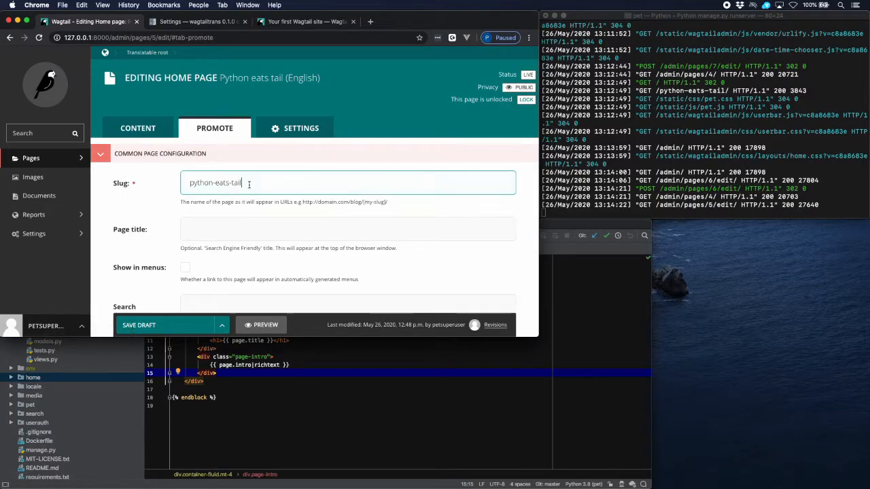
pyautogui.write('en')
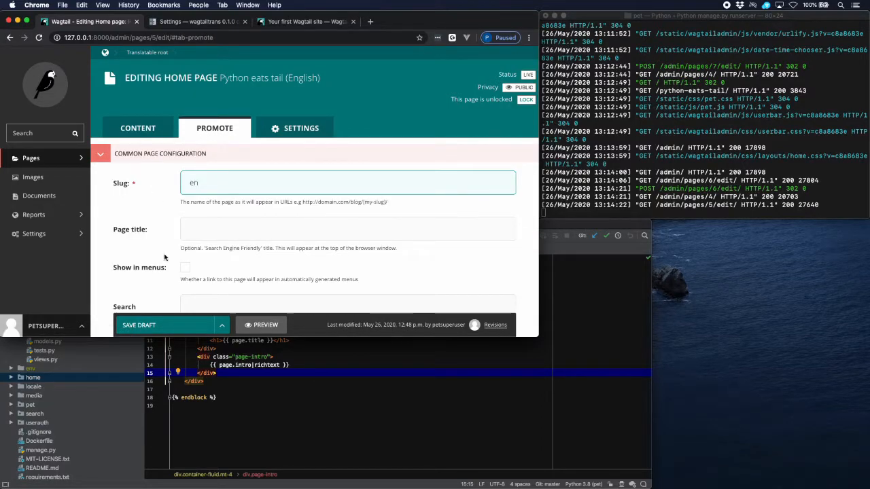
pyautogui.click(222, 324)
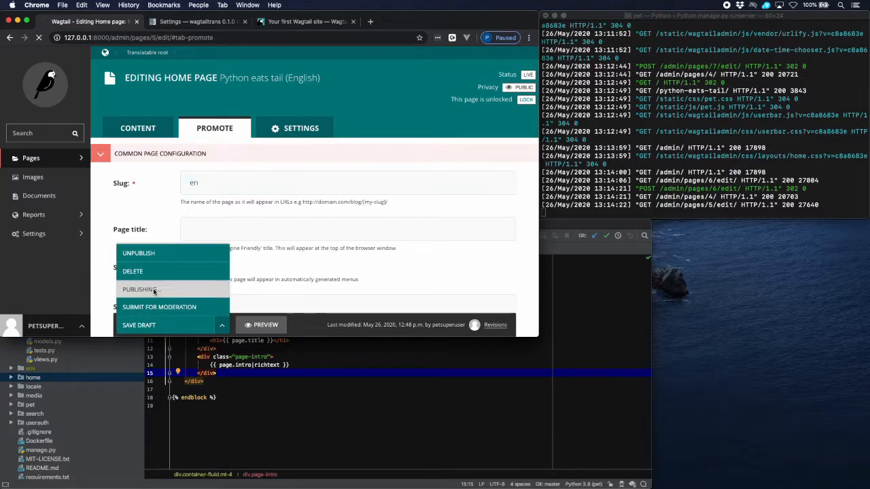
pyautogui.click(139, 288)
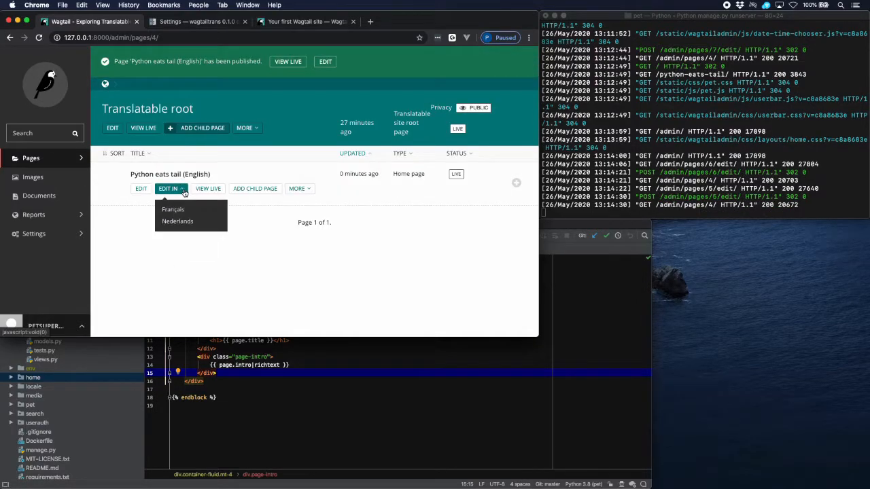
# Set the Dutch home page's slug to nl, publish it, and view the live English page at /en/
pyautogui.click(177, 221)
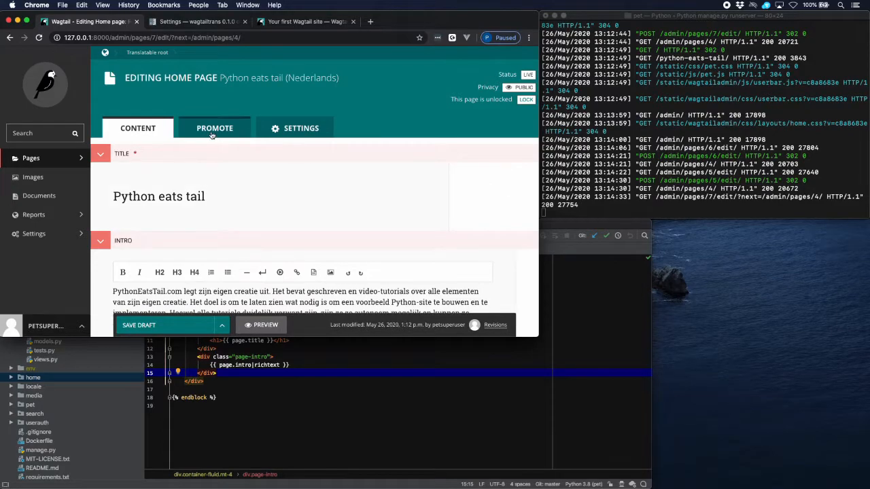
pyautogui.click(215, 128)
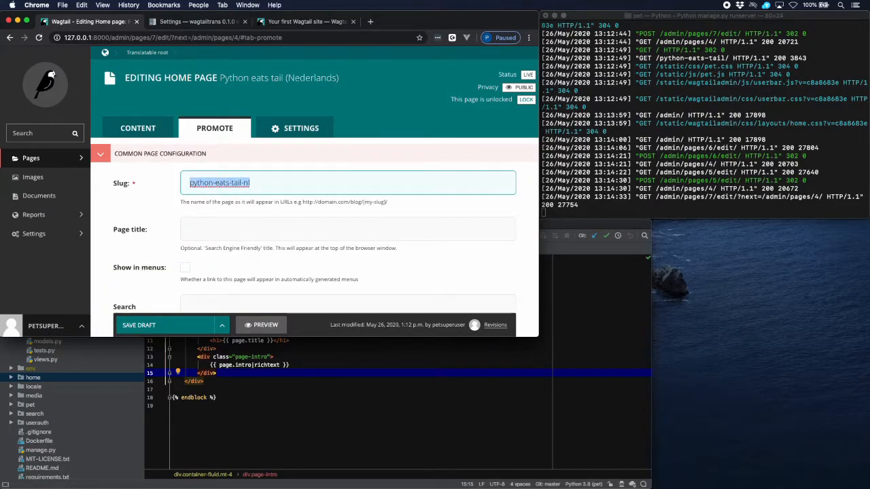
pyautogui.click(222, 325)
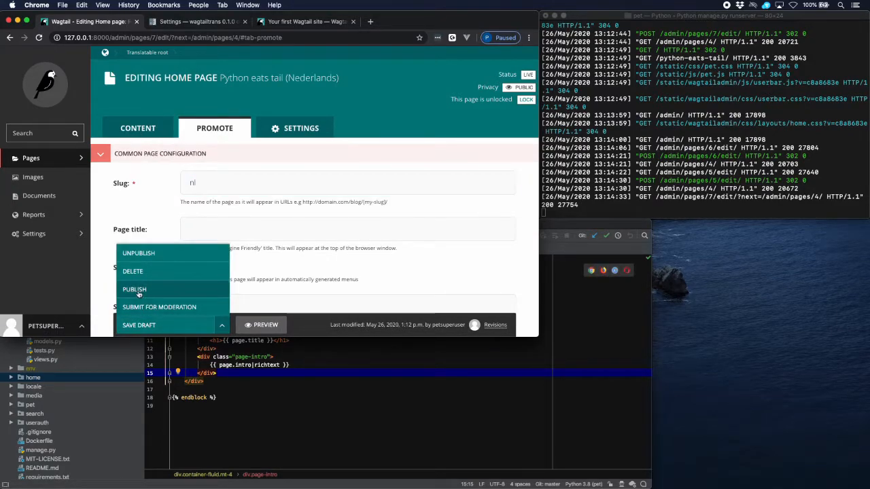
pyautogui.click(134, 290)
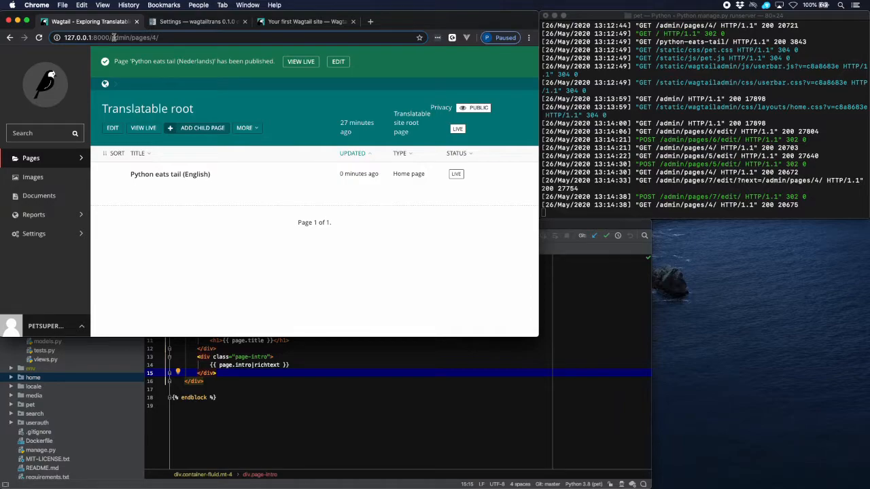
pyautogui.click(301, 61)
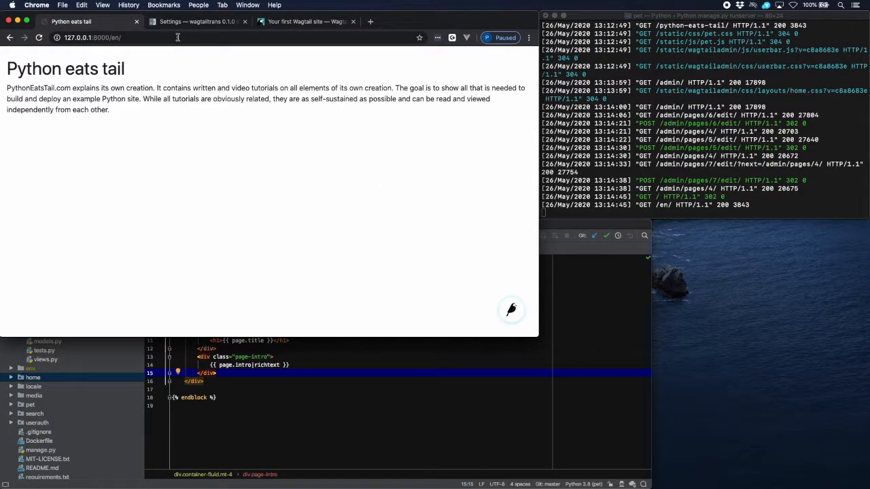